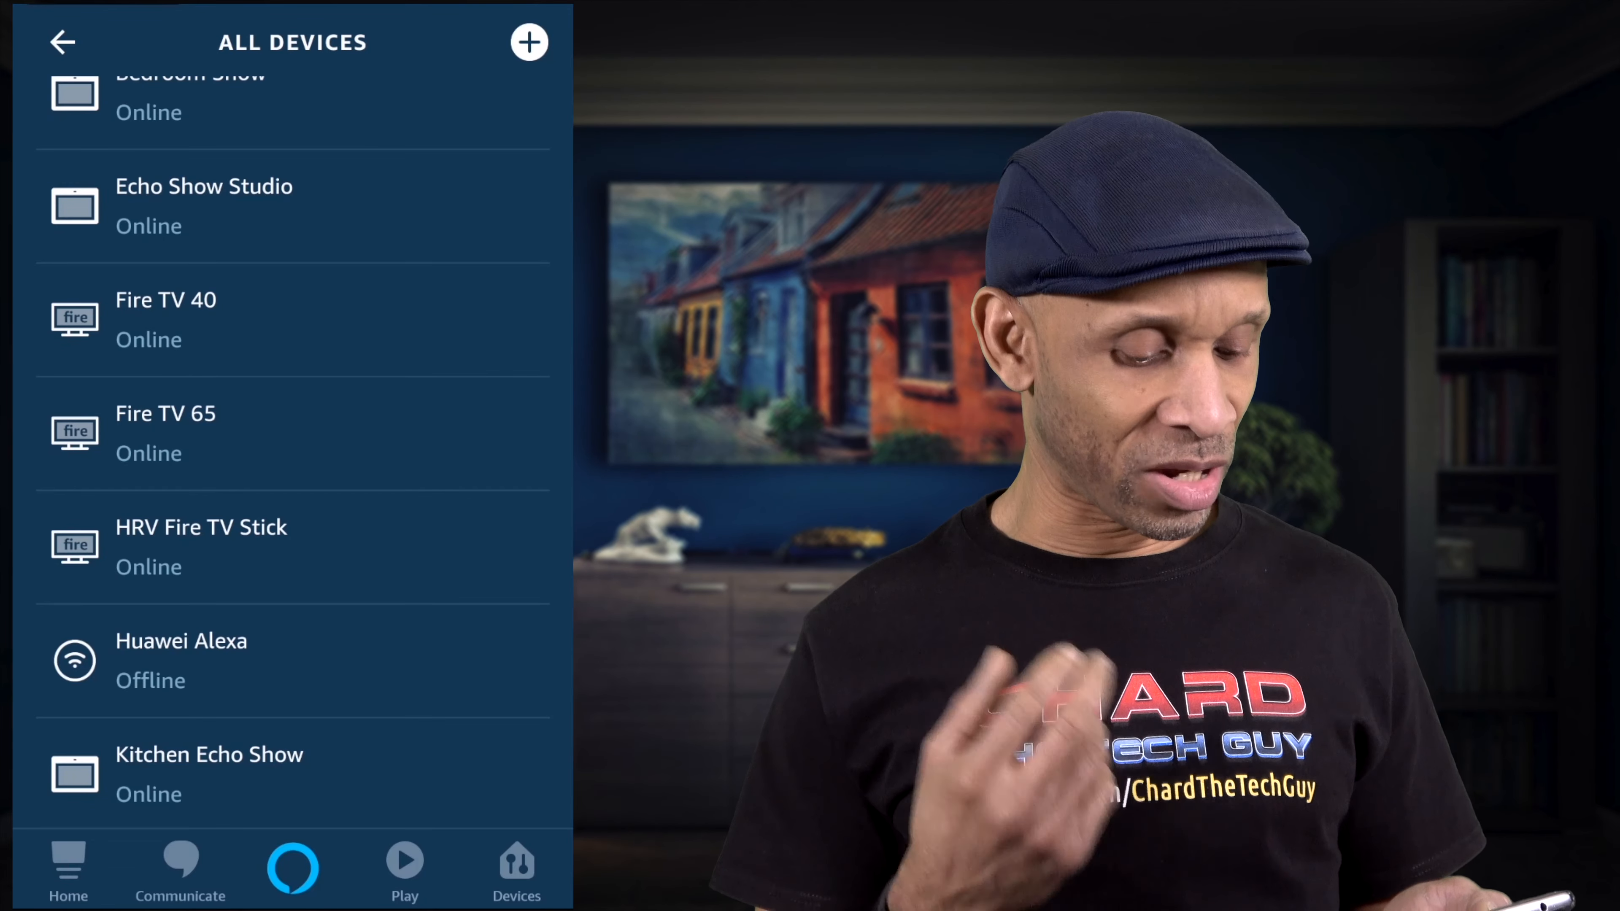
Reach the Manage devices page from the Amazon support page.
scroll(down, 3)
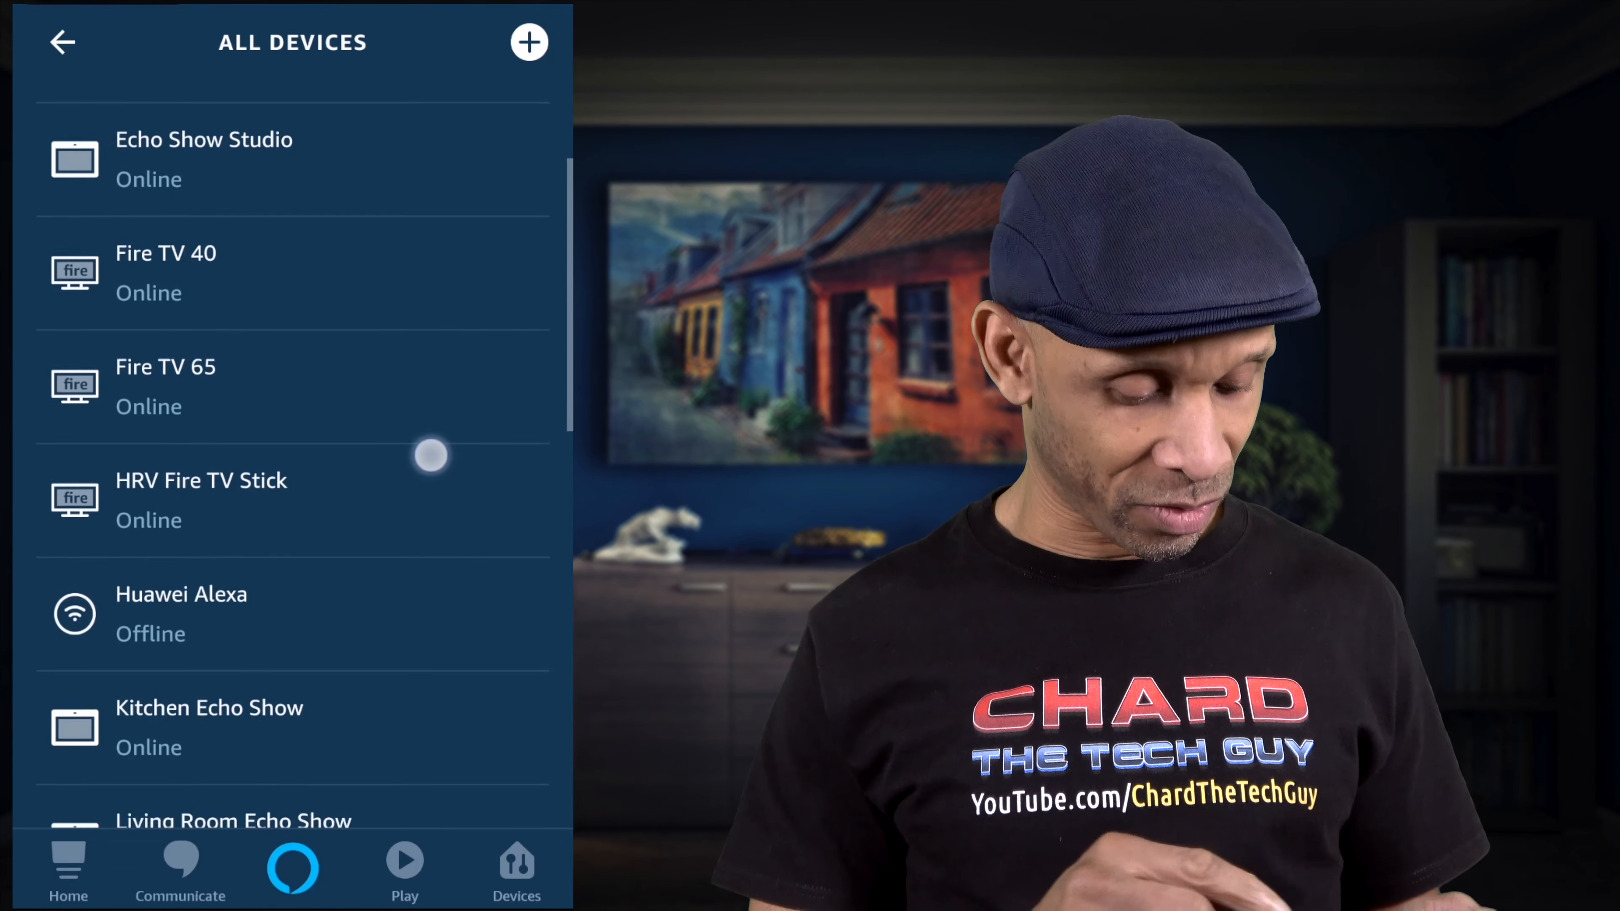
click(202, 480)
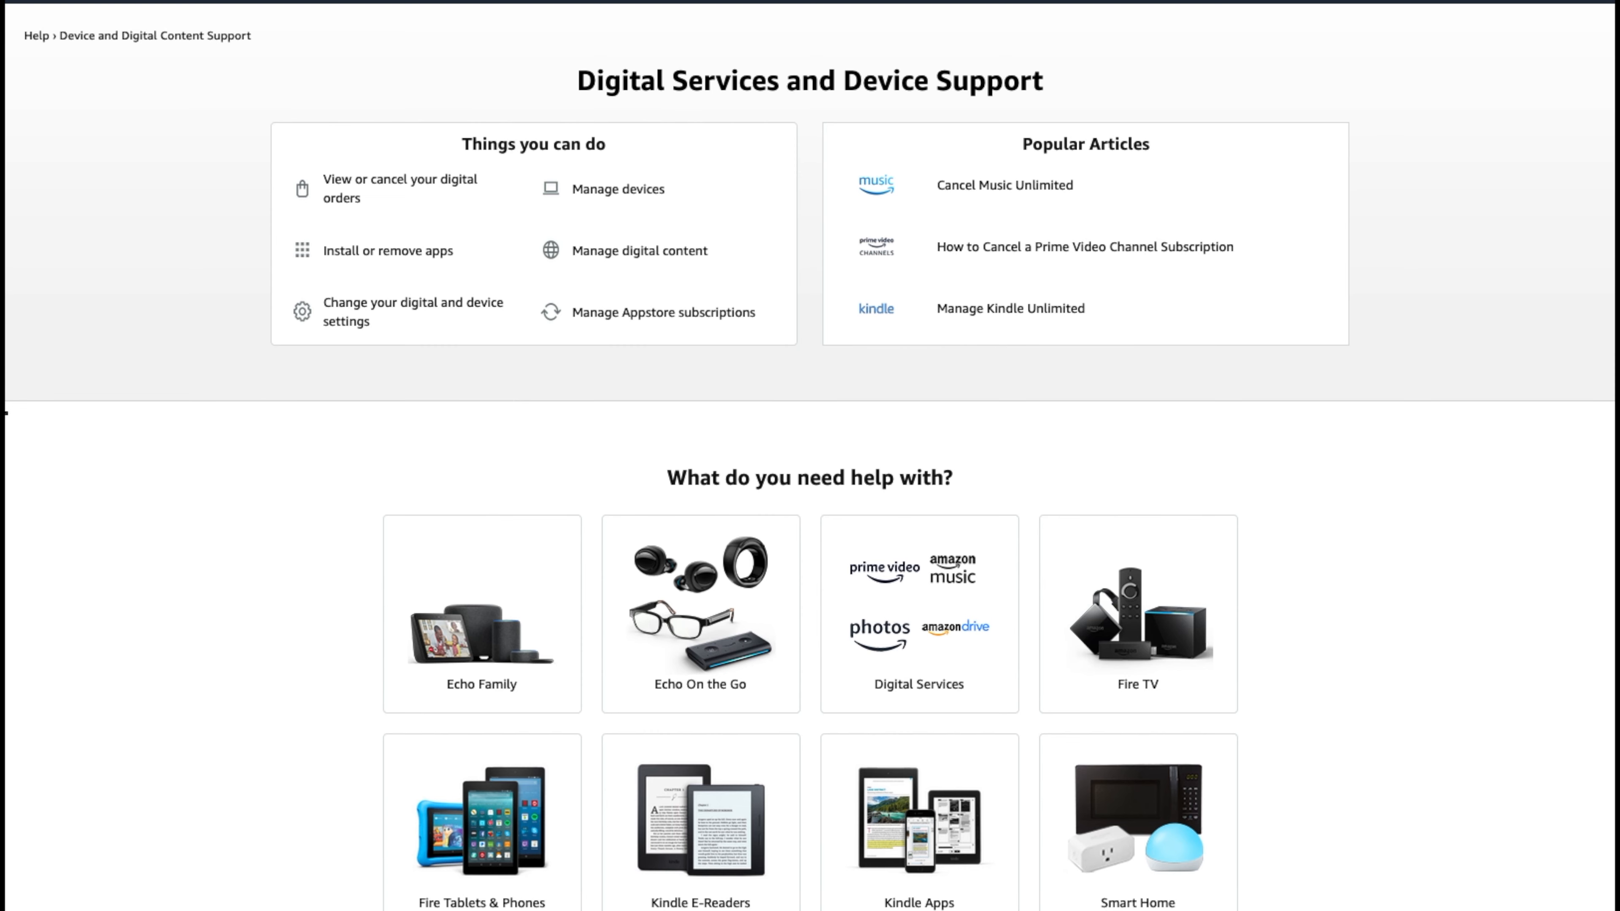
click(618, 188)
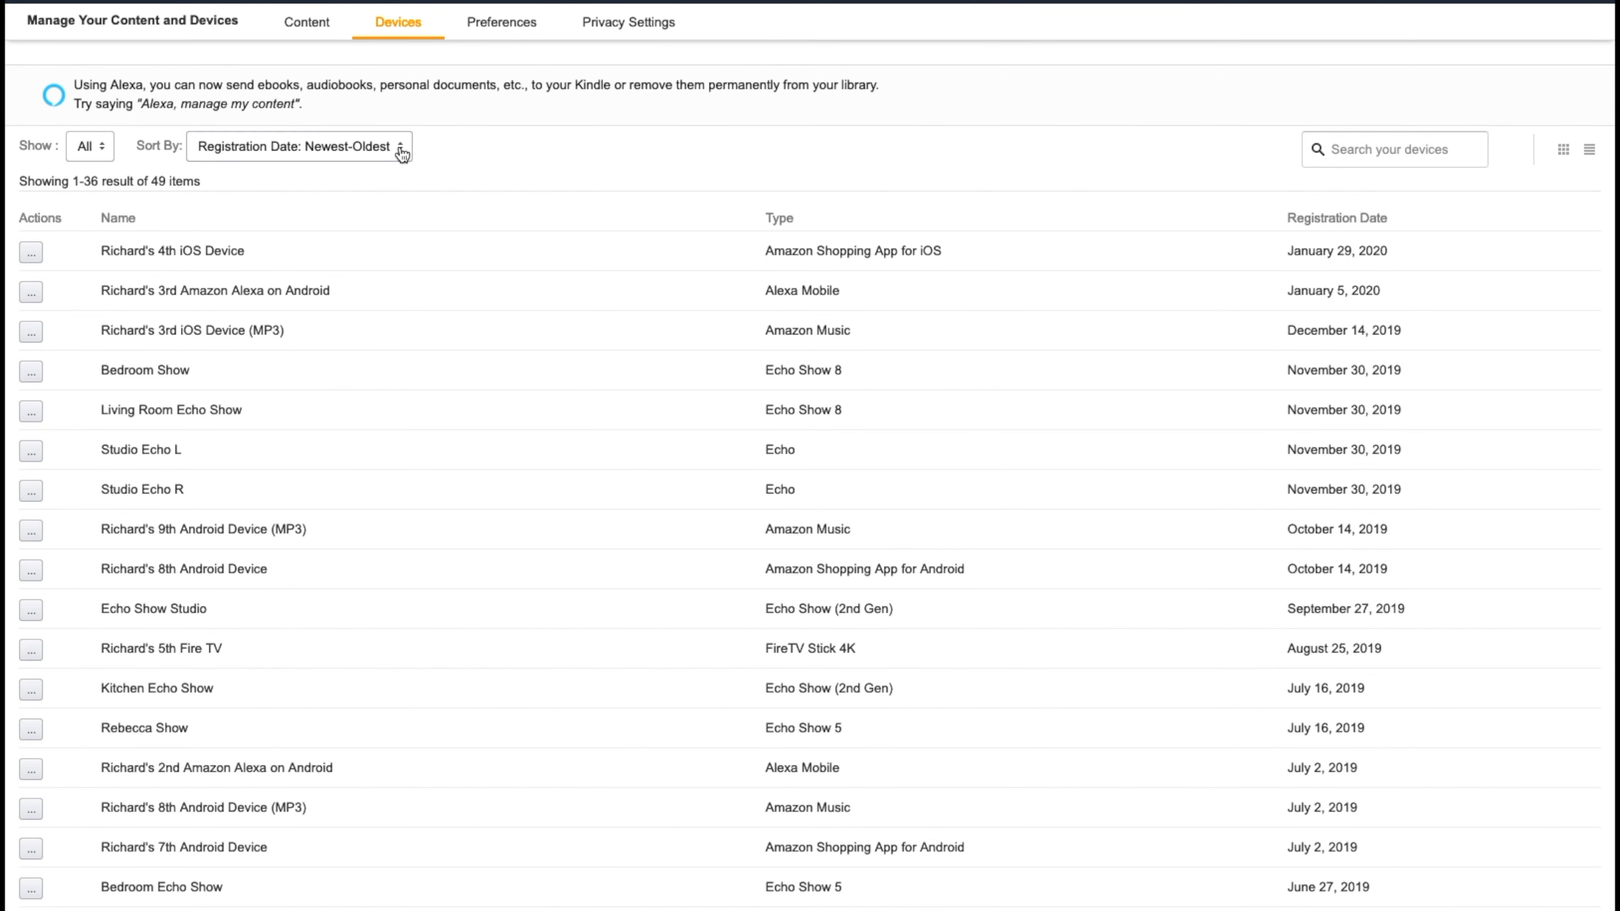
Keep the 49-device table sorted by Registration Date: Newest-Oldest and review it.
click(299, 146)
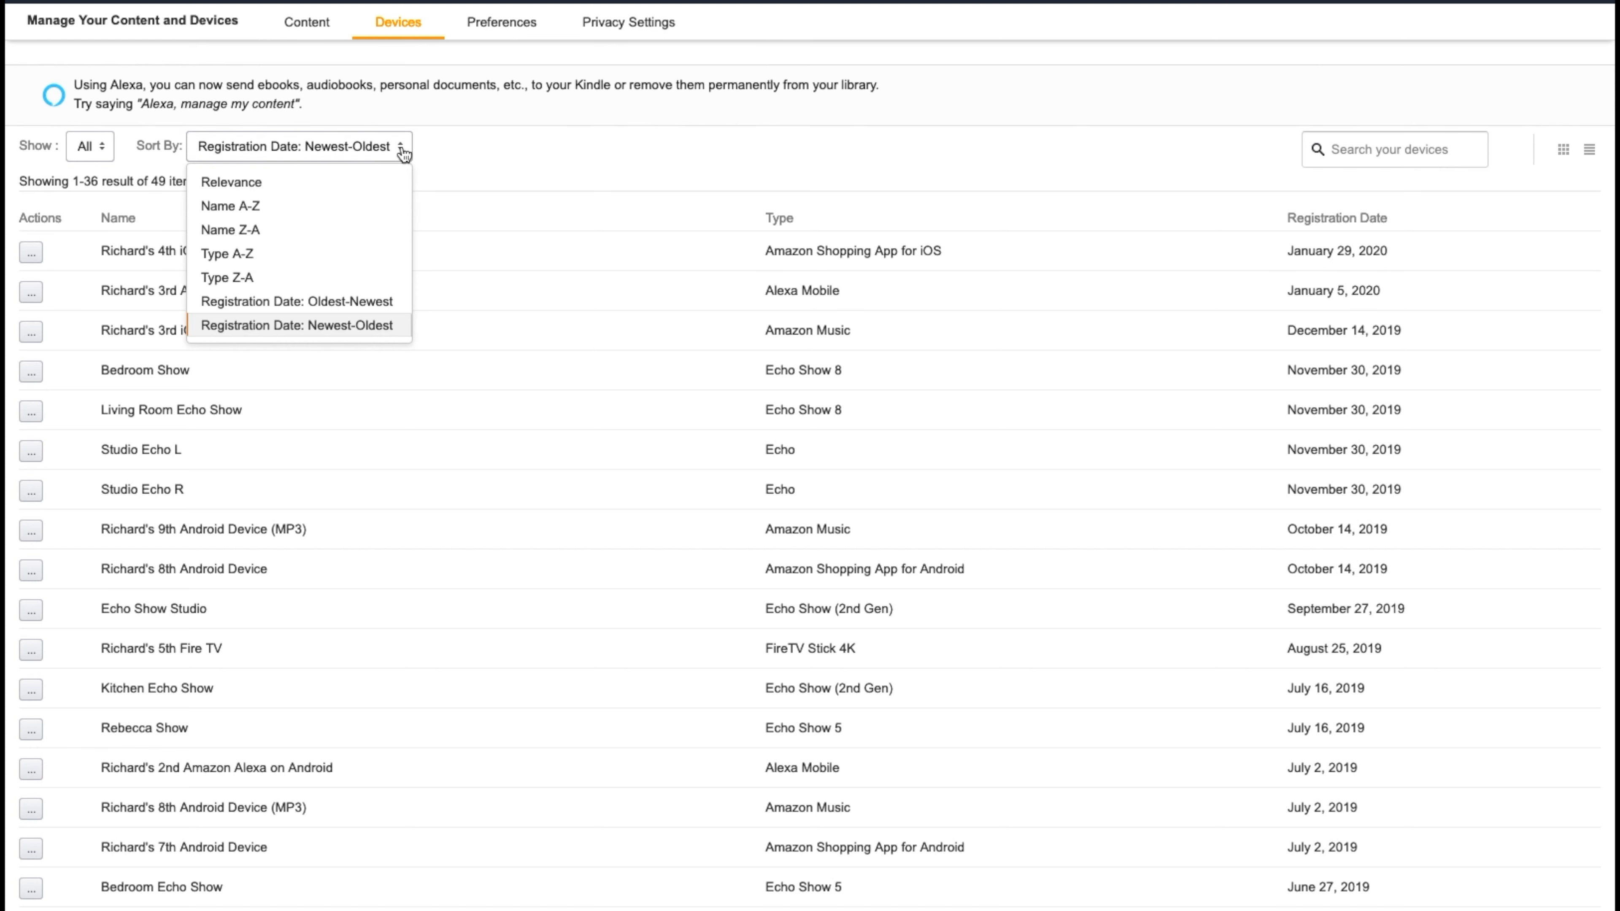
click(297, 326)
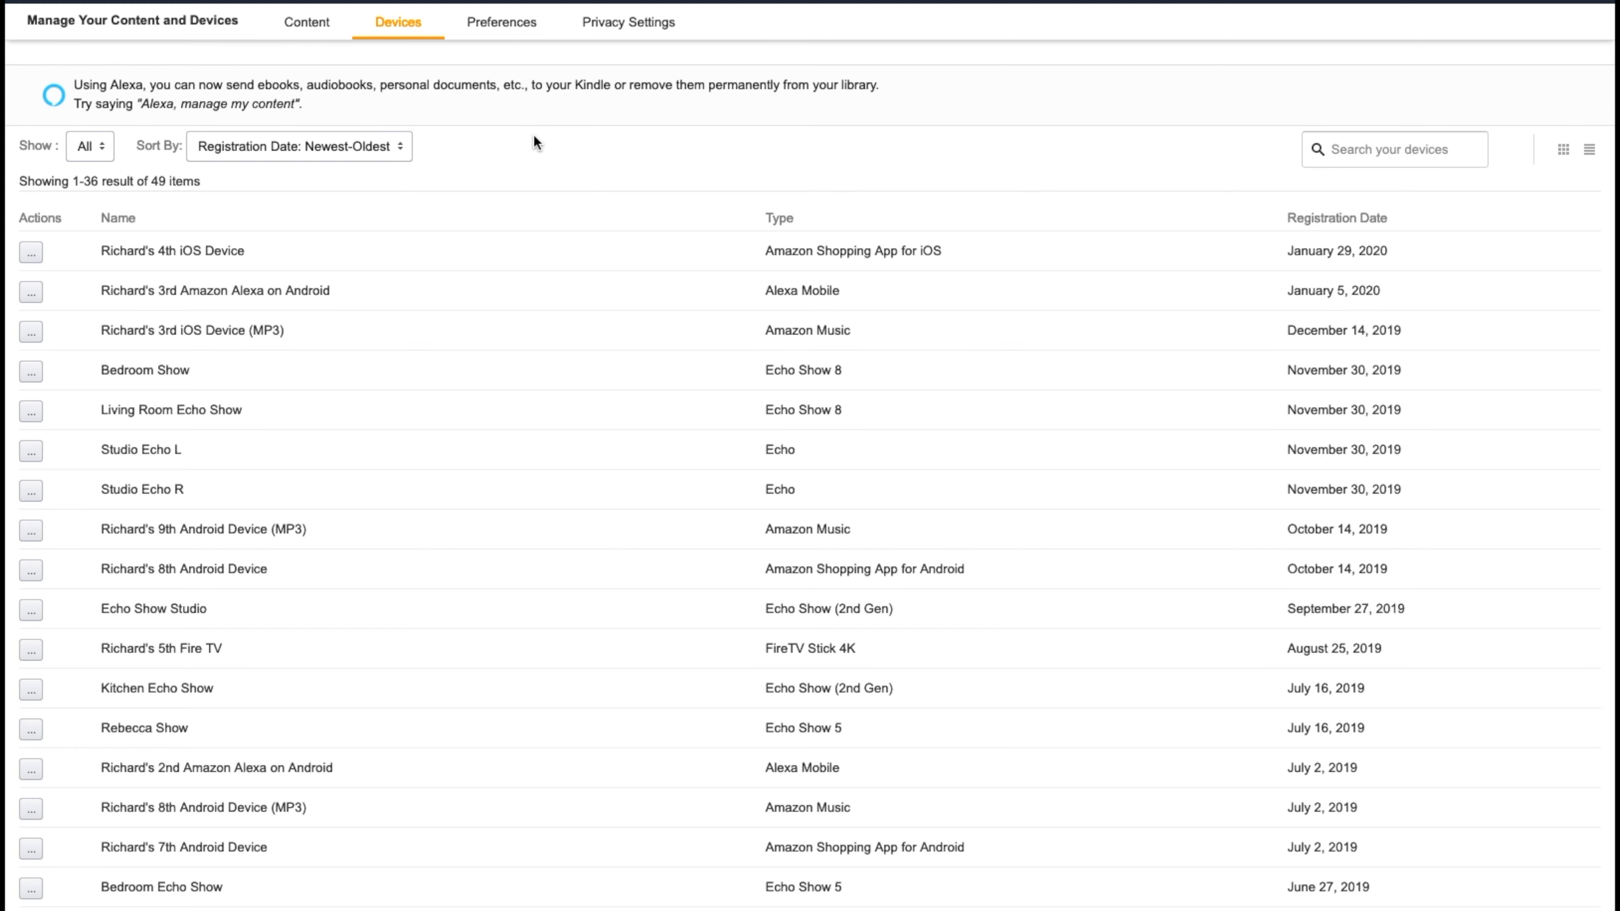
scroll(down, 3)
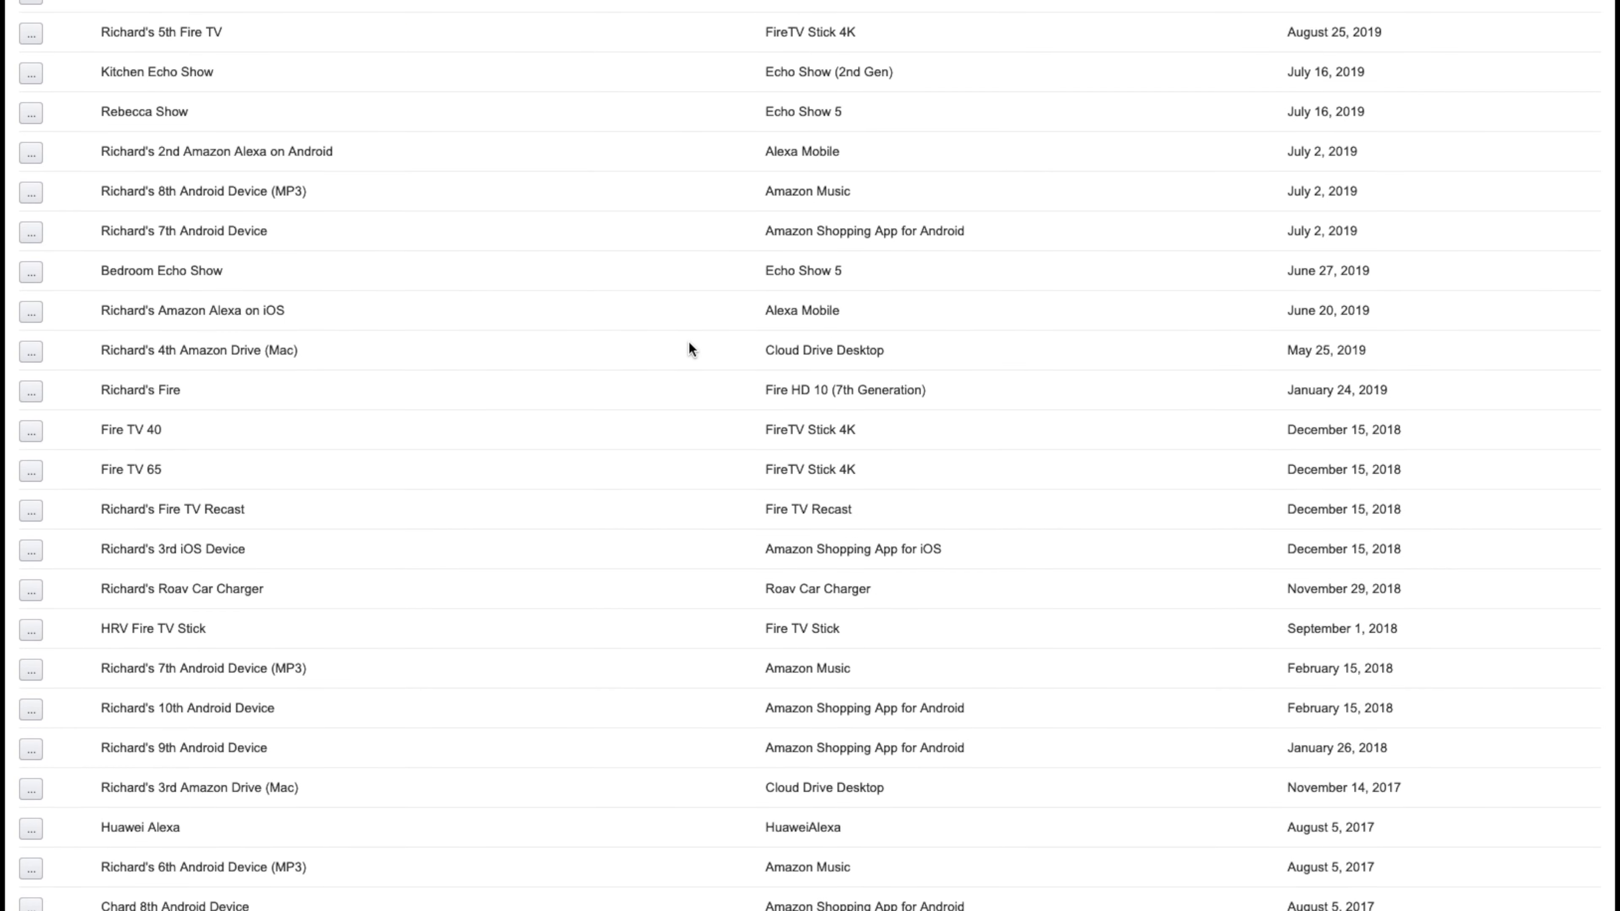
mouse_move(728, 356)
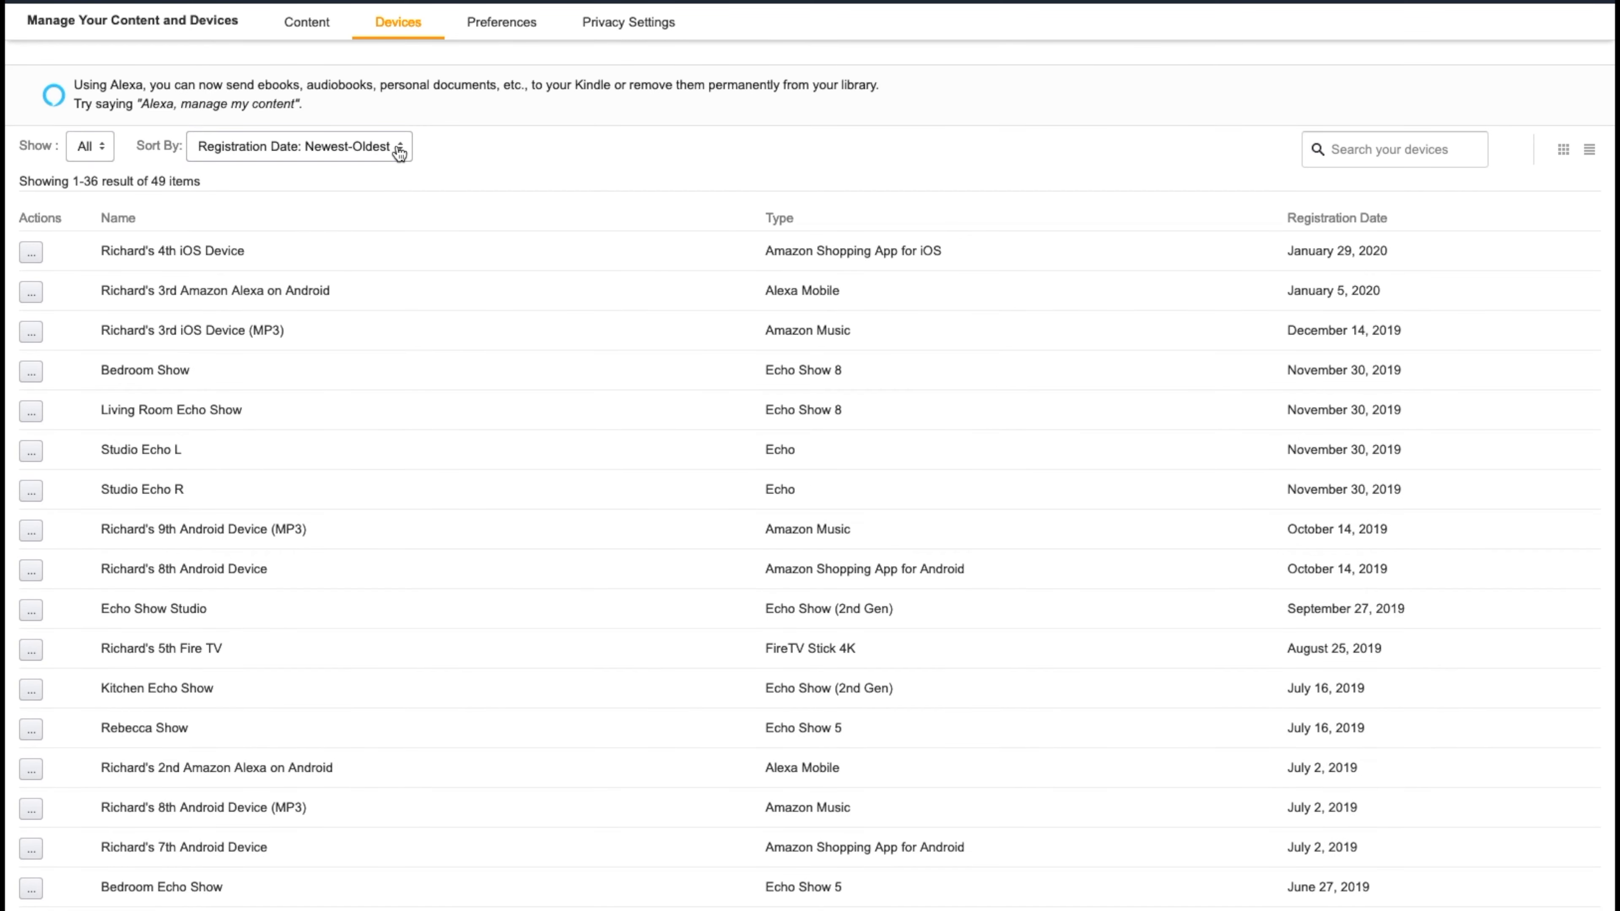
click(300, 146)
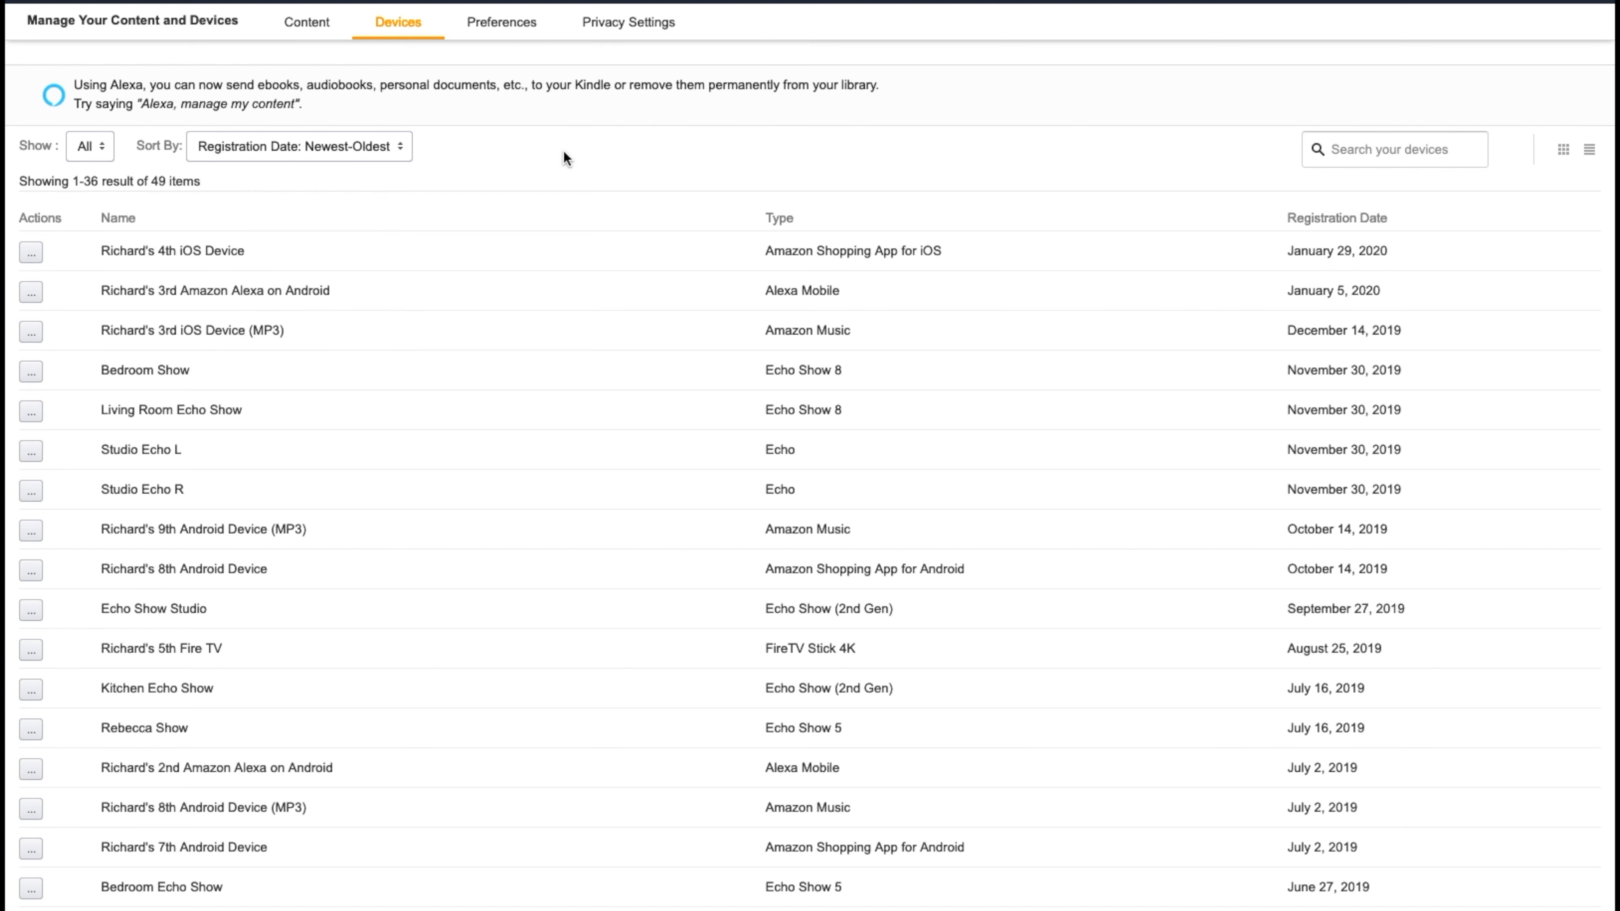
mouse_move(1233, 201)
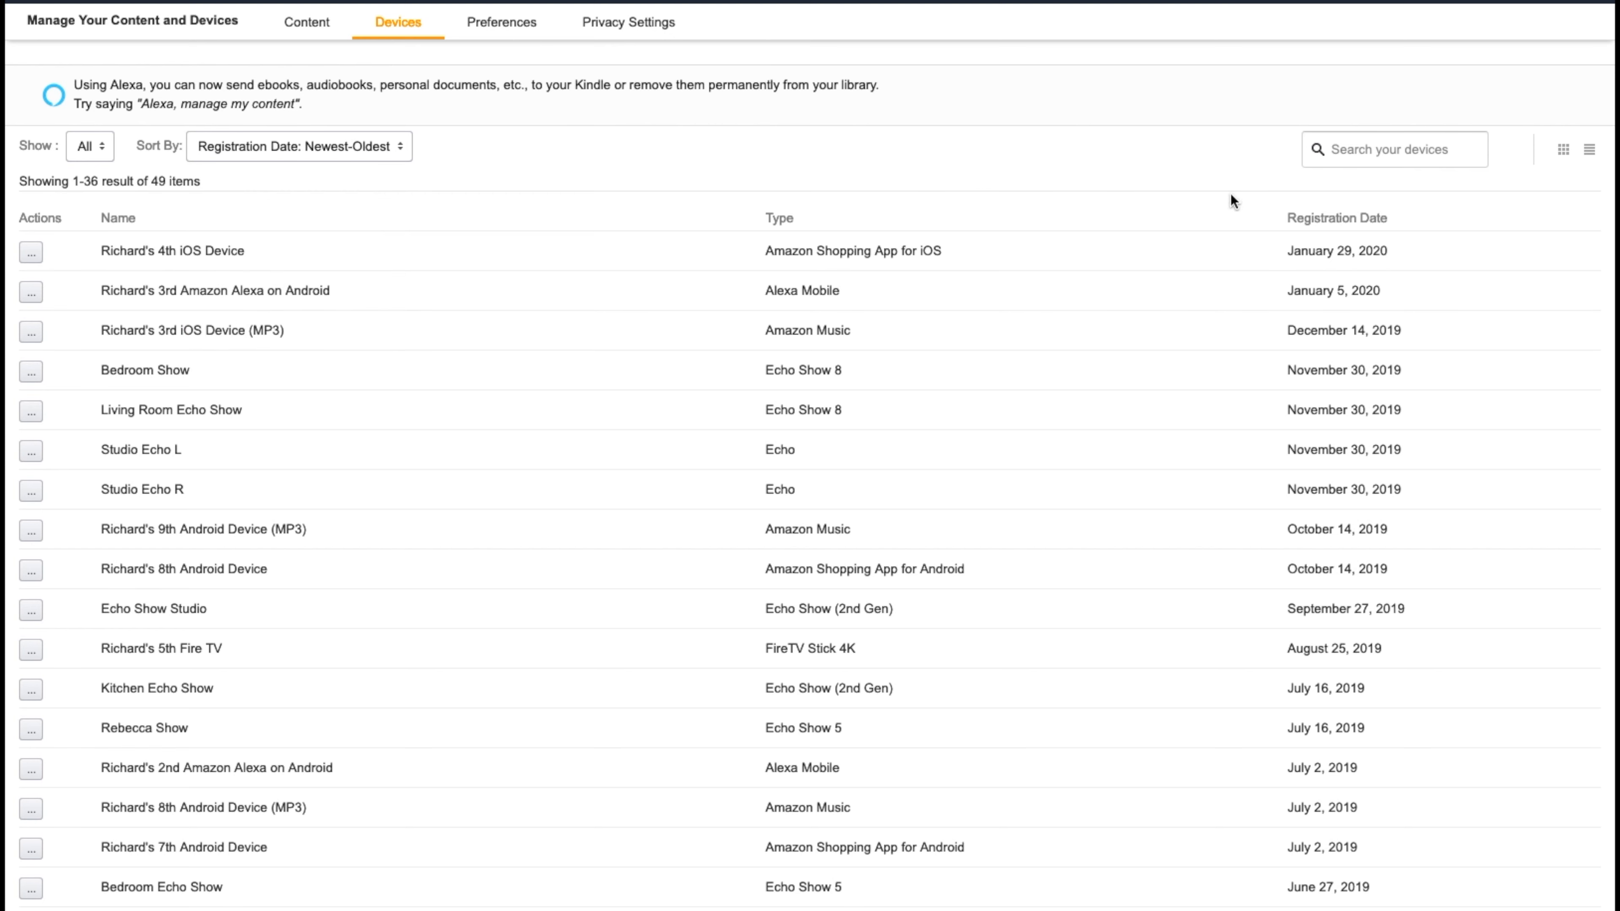
click(1393, 149)
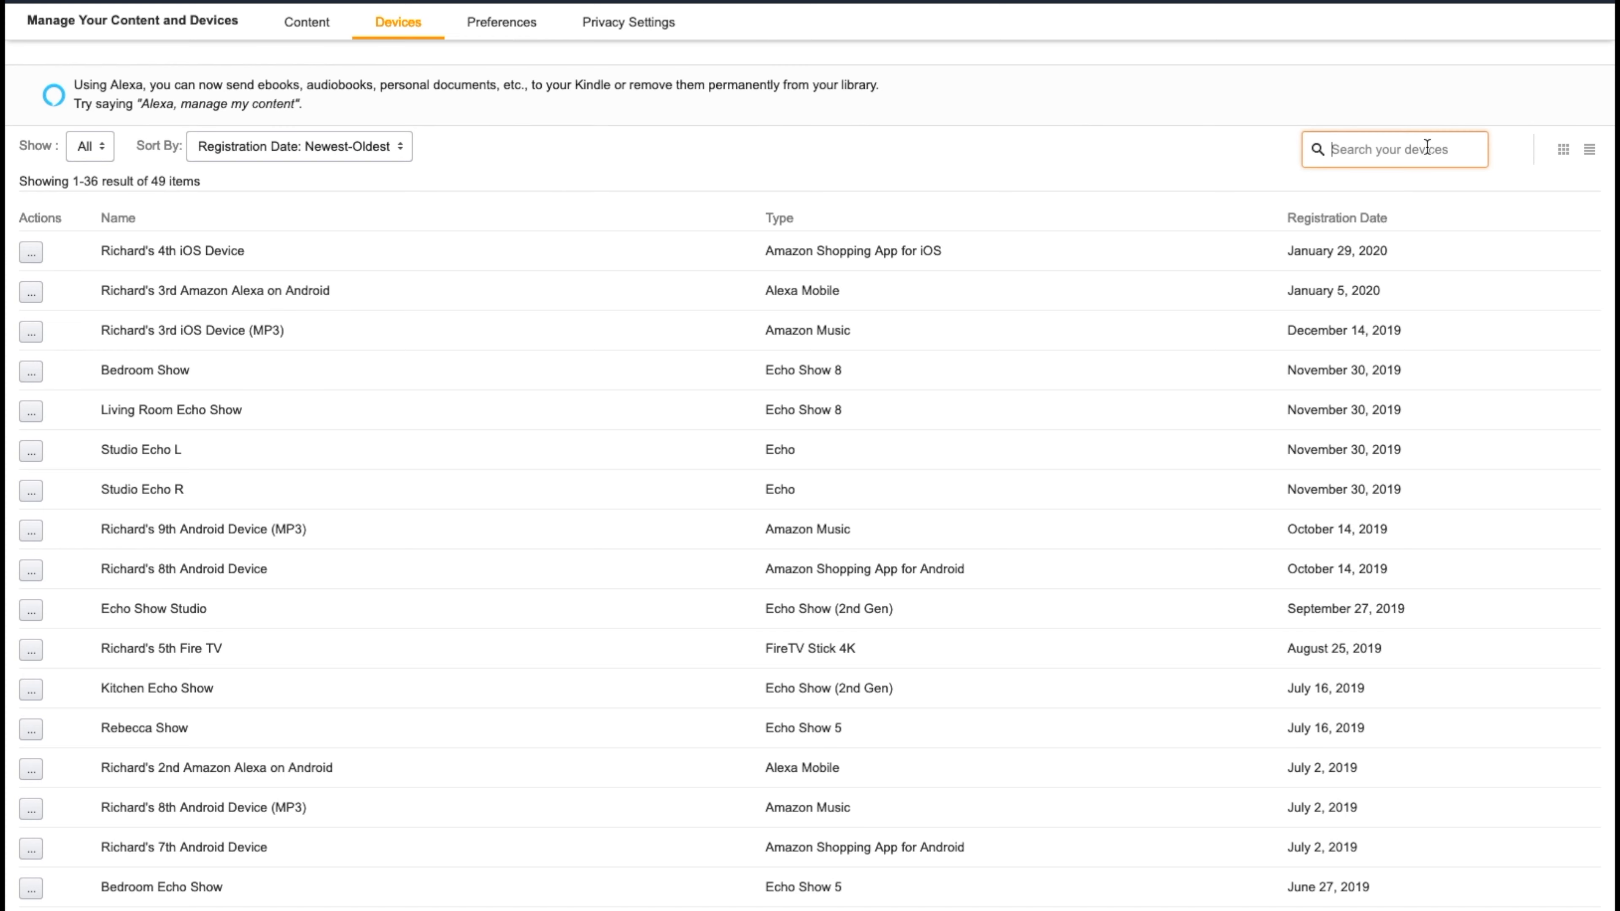
text(hr)
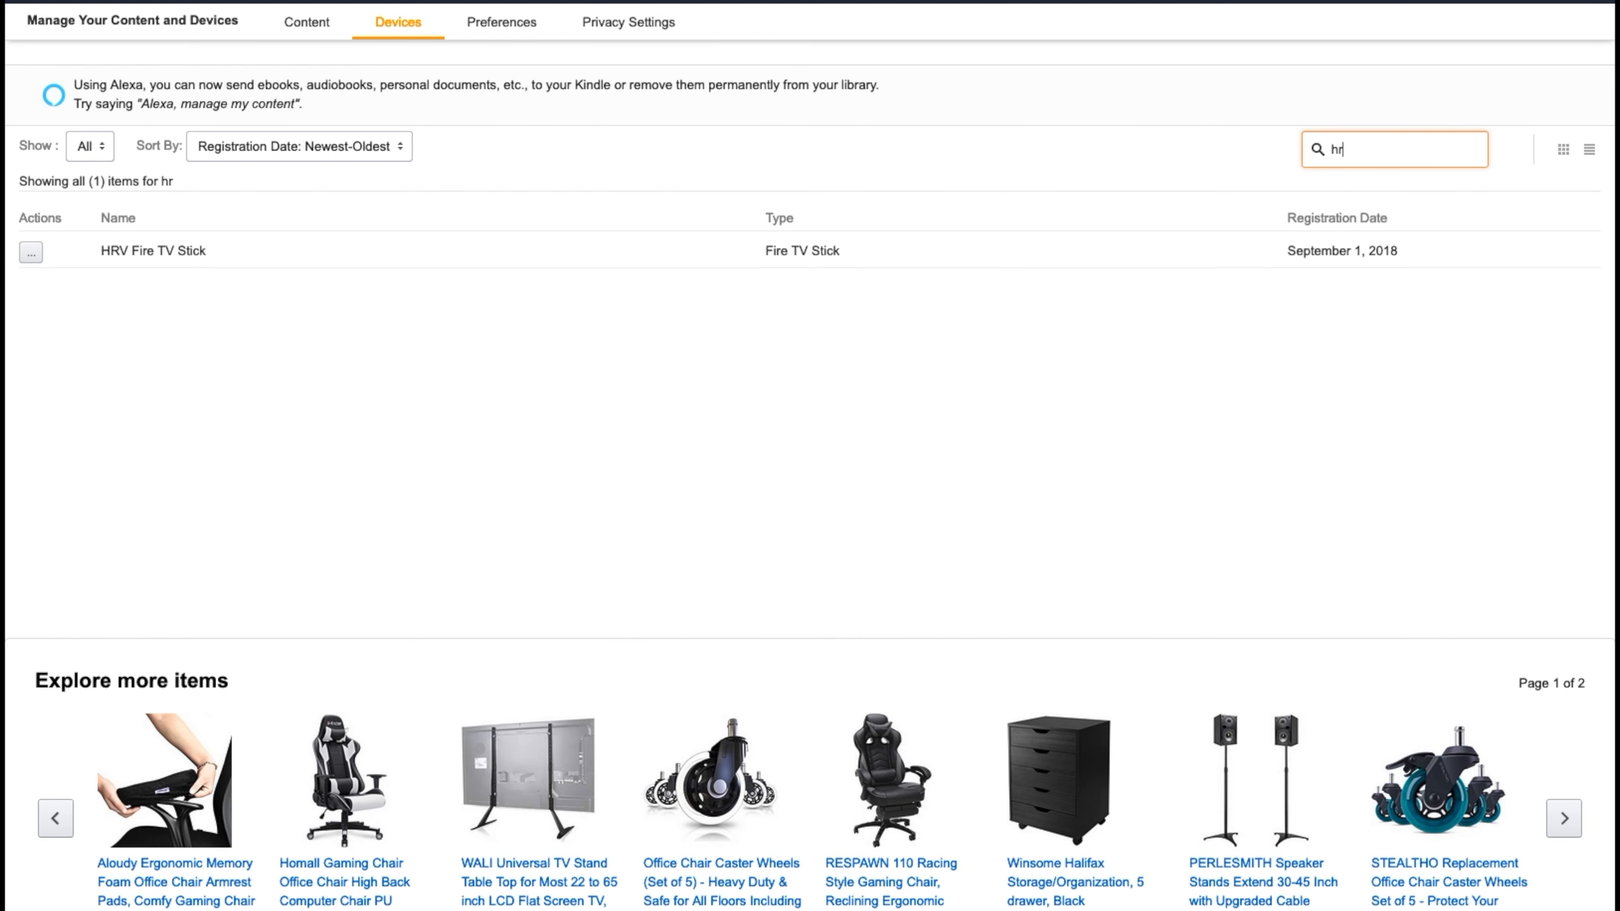
text(v)
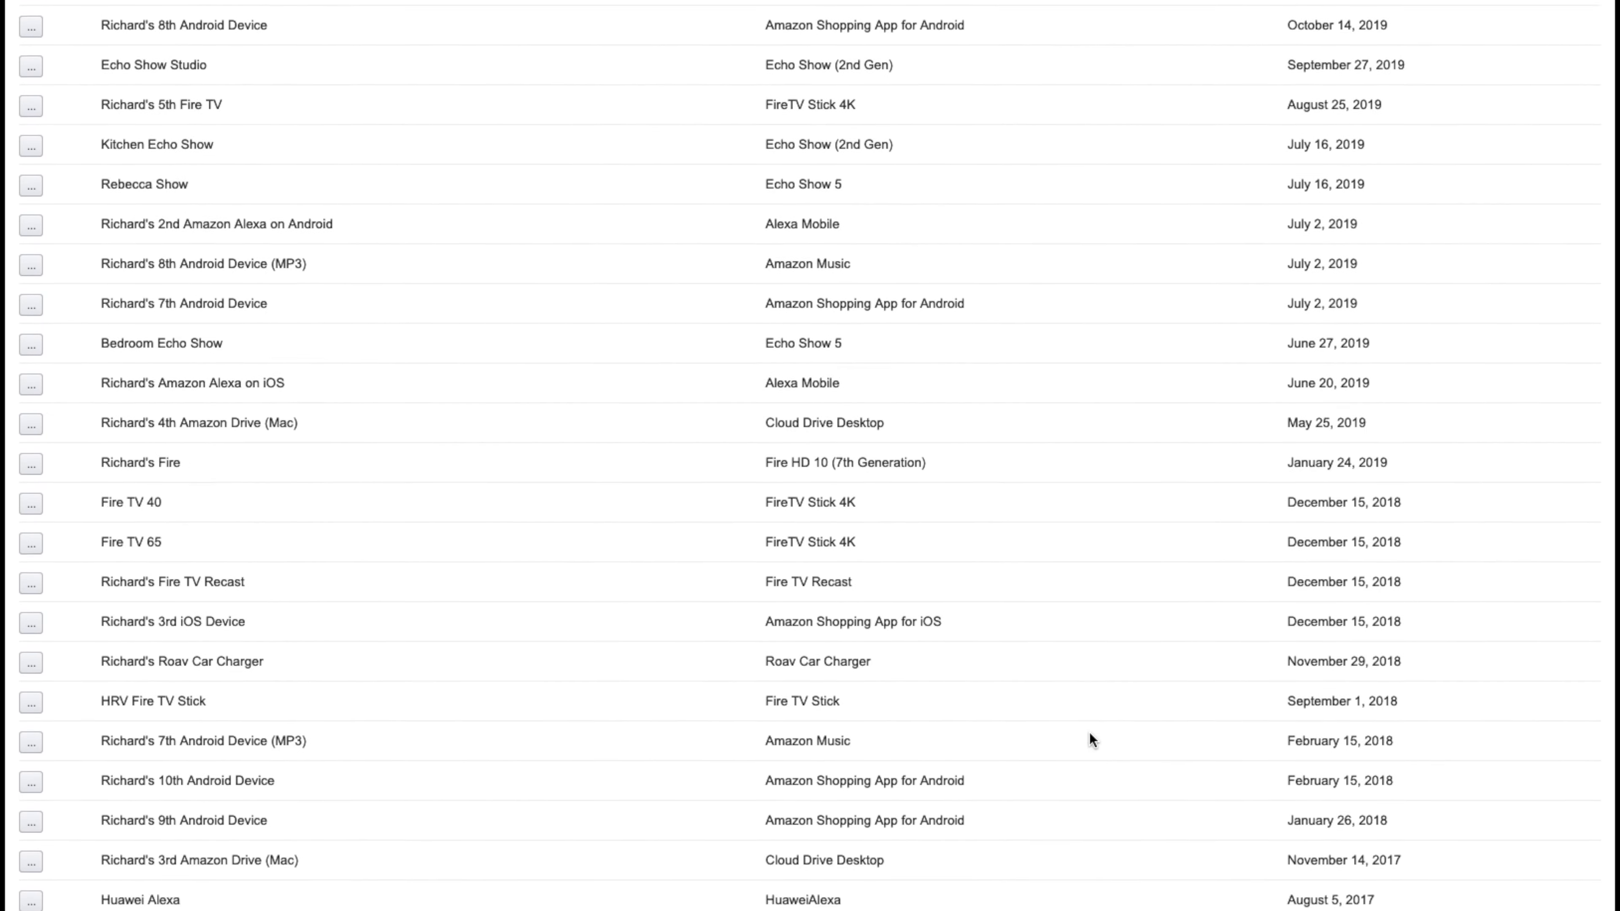
scroll(down, 3)
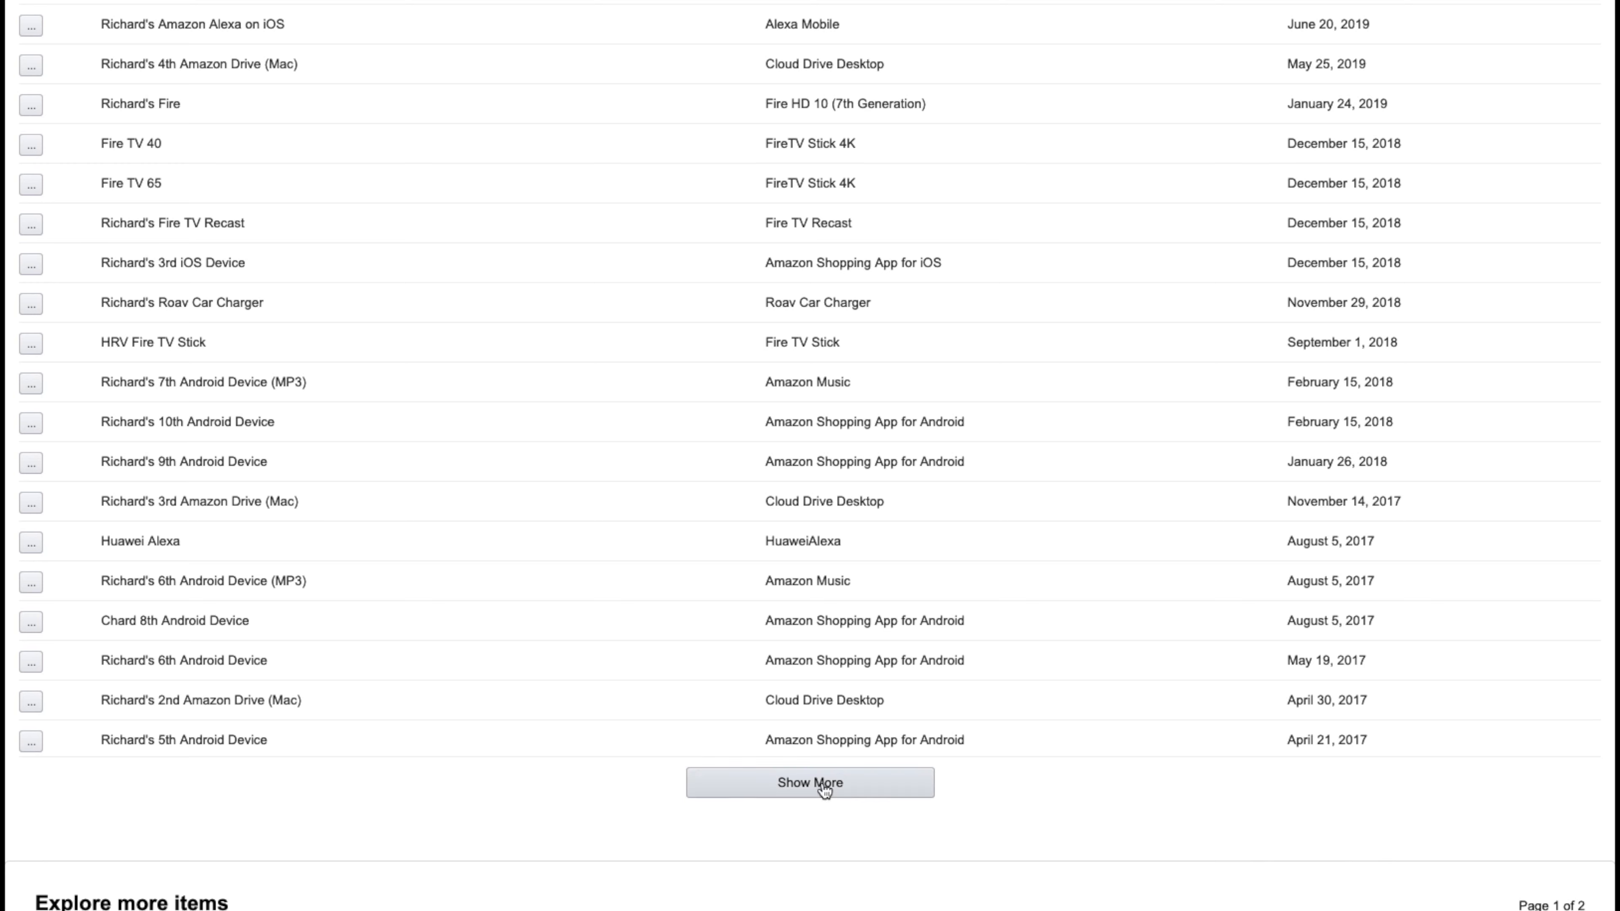
click(809, 782)
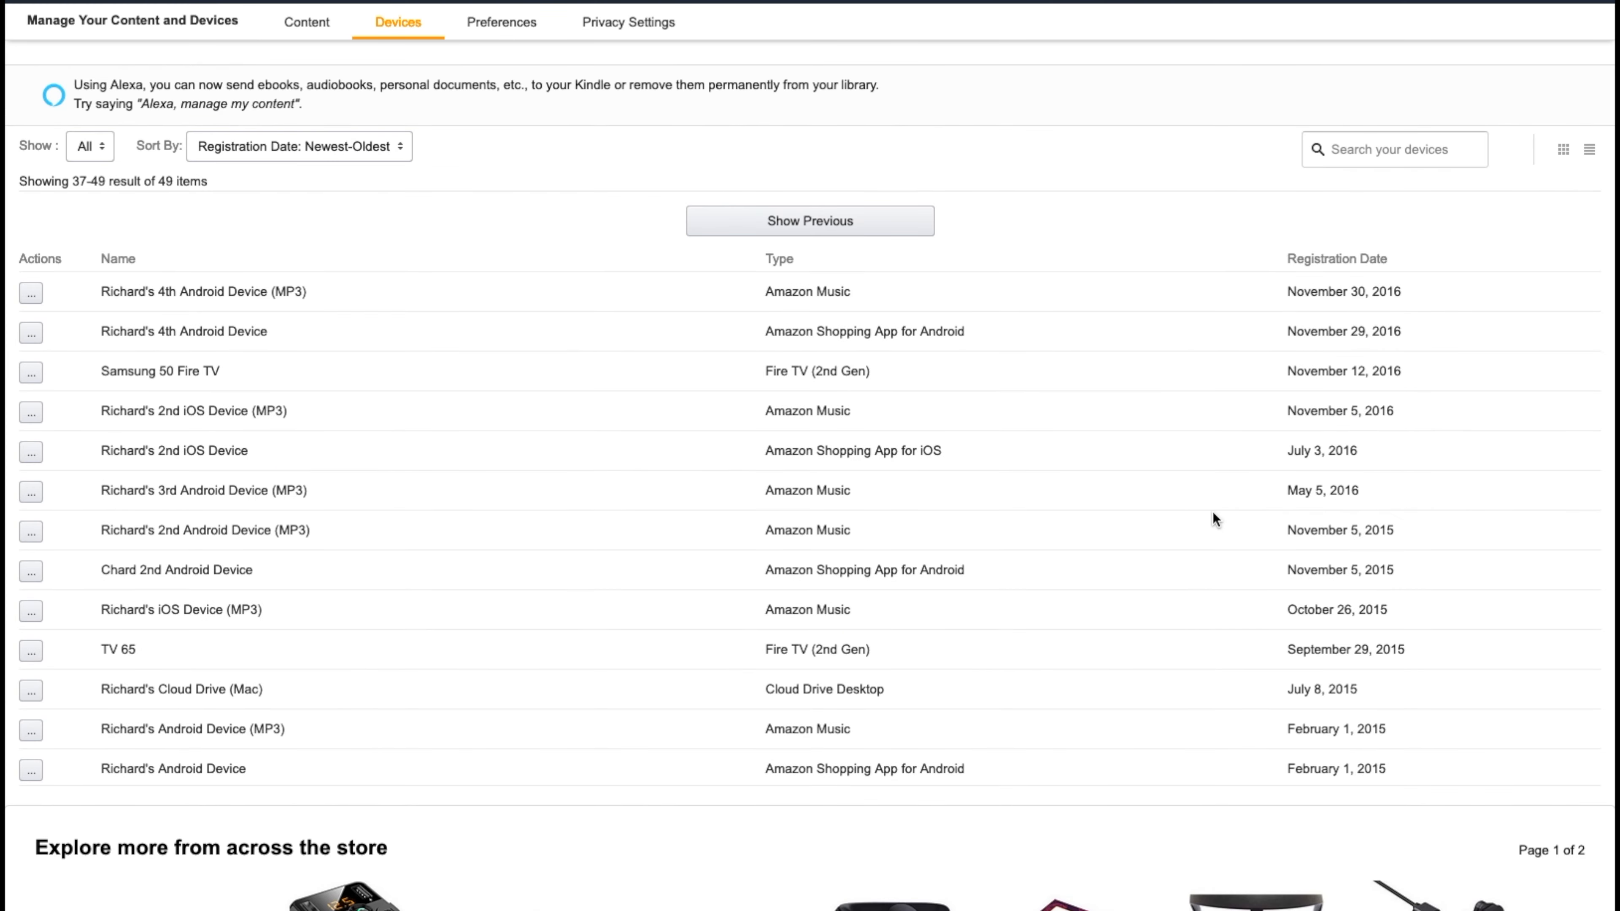
click(810, 221)
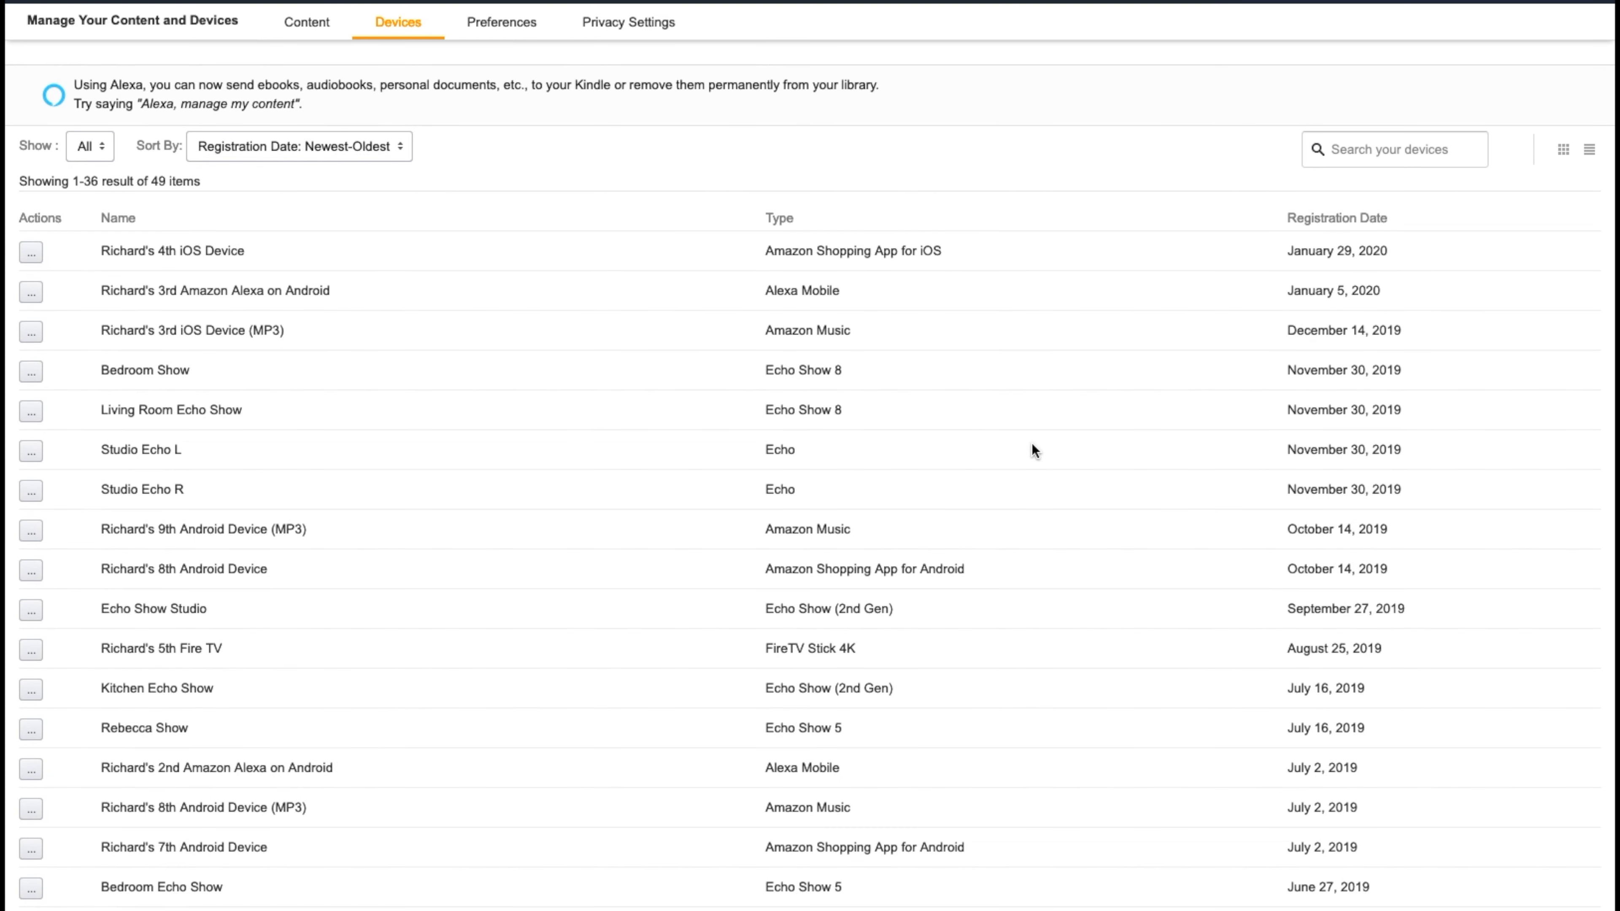
mouse_move(1118, 407)
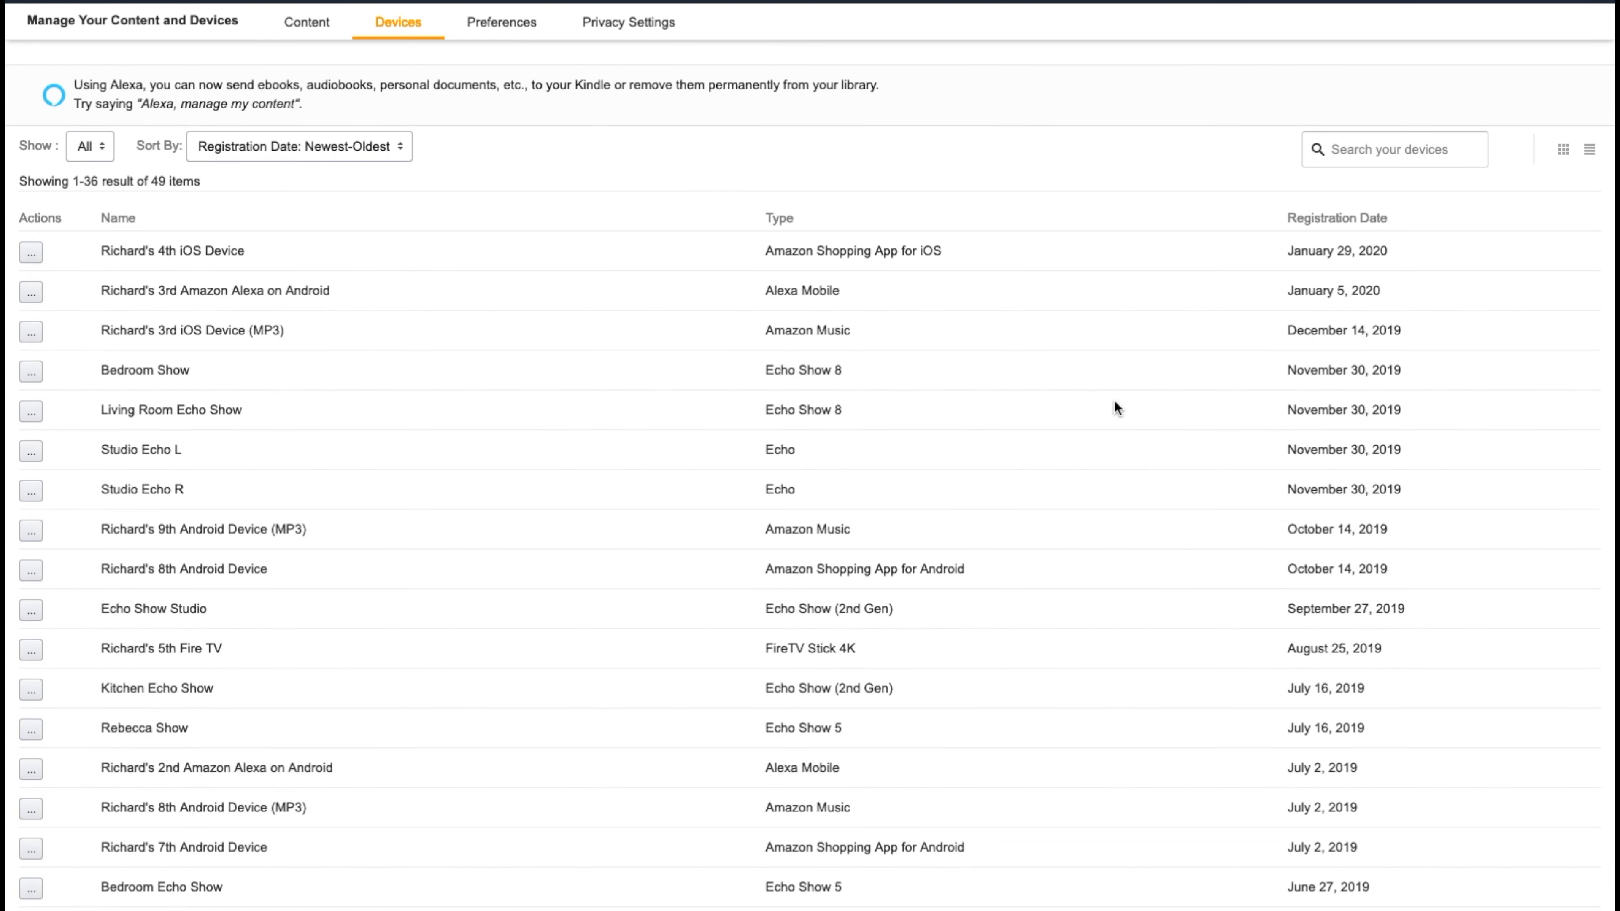
mouse_move(1565, 155)
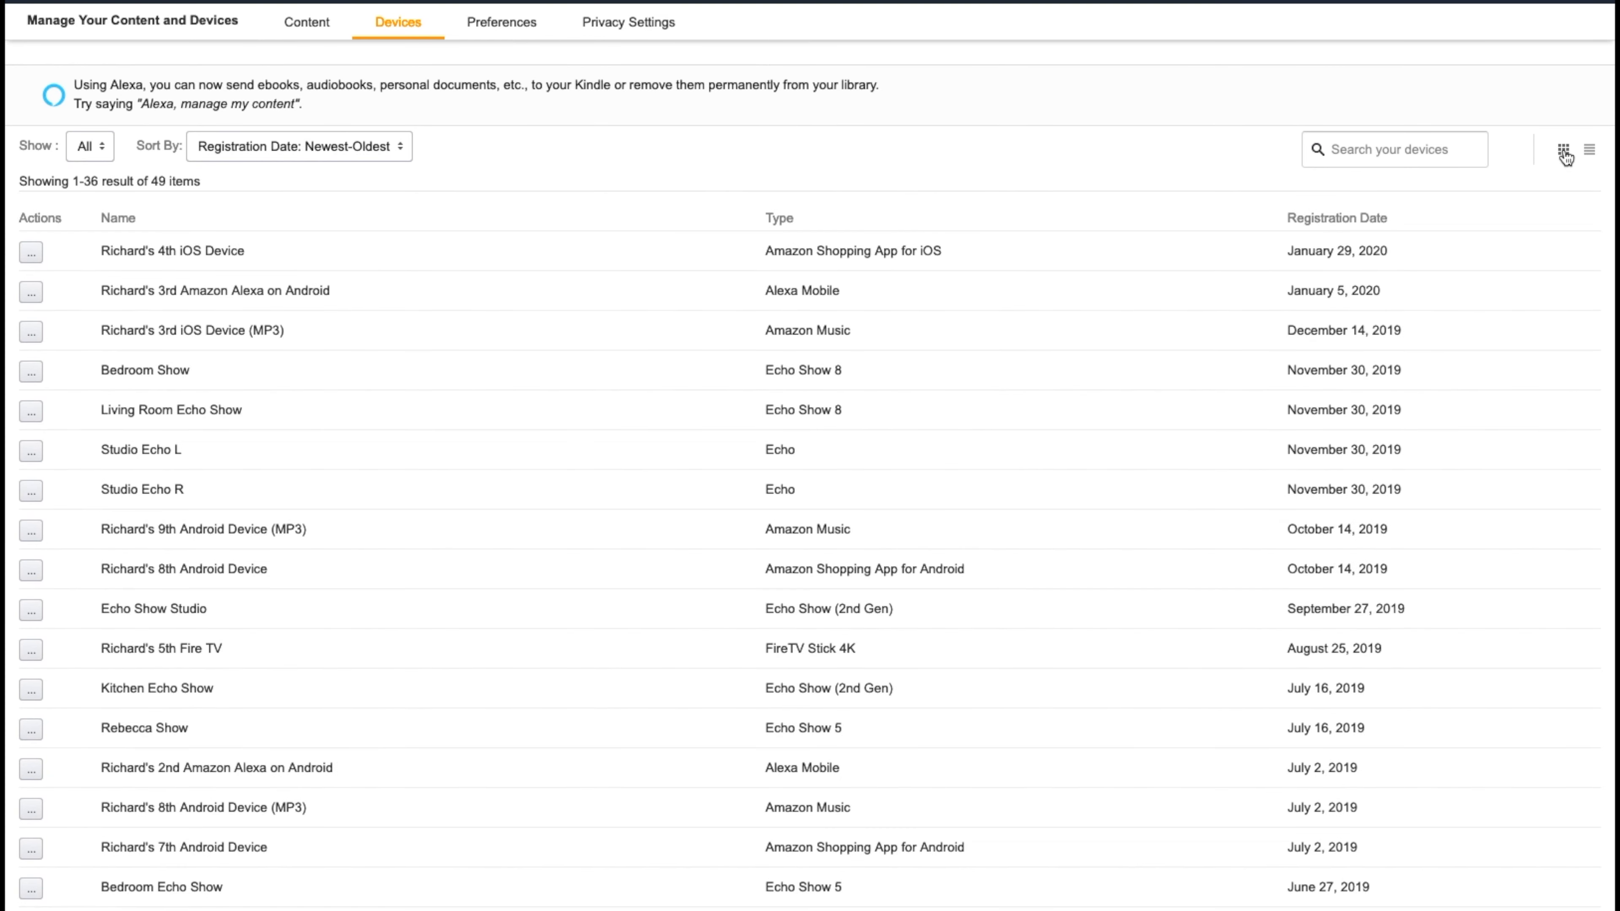
Switch the device list to the picture carousel showing Fire TV 40's details.
click(1564, 147)
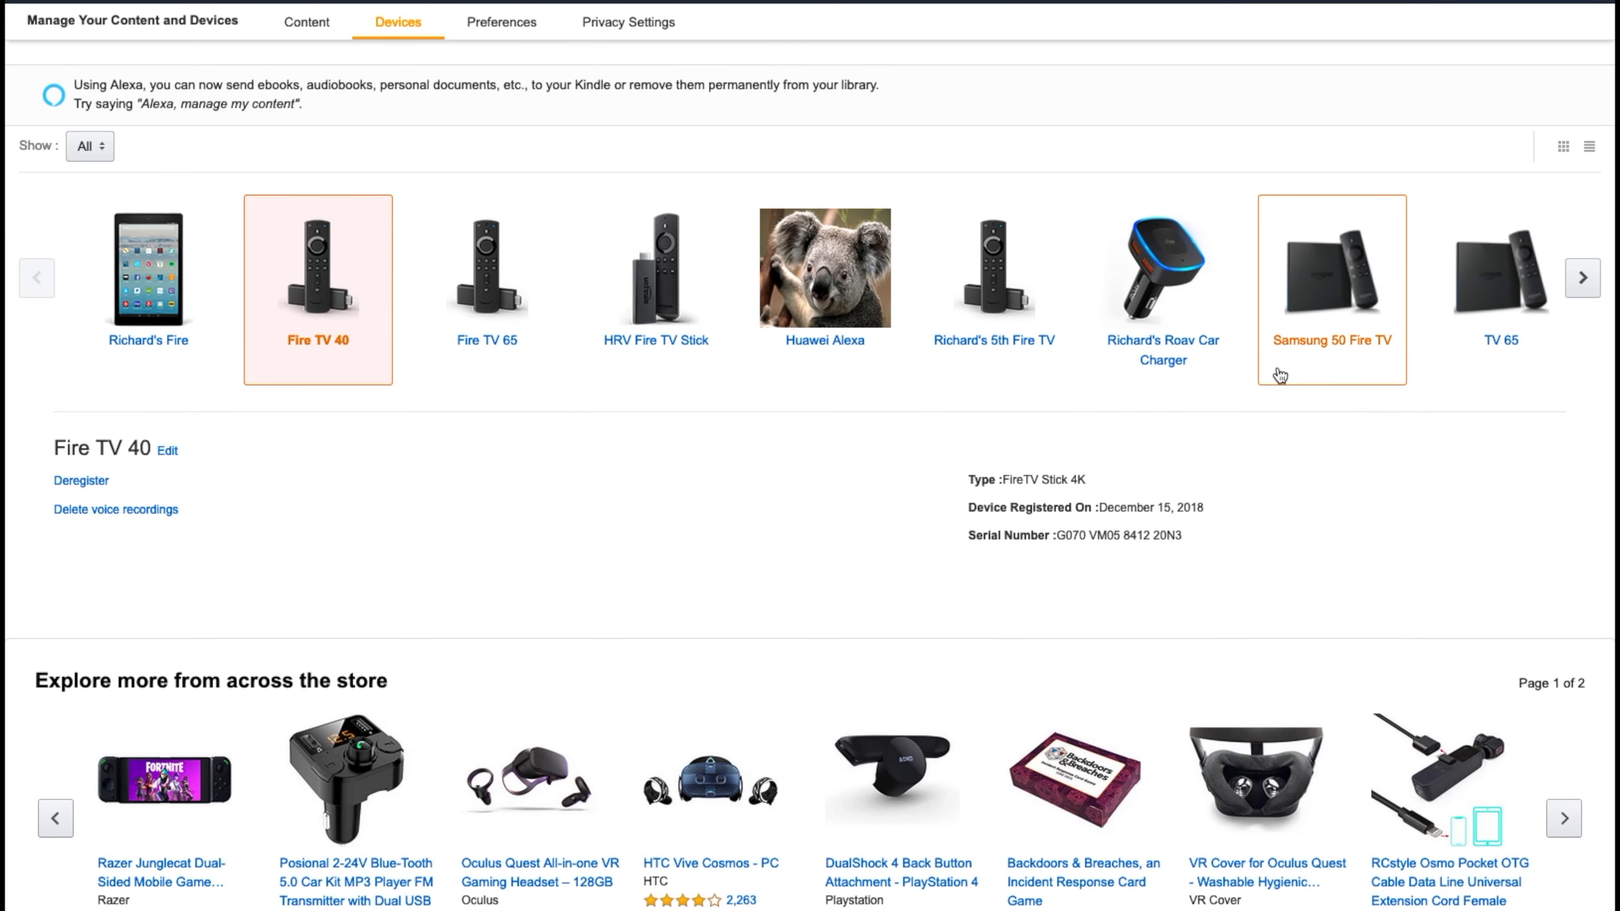
mouse_move(1400, 557)
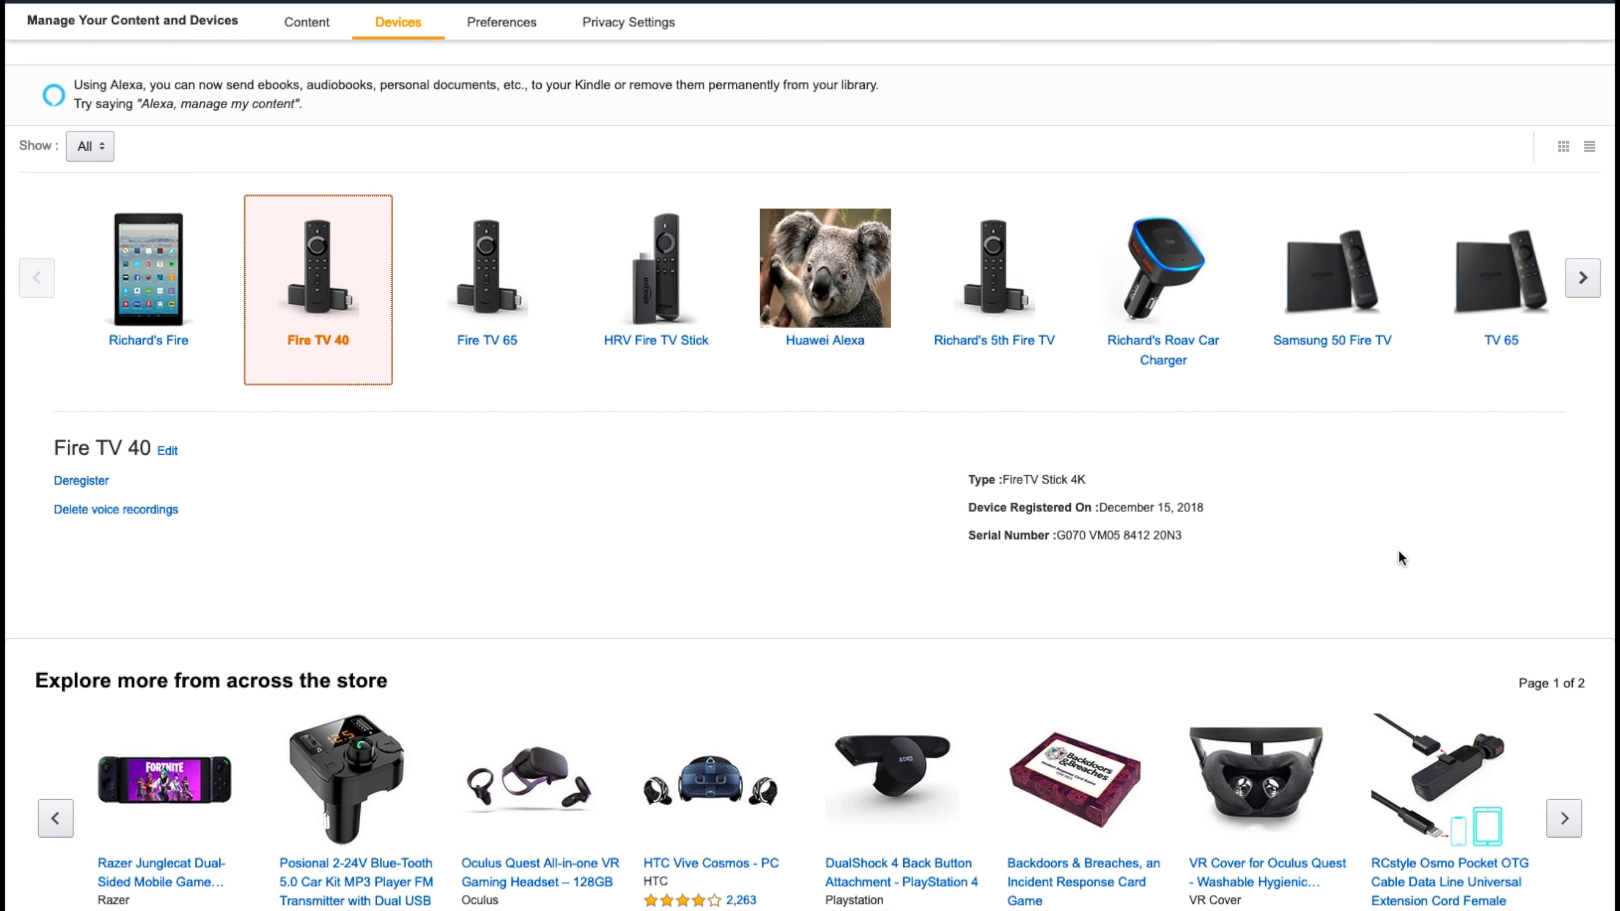
mouse_move(1401, 533)
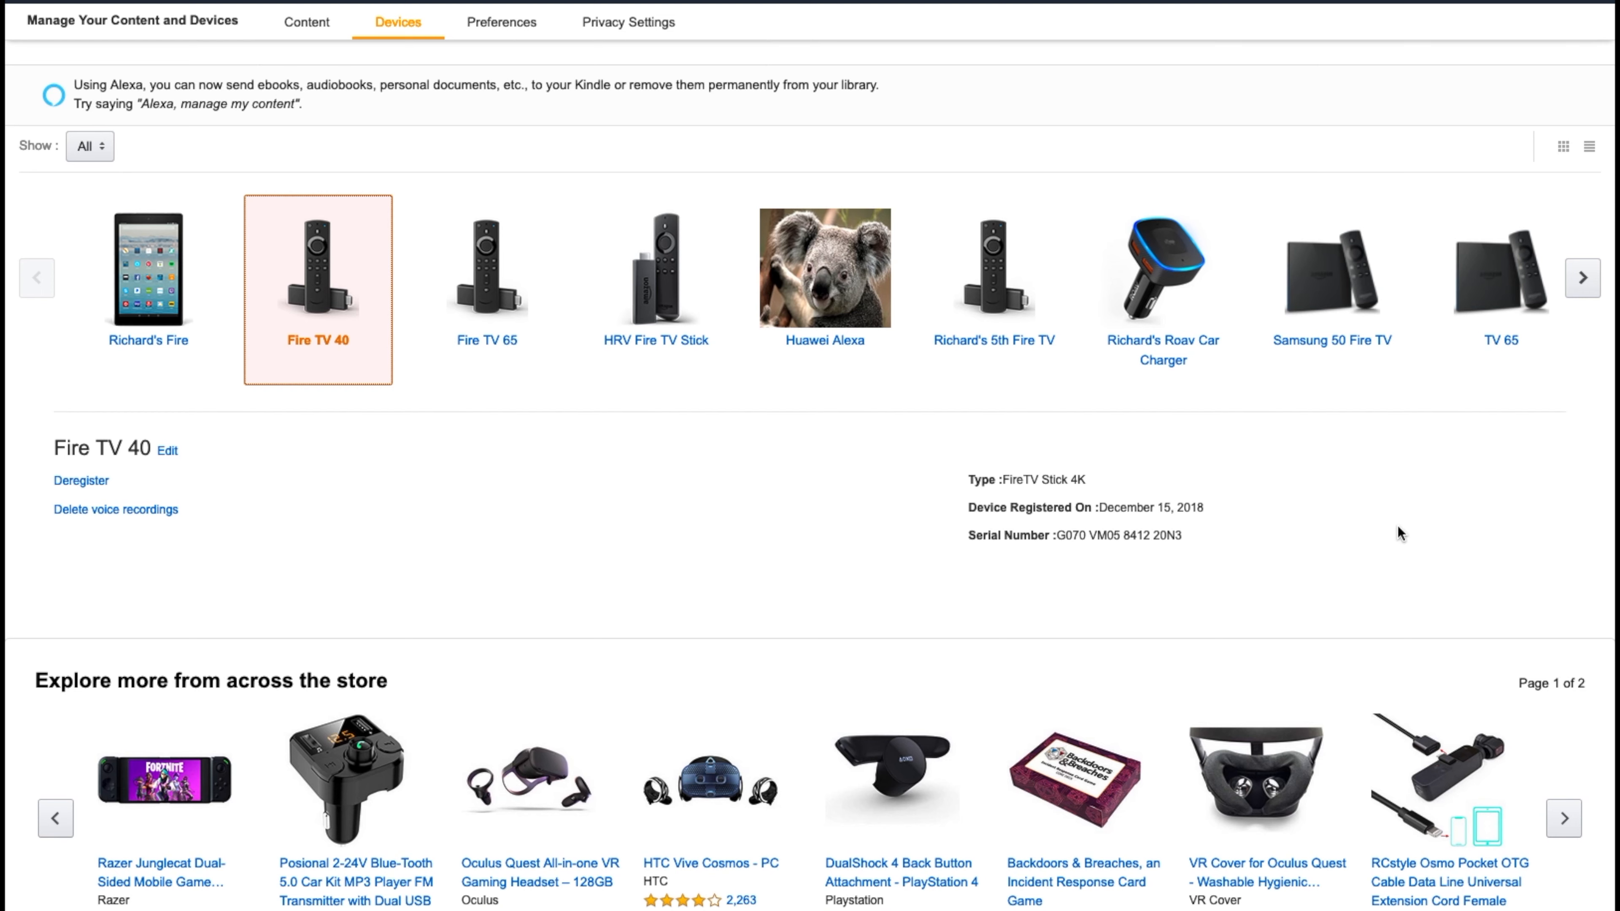
mouse_move(1092, 502)
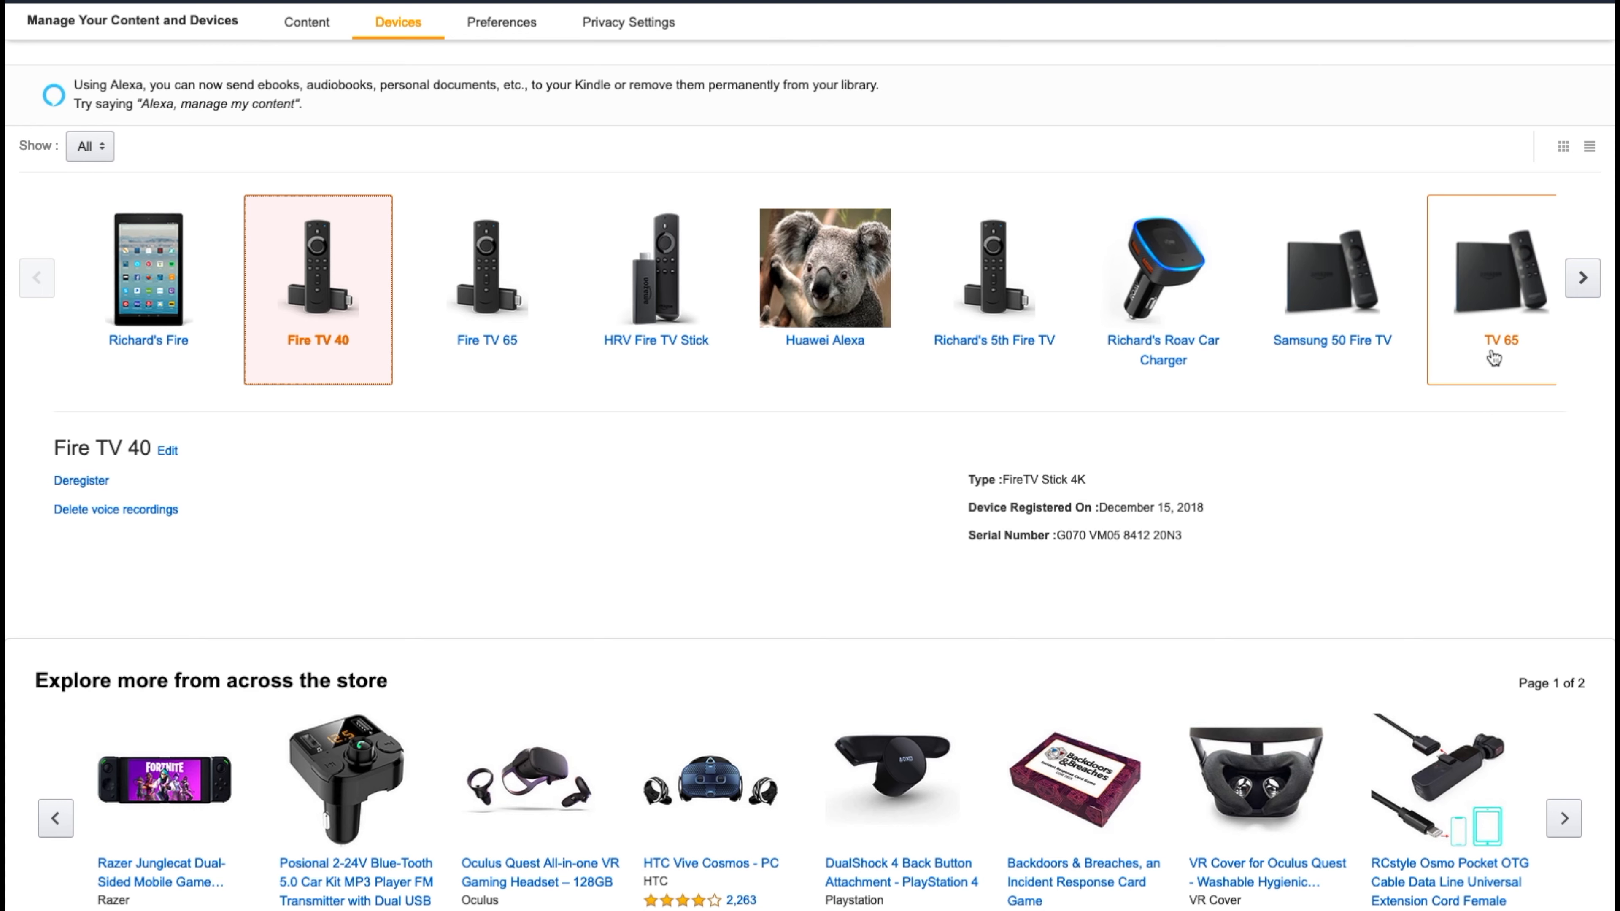
mouse_move(486, 351)
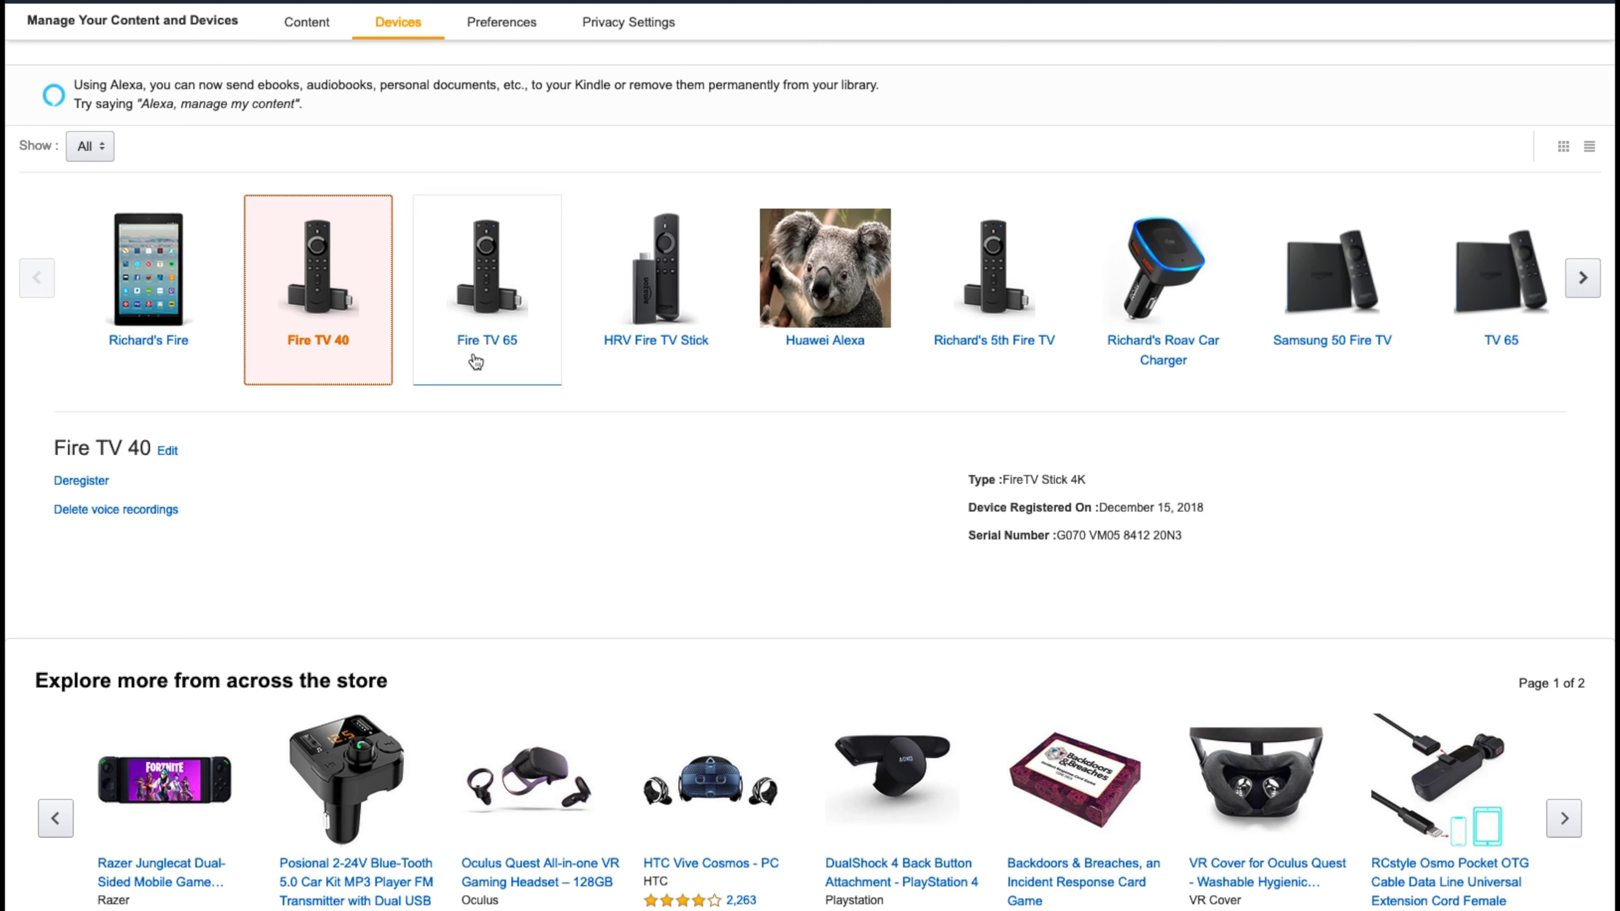
mouse_move(511, 455)
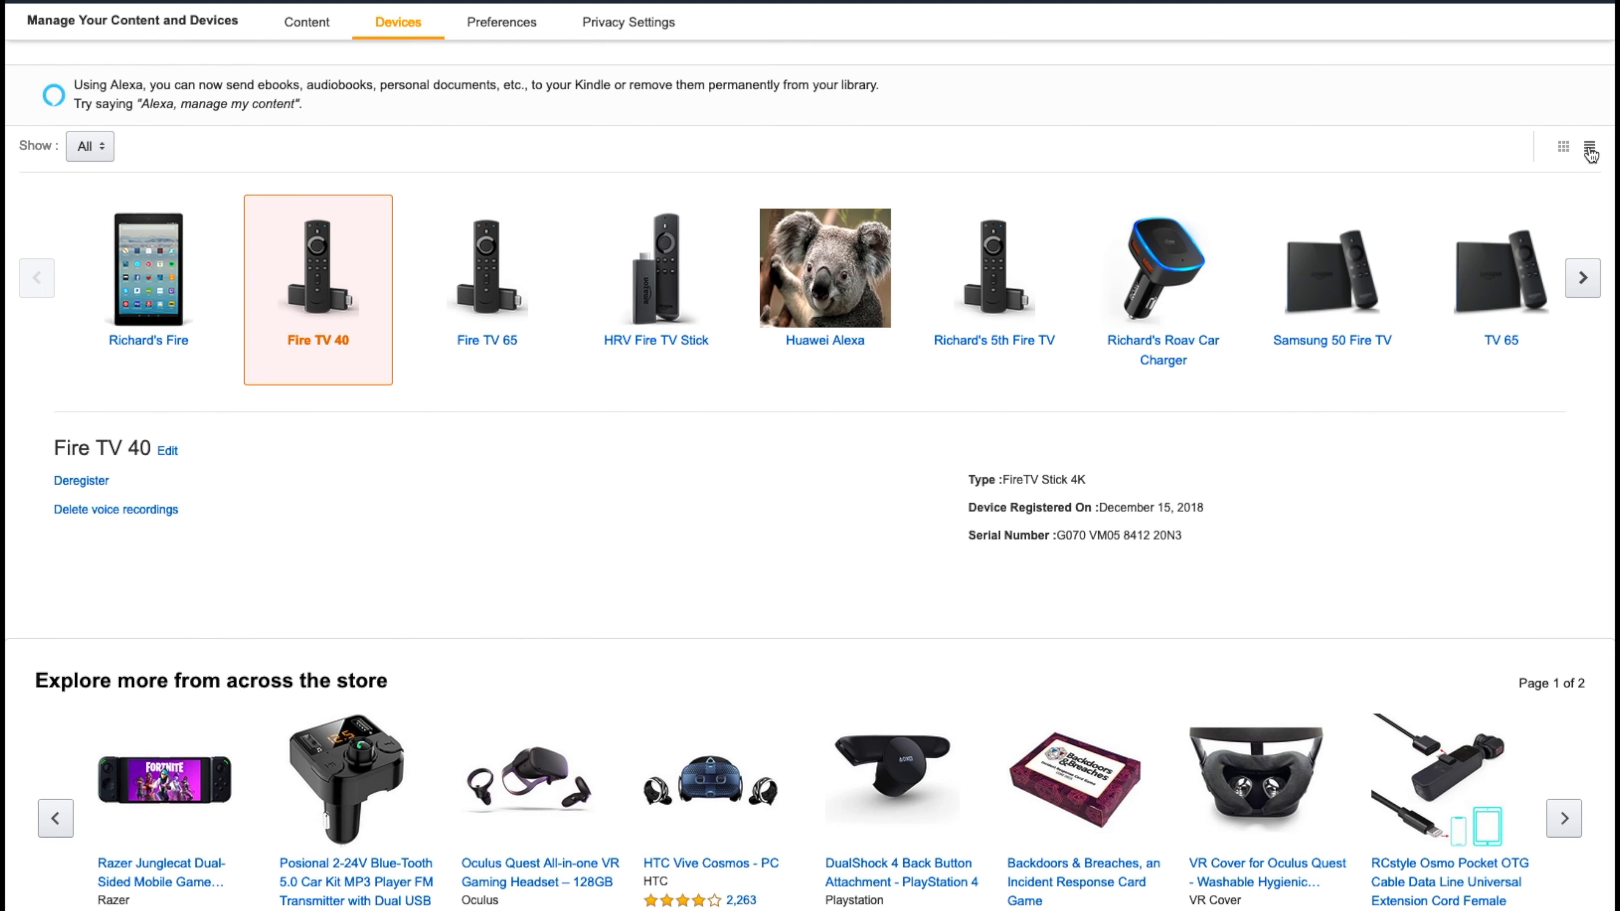
Return to the table view and search 'hrv' to isolate the HRV Fire TV Stick.
click(1594, 152)
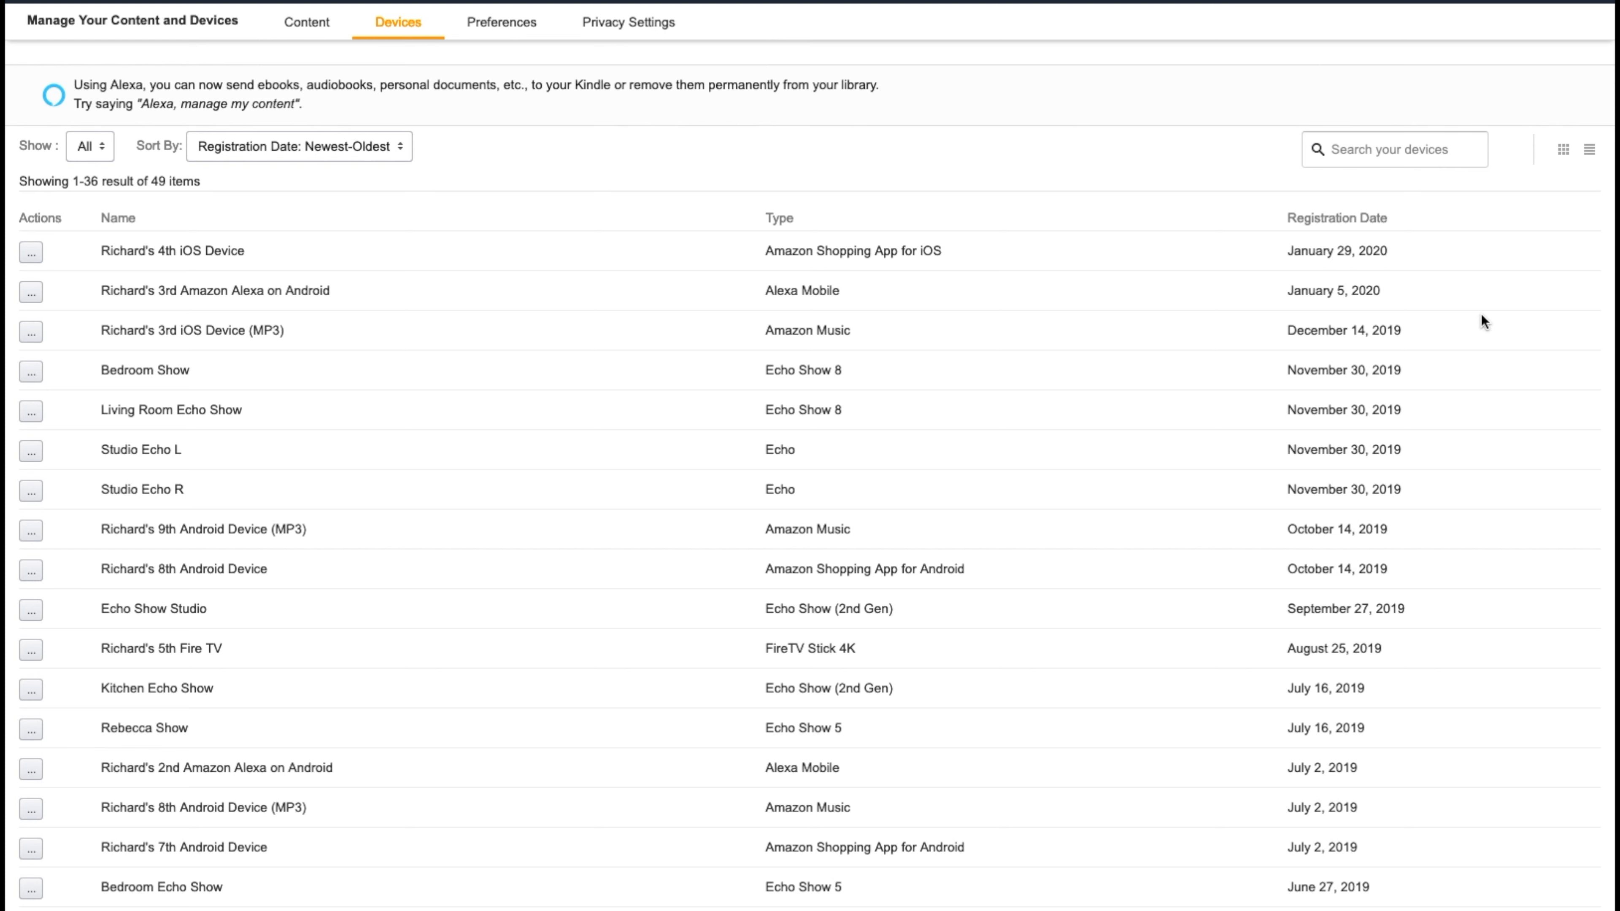
click(1393, 148)
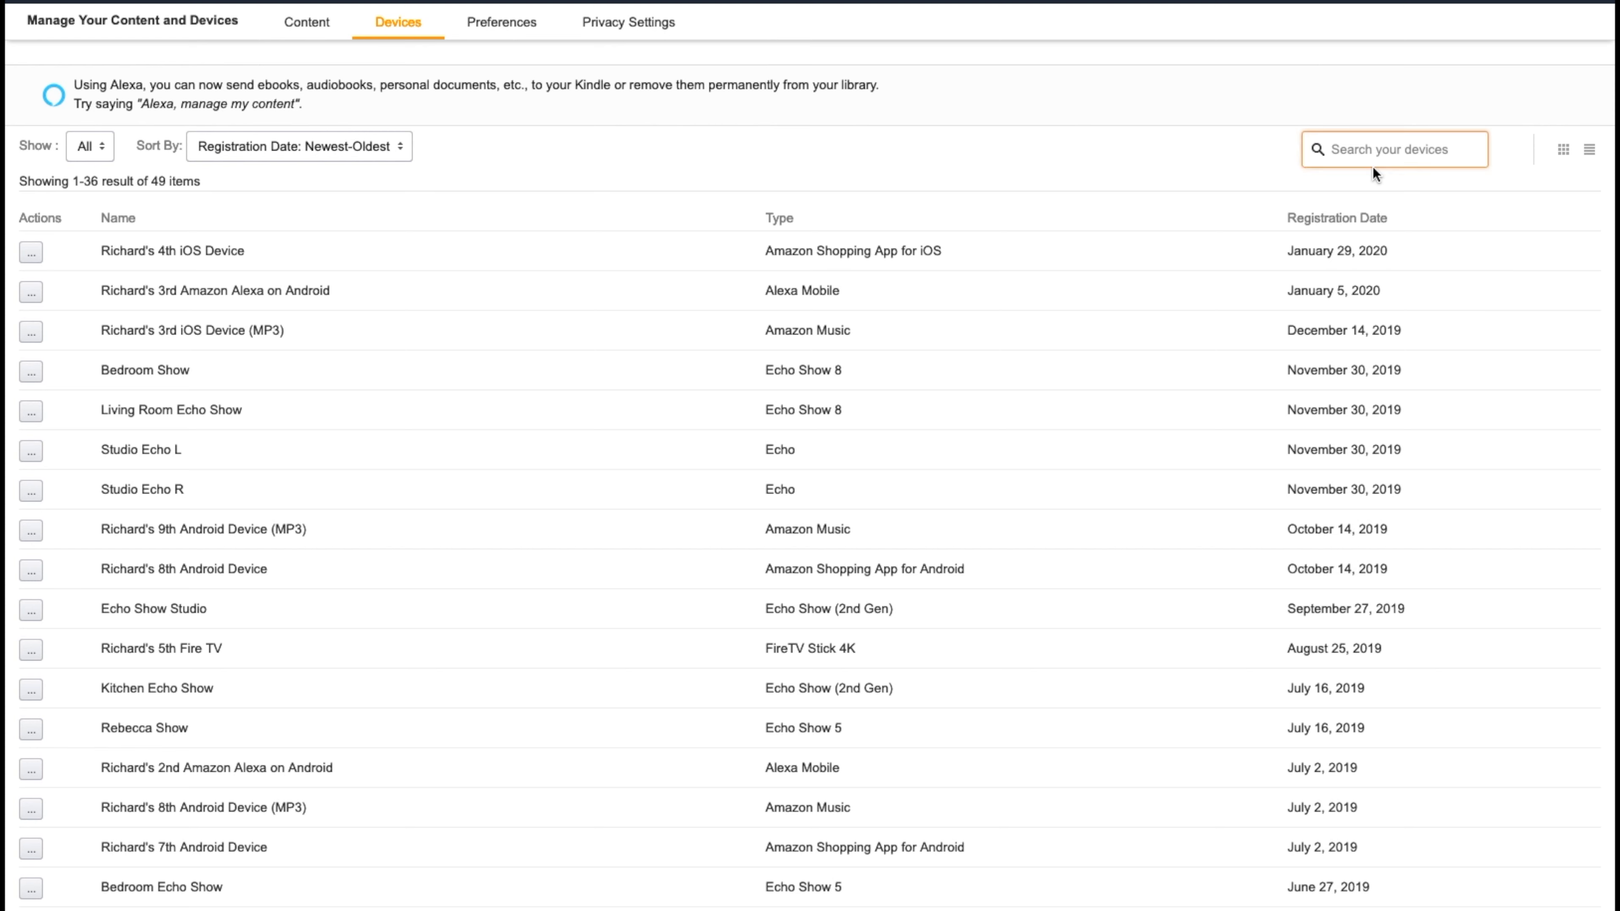
click(1395, 149)
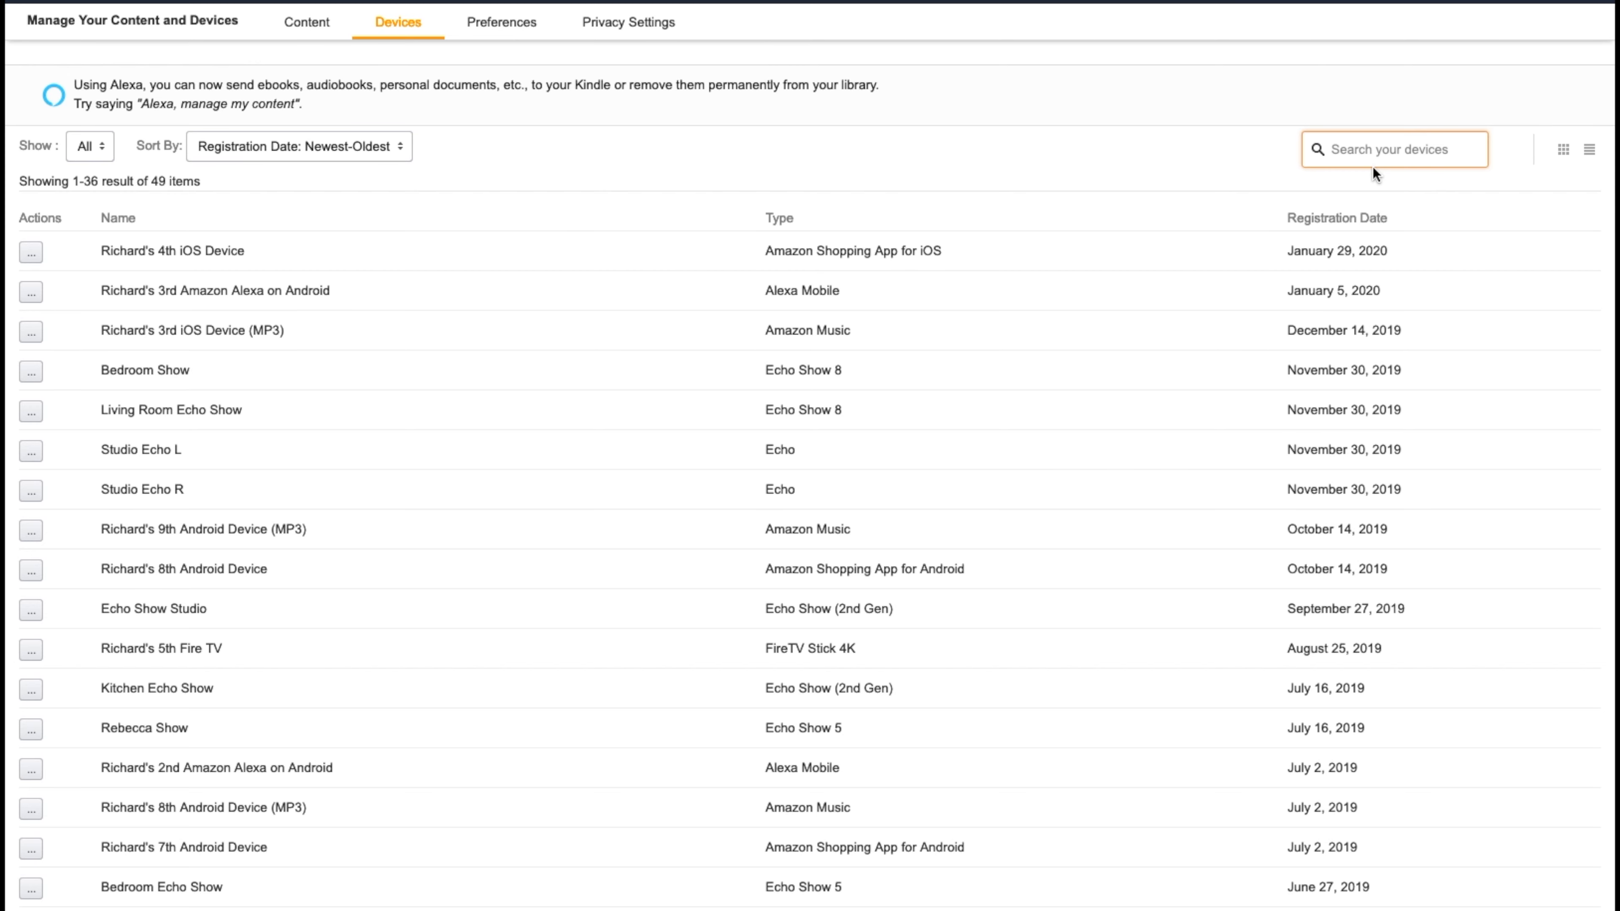
click(1394, 149)
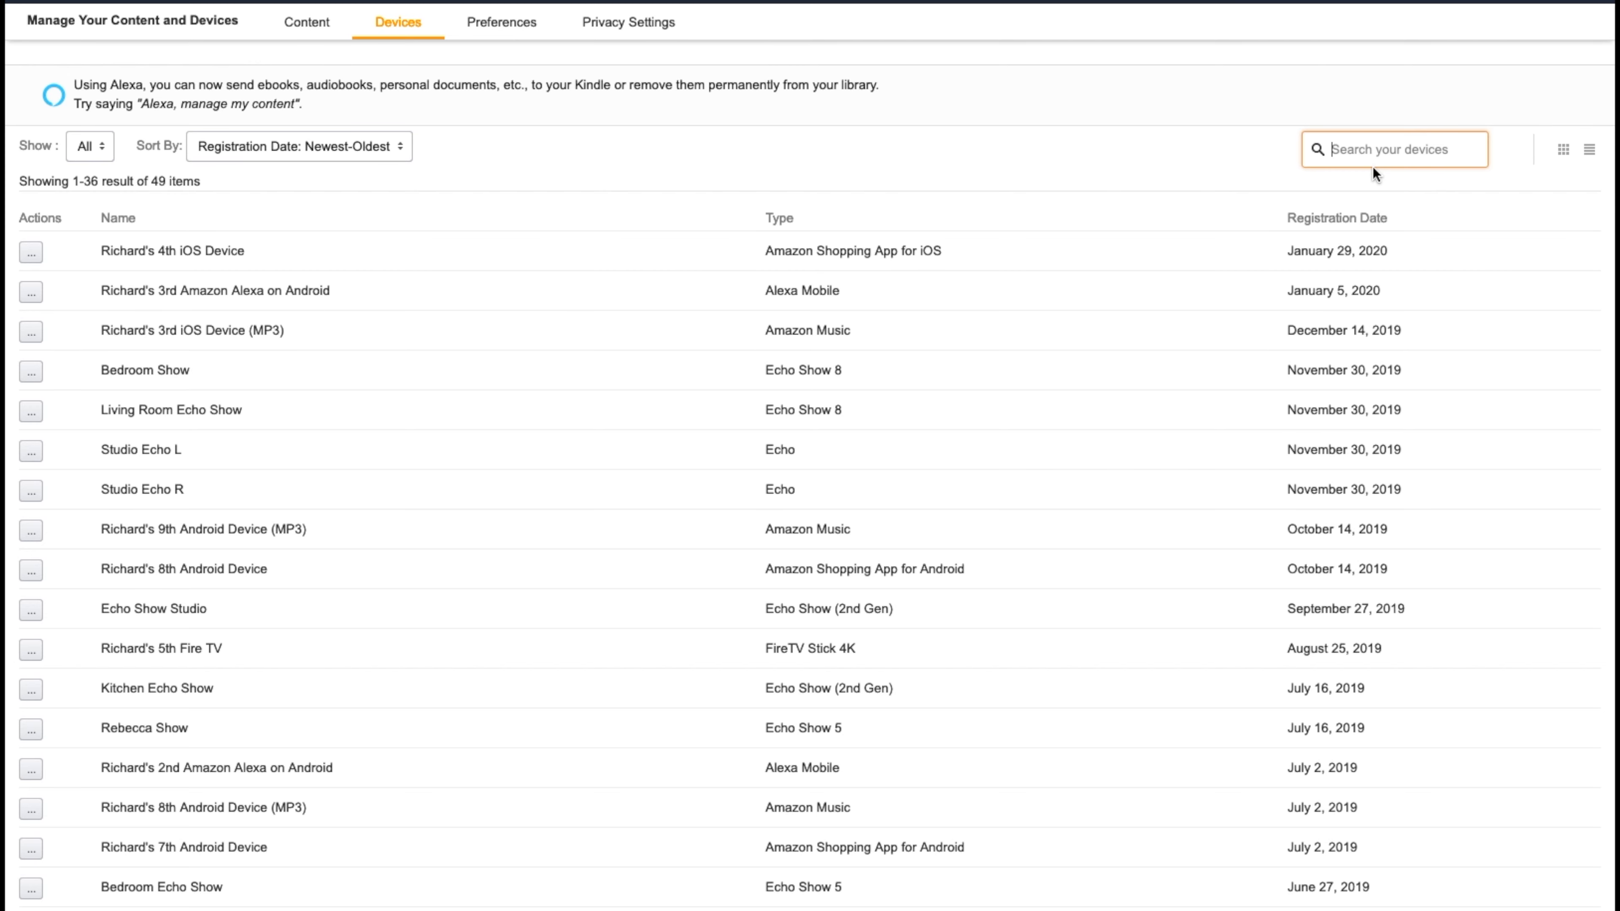
text(h)
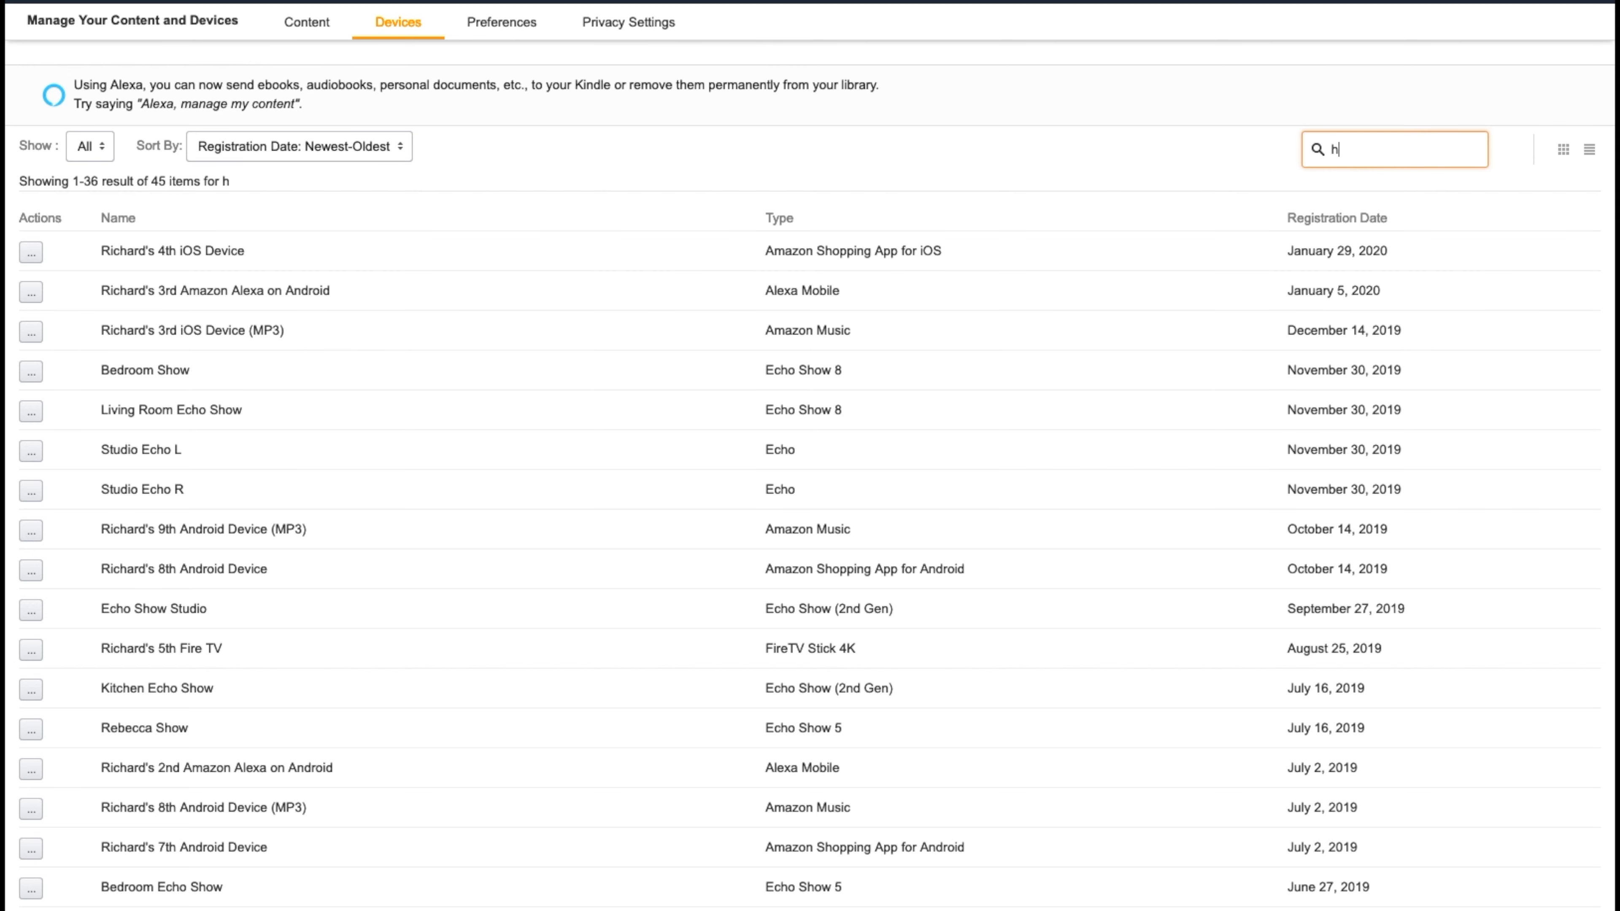
text(rv)
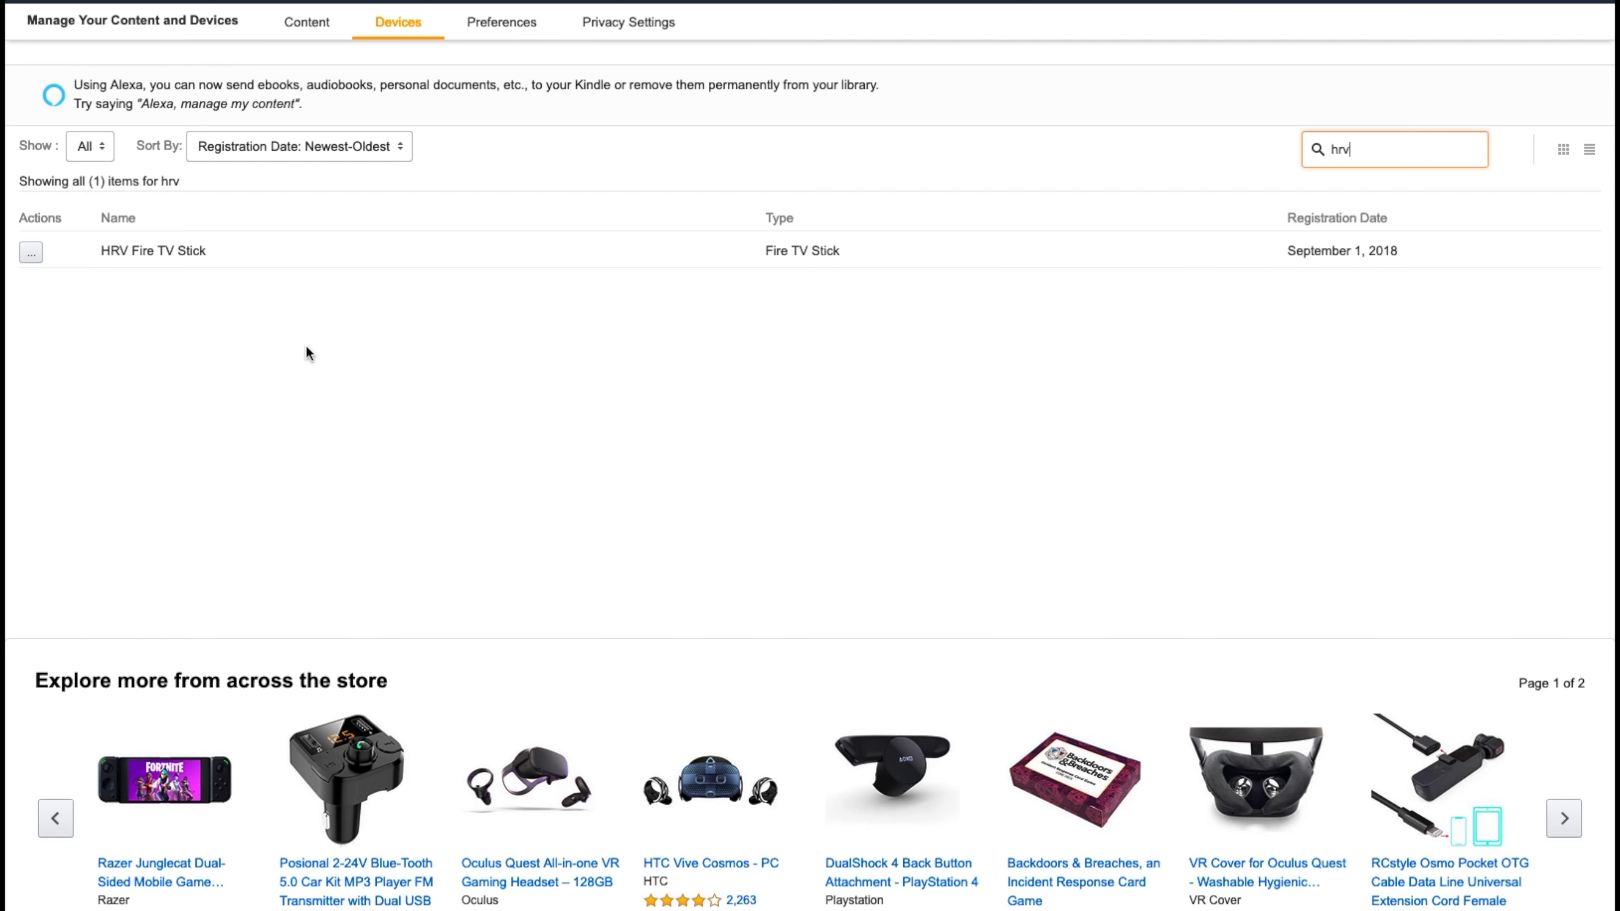
mouse_move(139, 372)
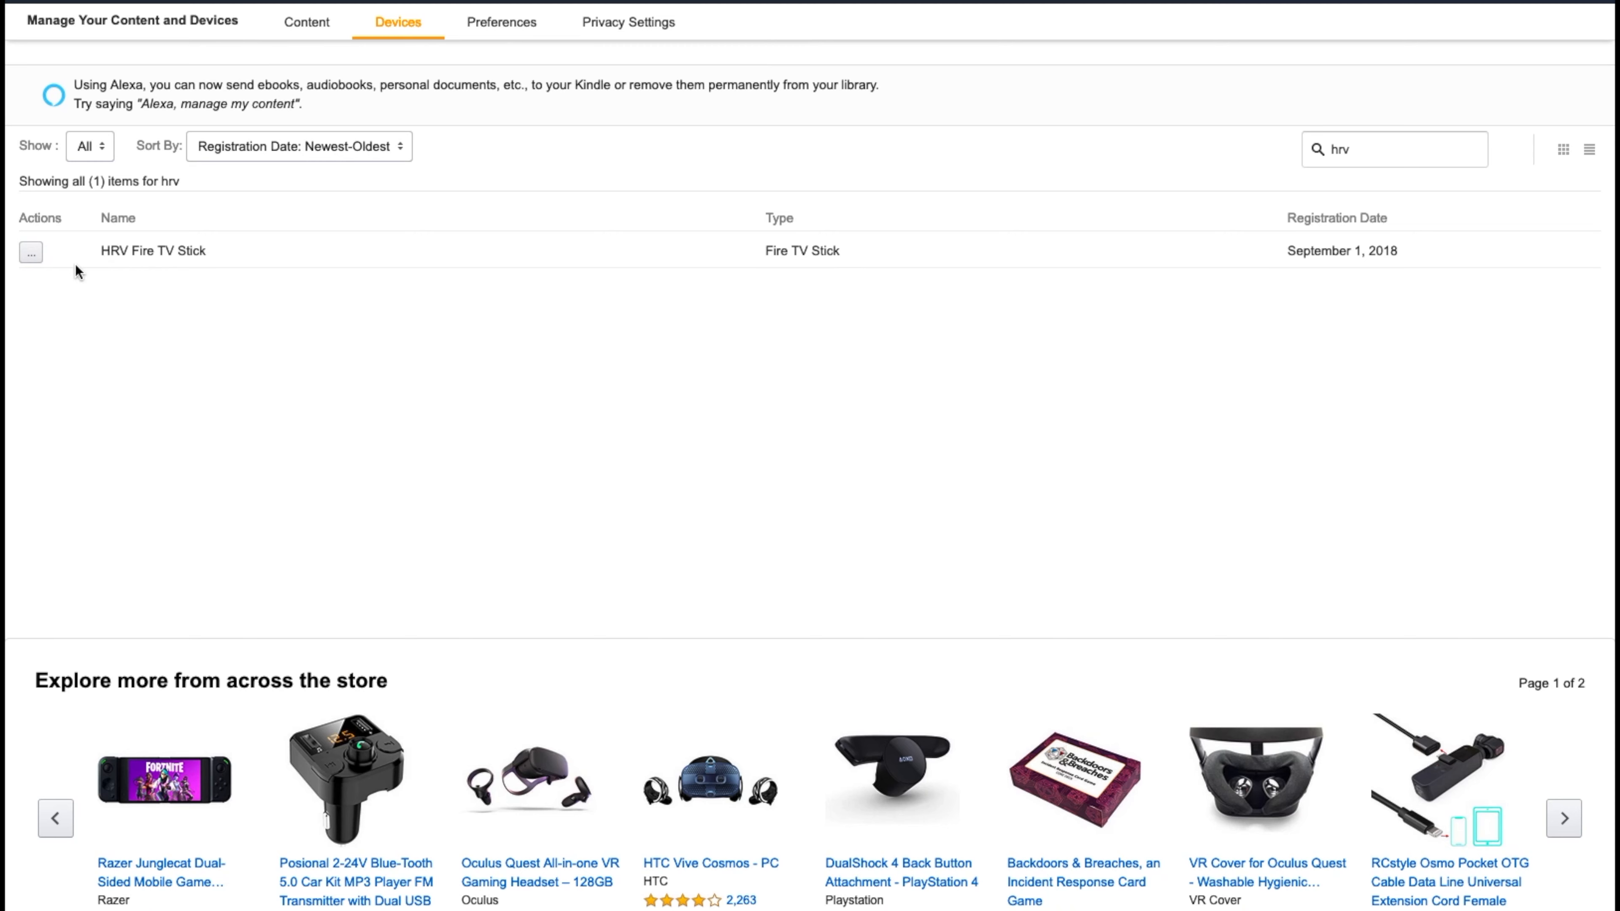
Deregister the HRV Fire TV Stick and confirm, leaving no 'hrv' matches.
click(30, 252)
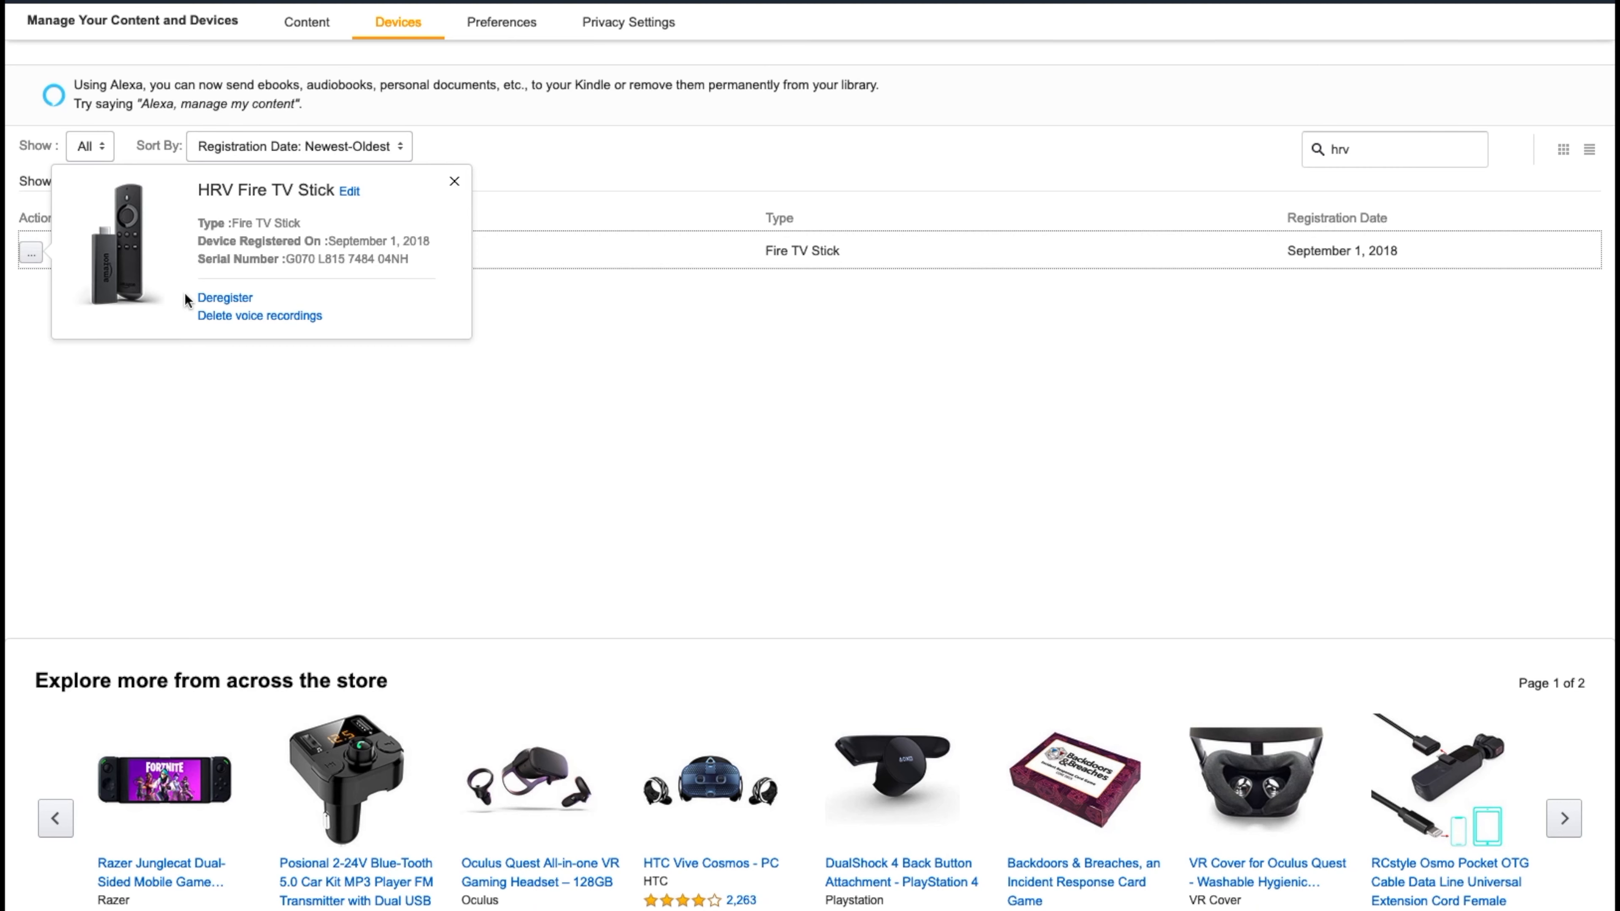
click(225, 298)
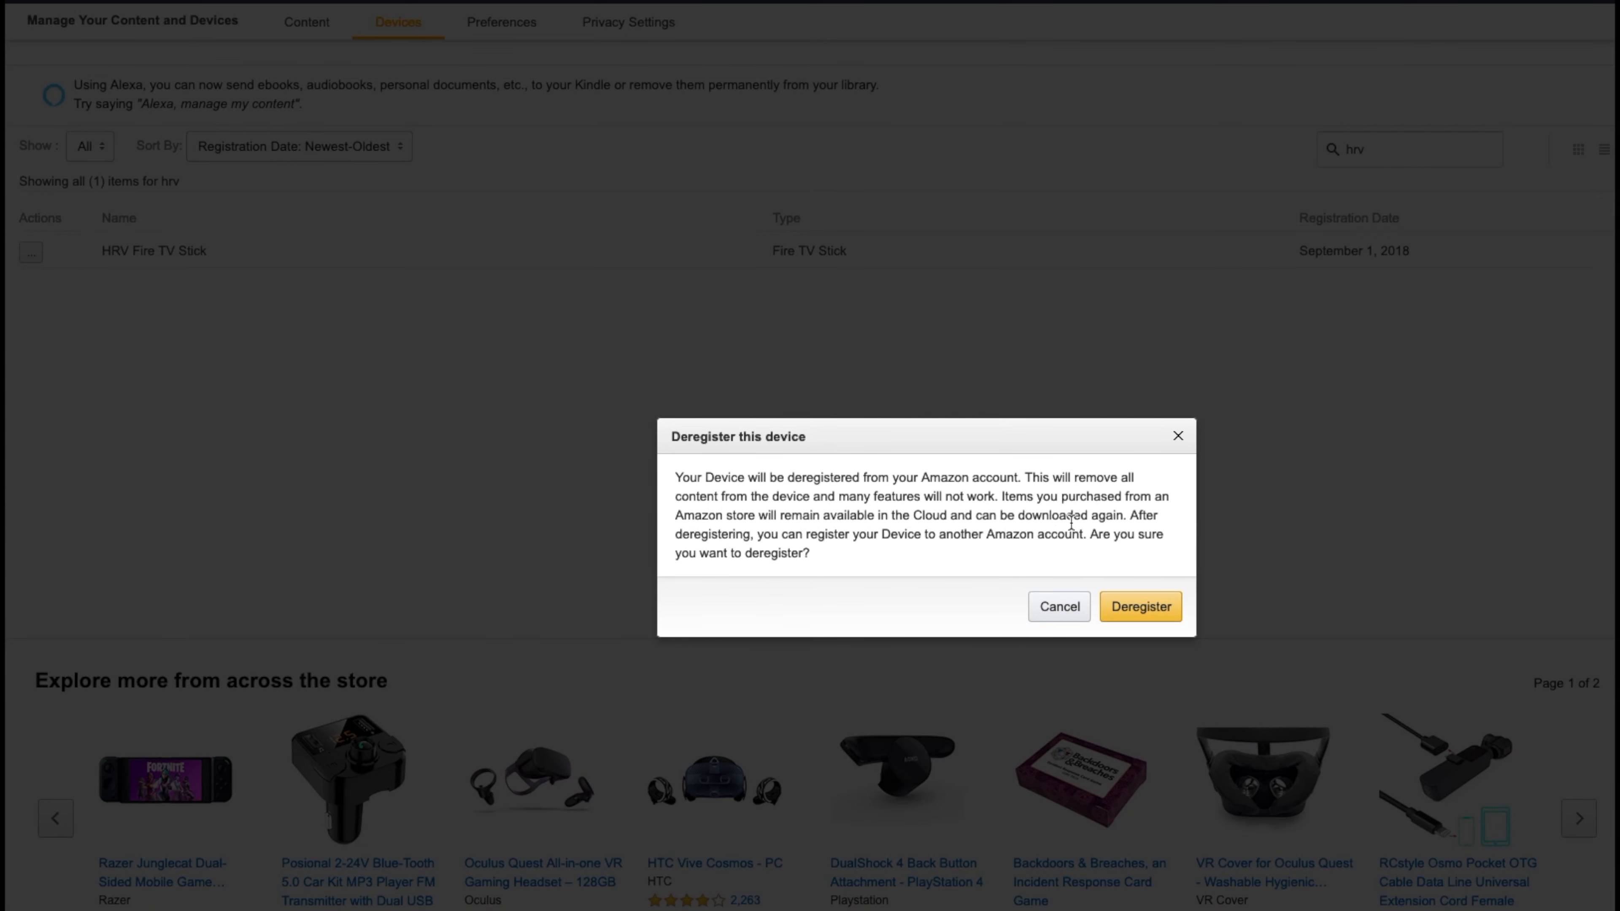
mouse_move(1080, 520)
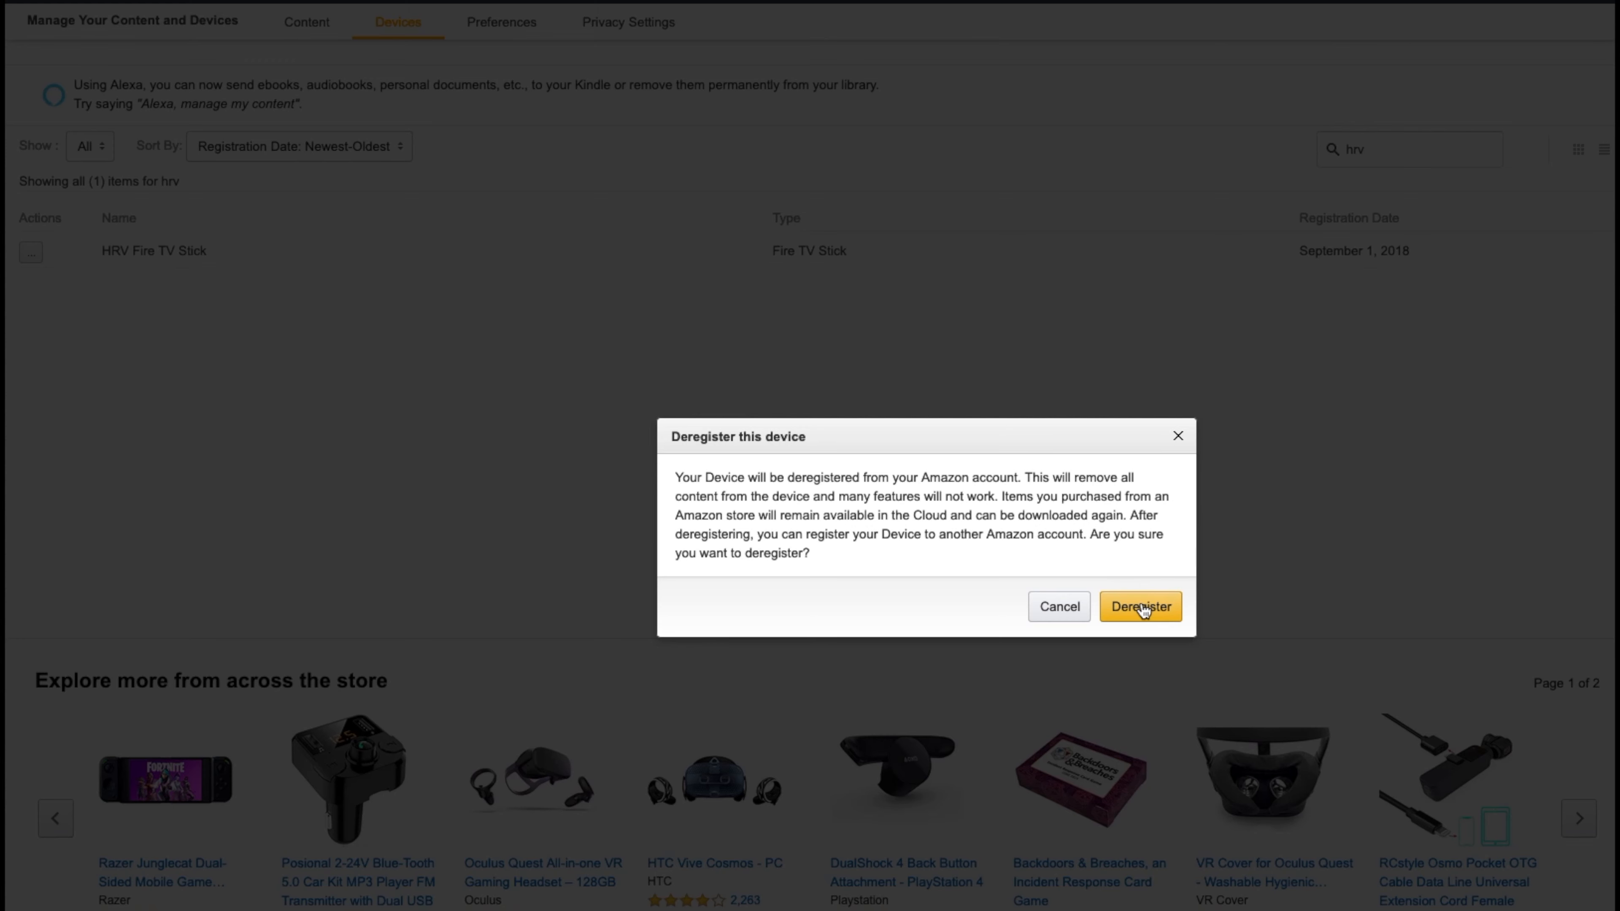
click(1140, 606)
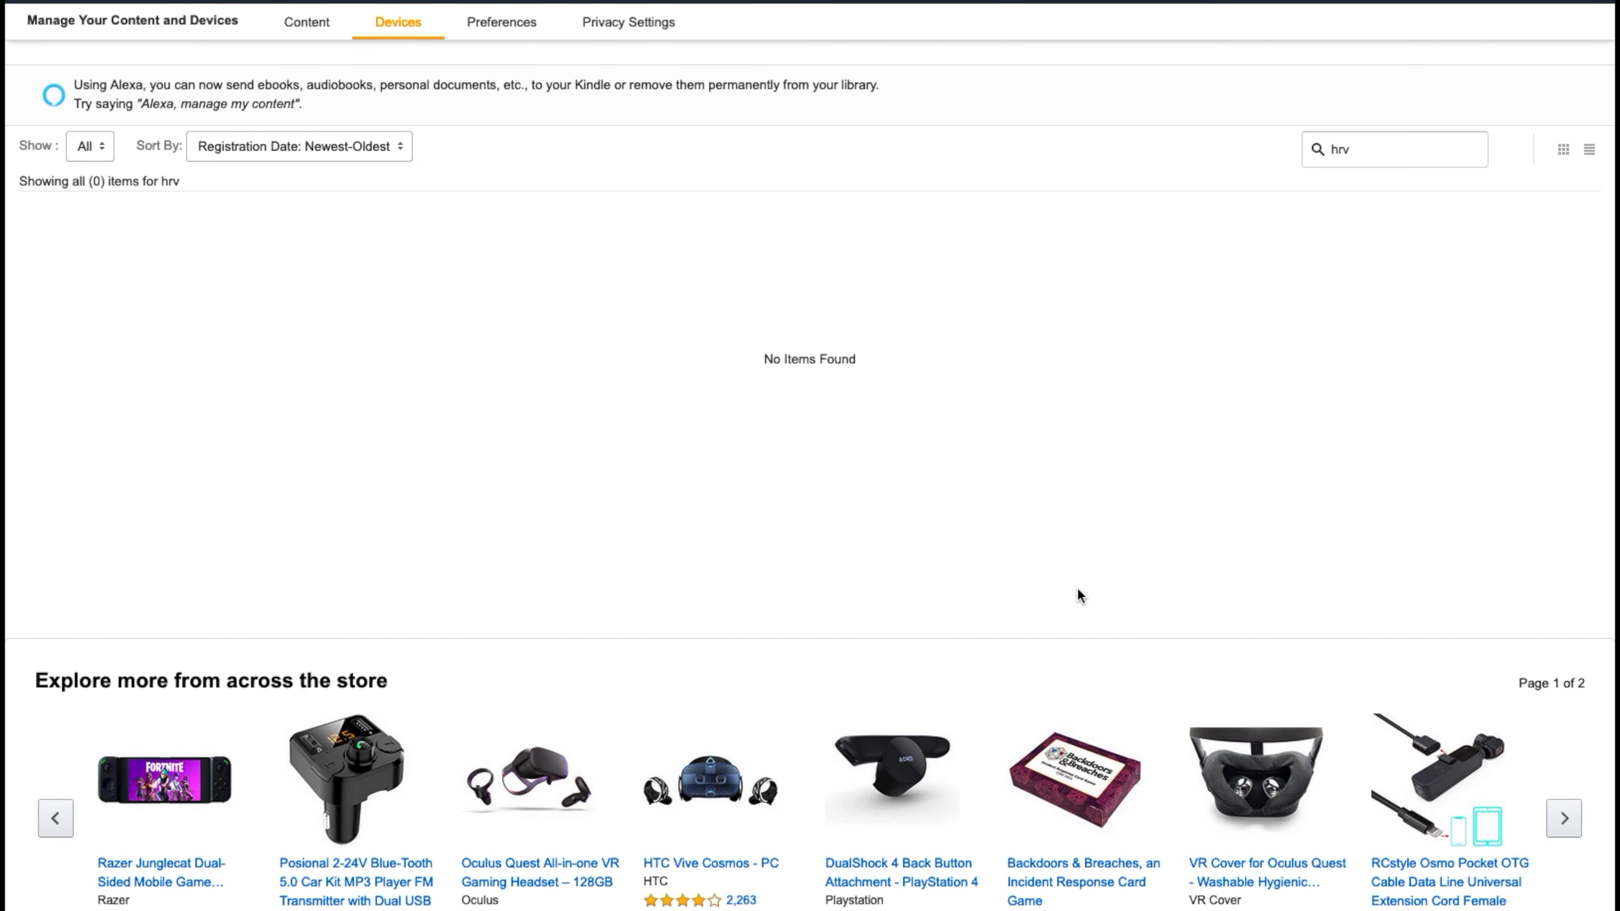
mouse_move(1424, 146)
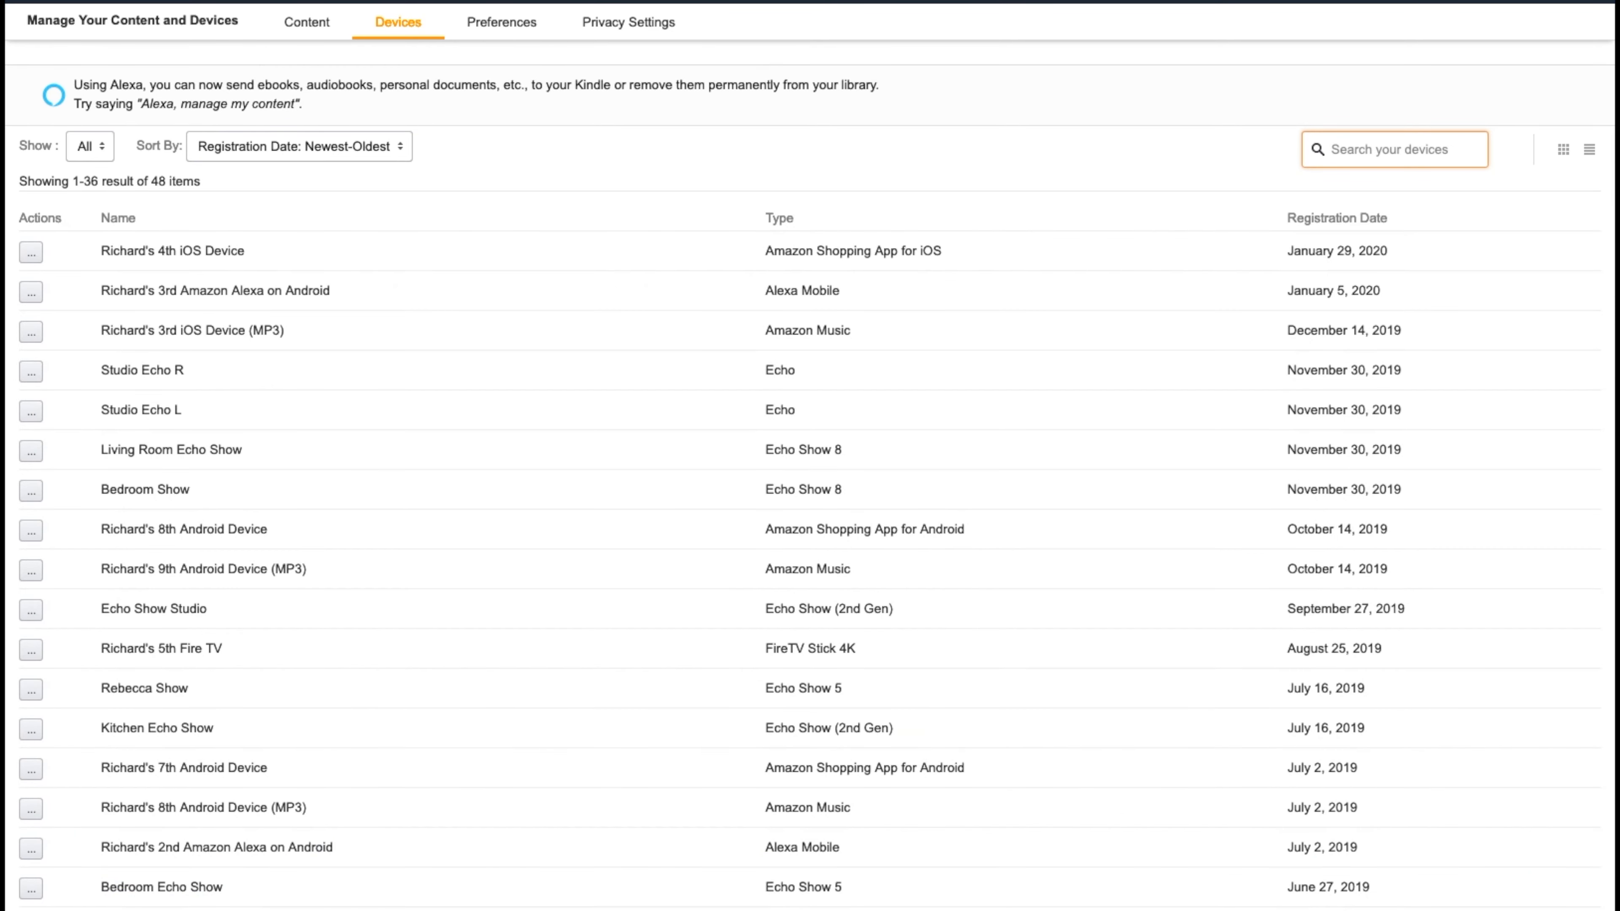
Clear the device search so all 48 devices are listed again.
text(hrv)
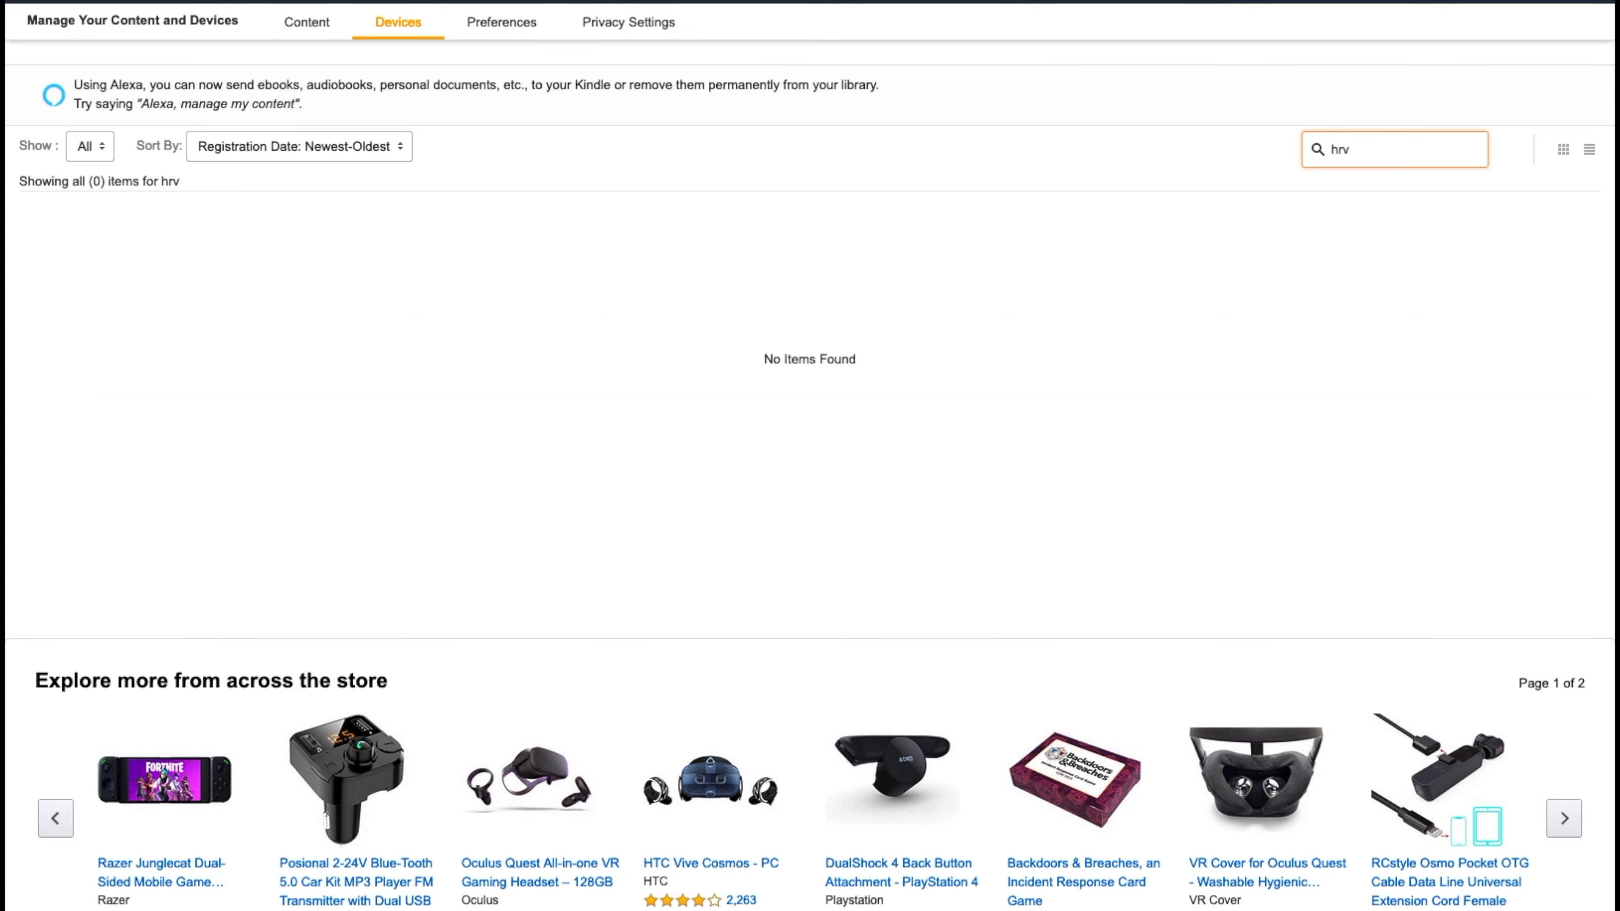
click(1394, 148)
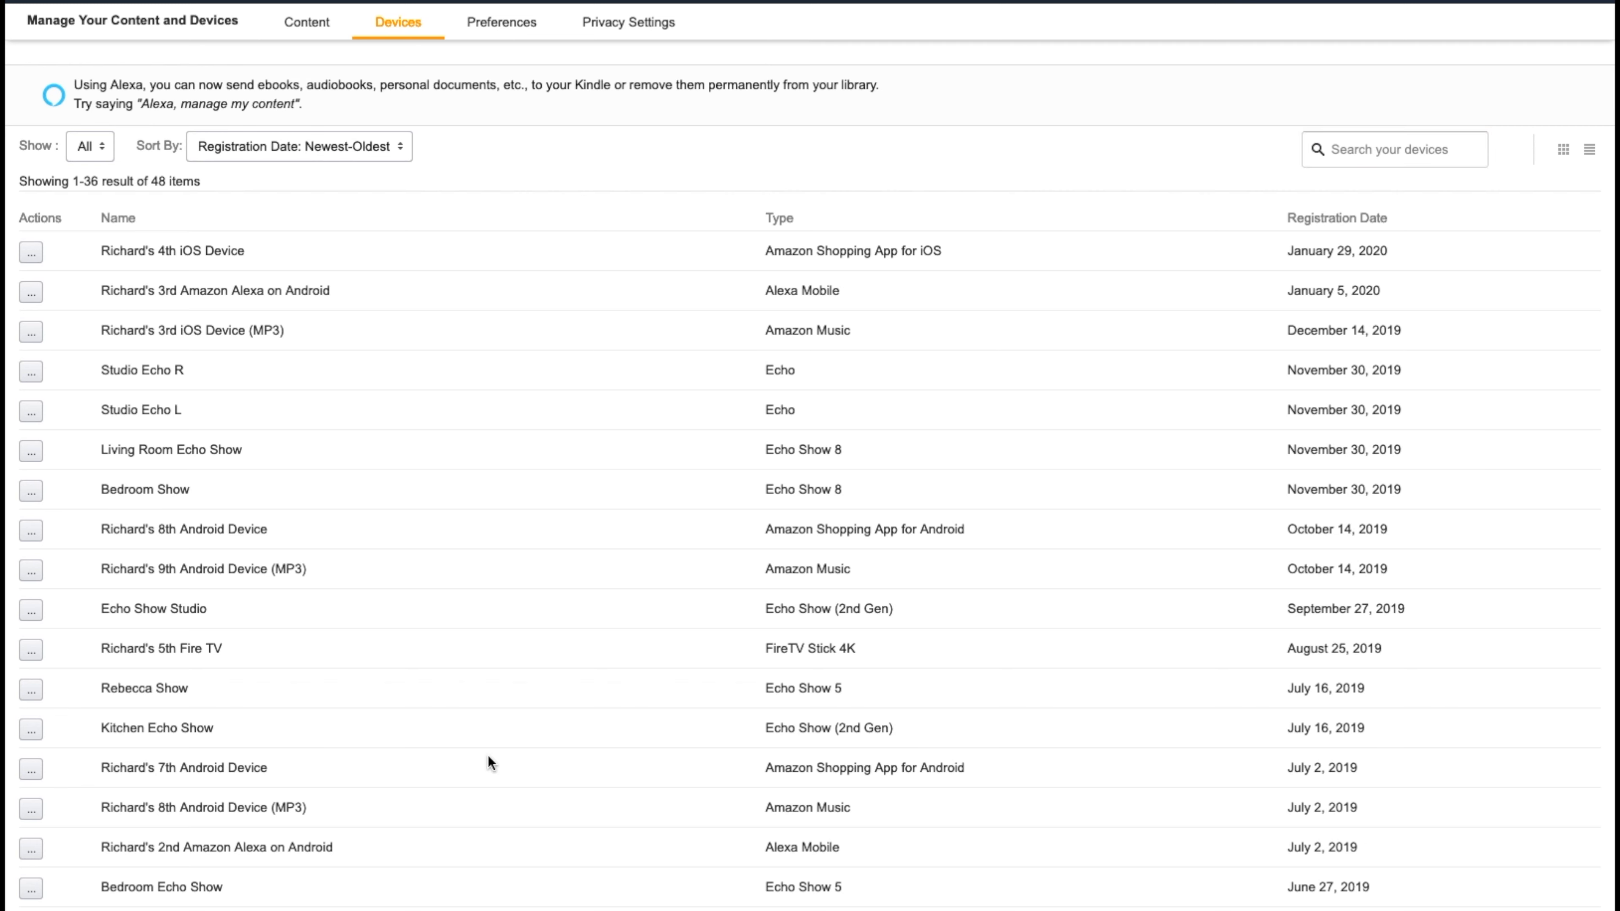
mouse_move(120, 162)
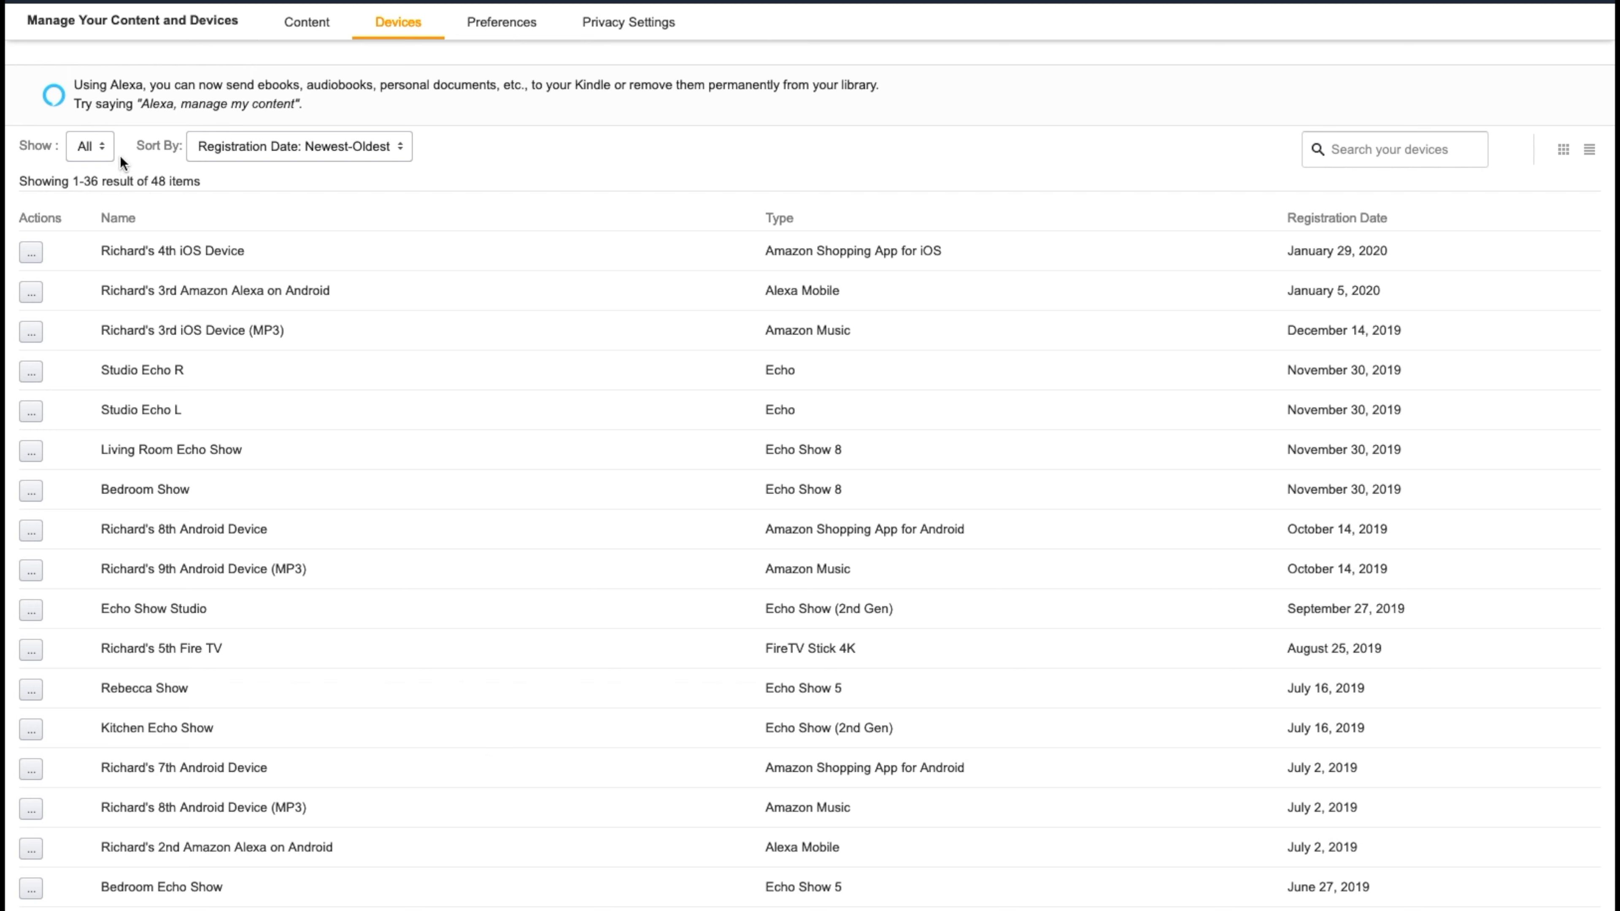
Deregister Richard's 3rd iOS Device (MP3) from December 14, 2019, leaving 47 devices.
click(88, 146)
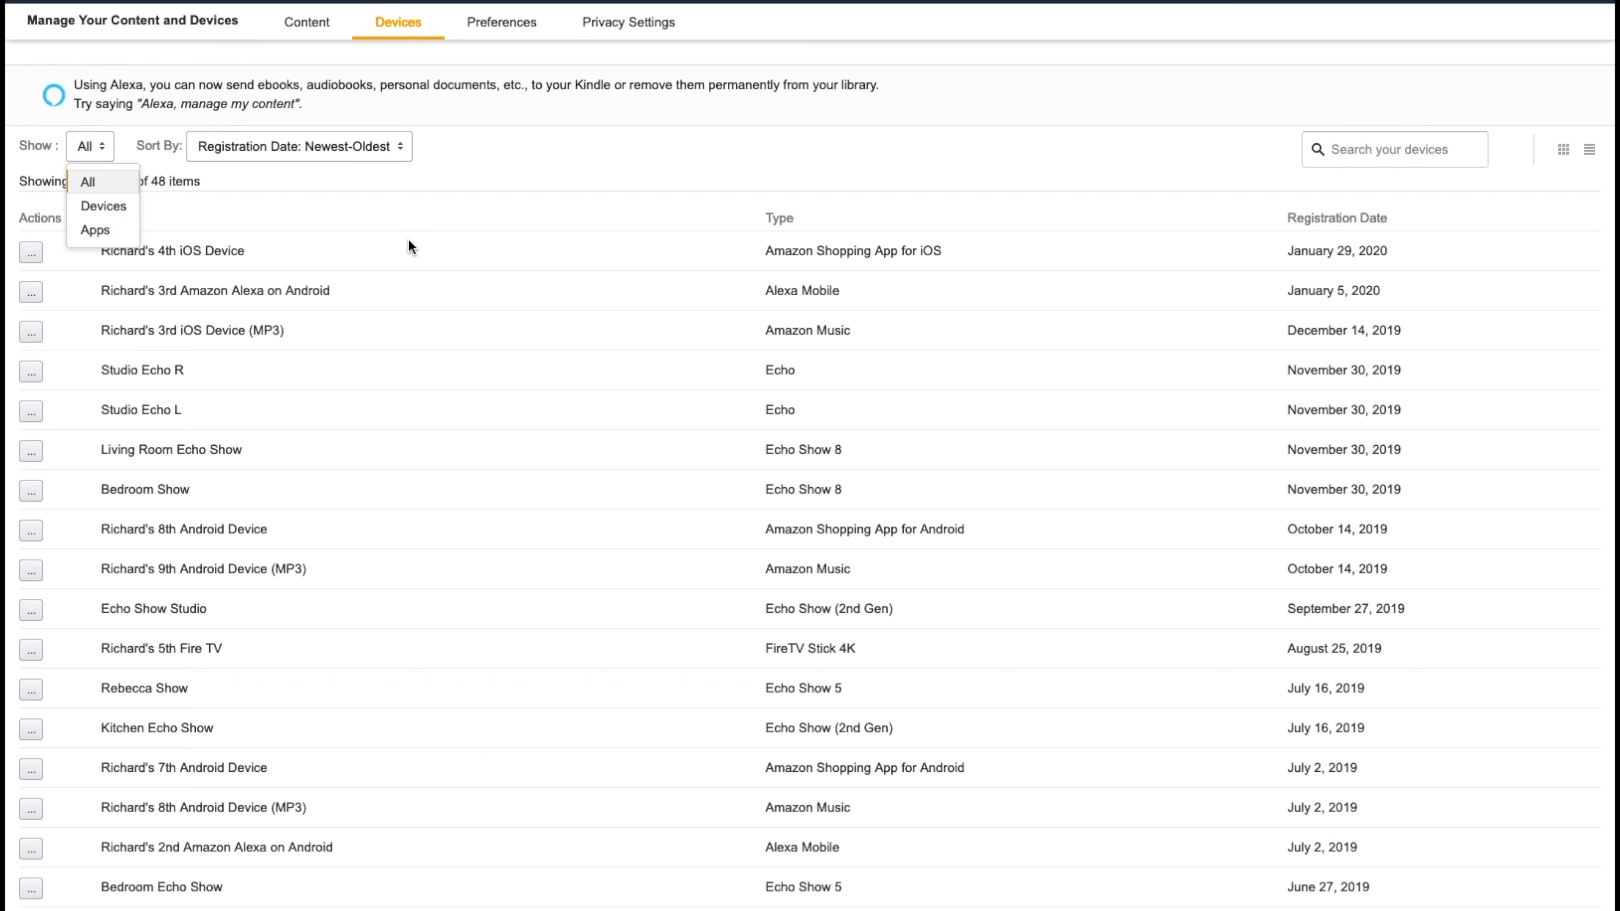
mouse_move(611, 337)
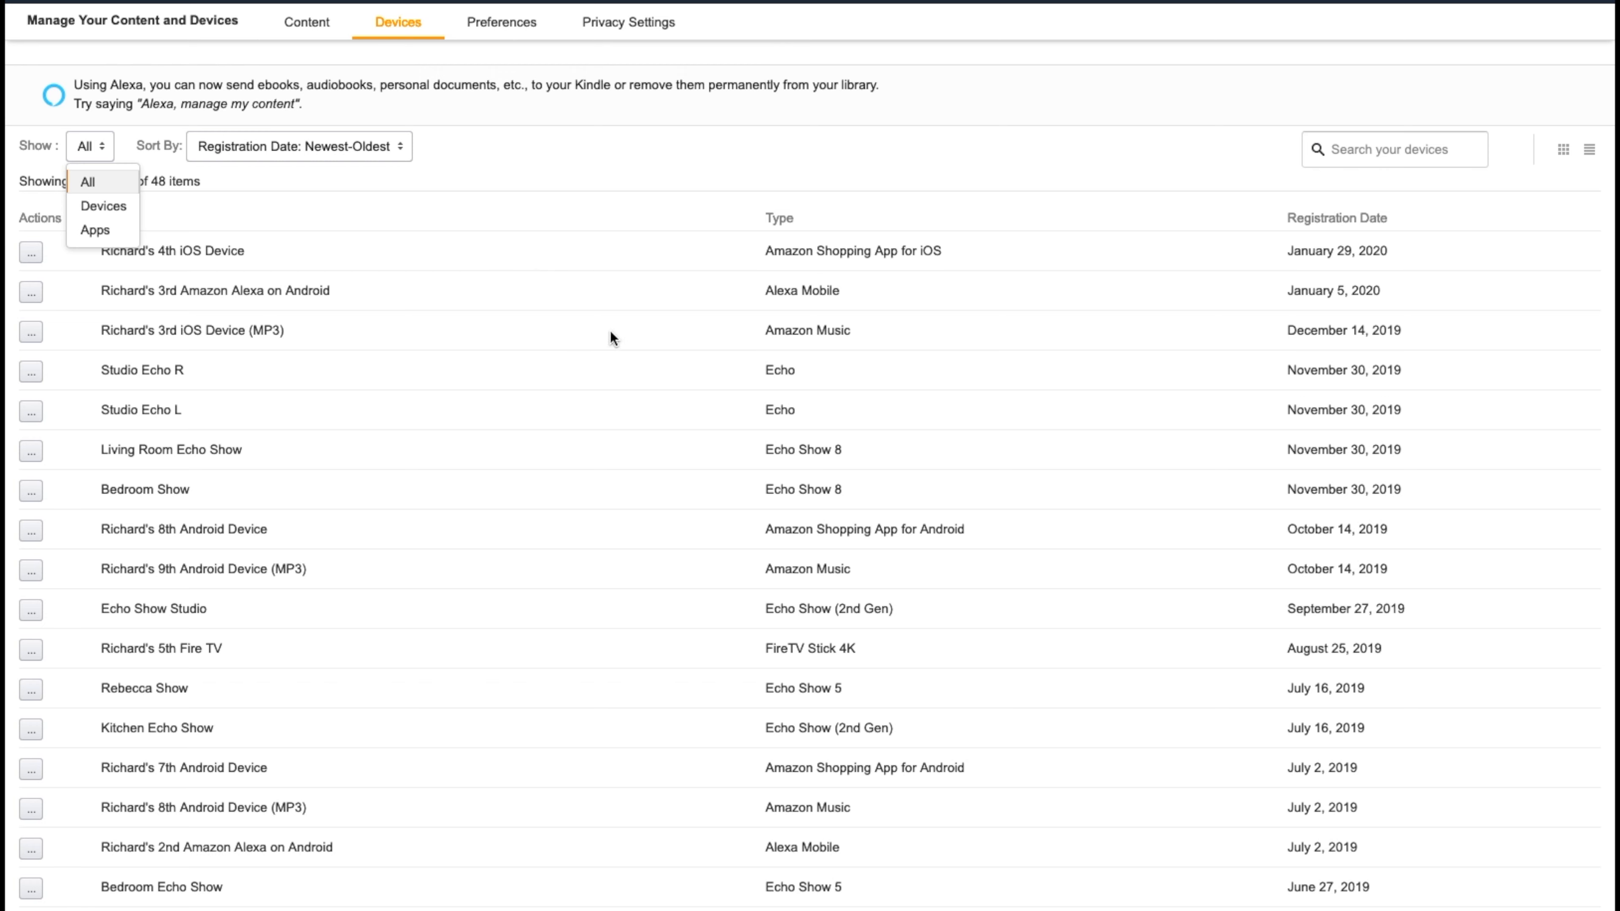
click(88, 180)
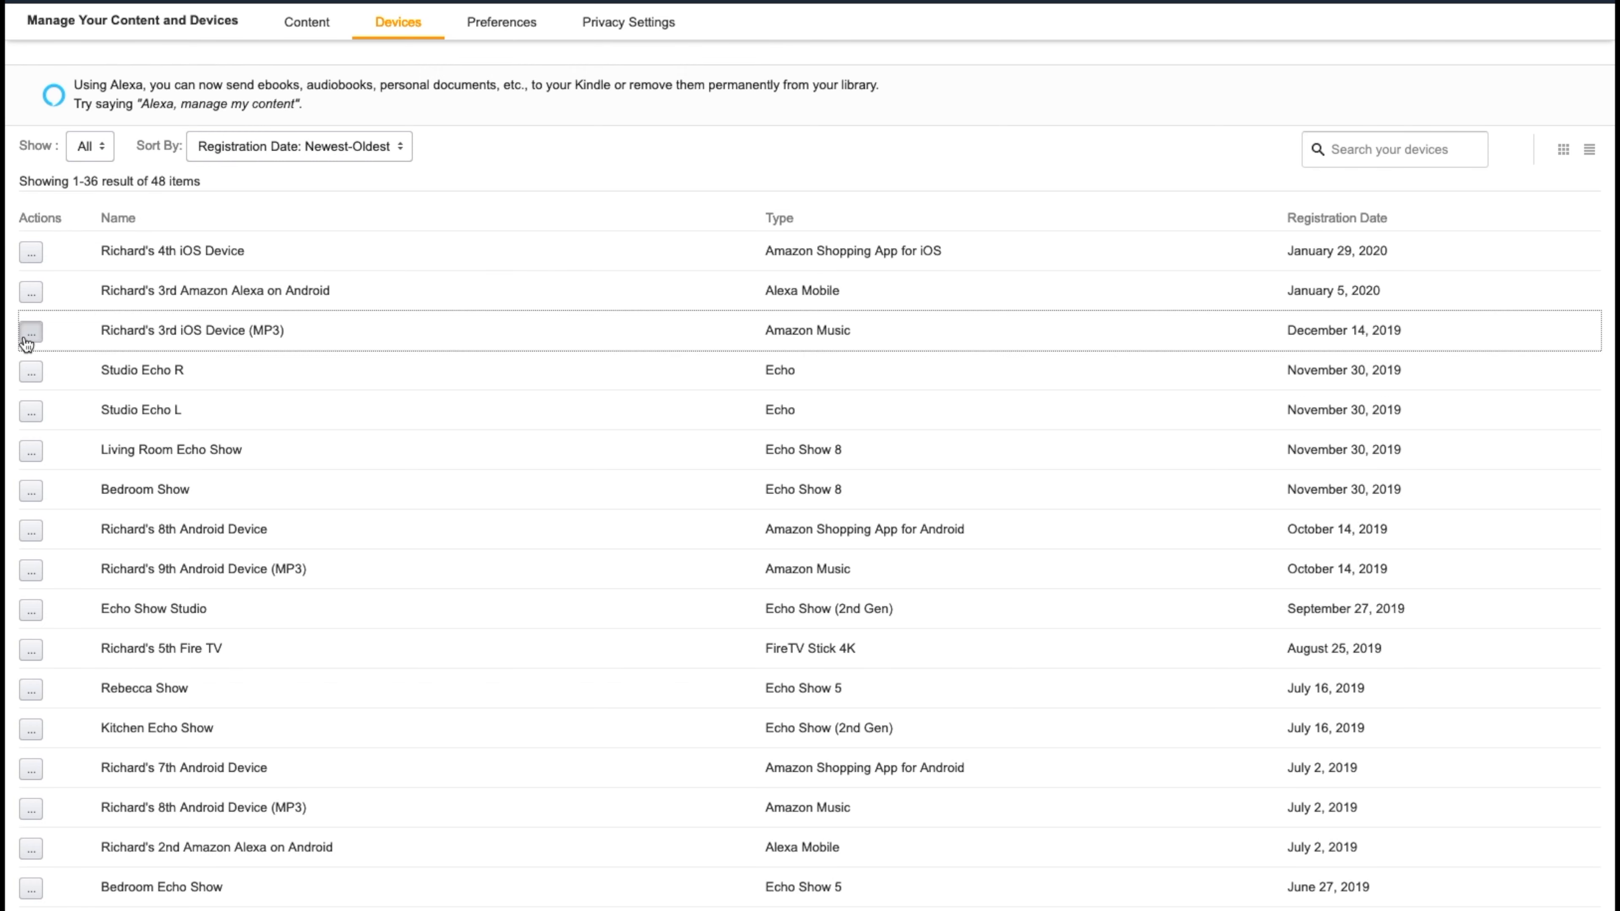
click(31, 330)
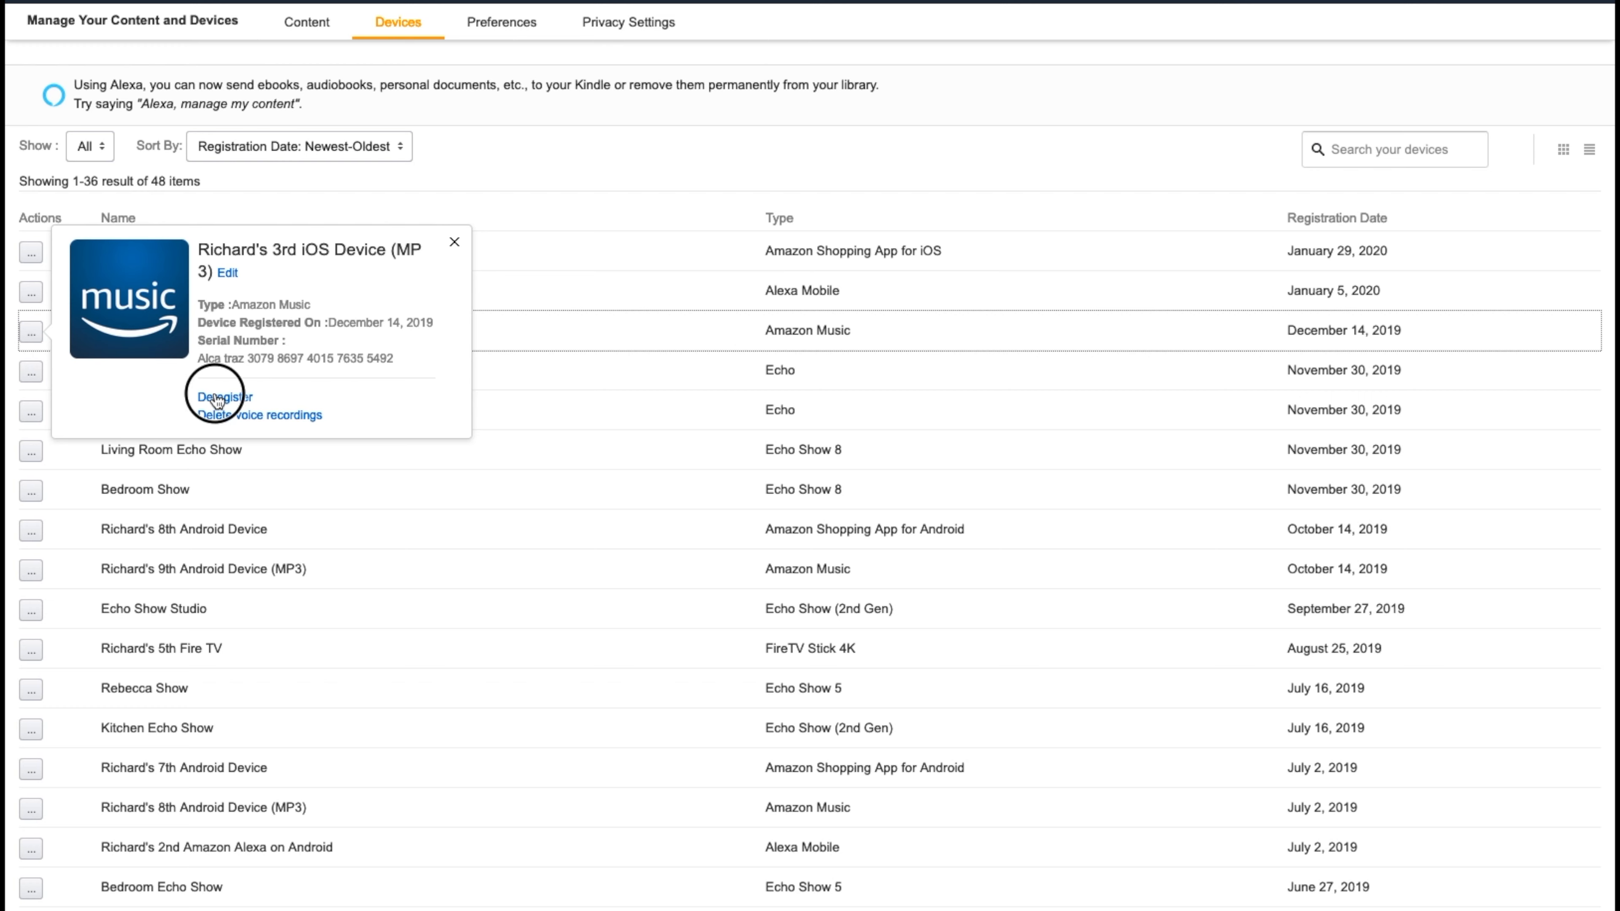
click(220, 396)
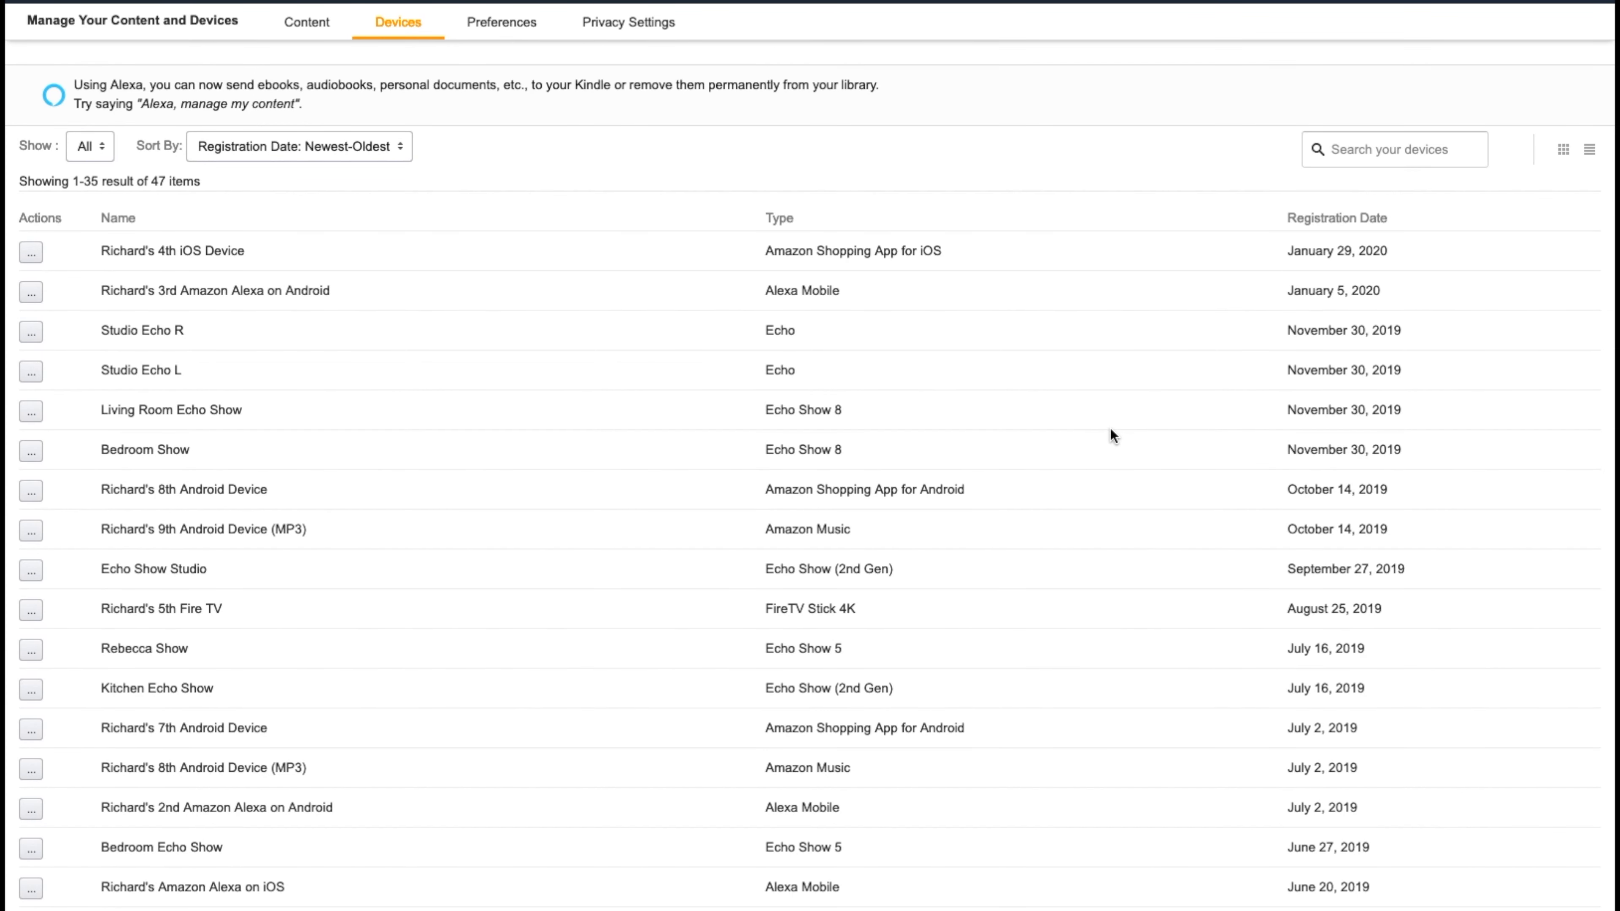
mouse_move(133, 873)
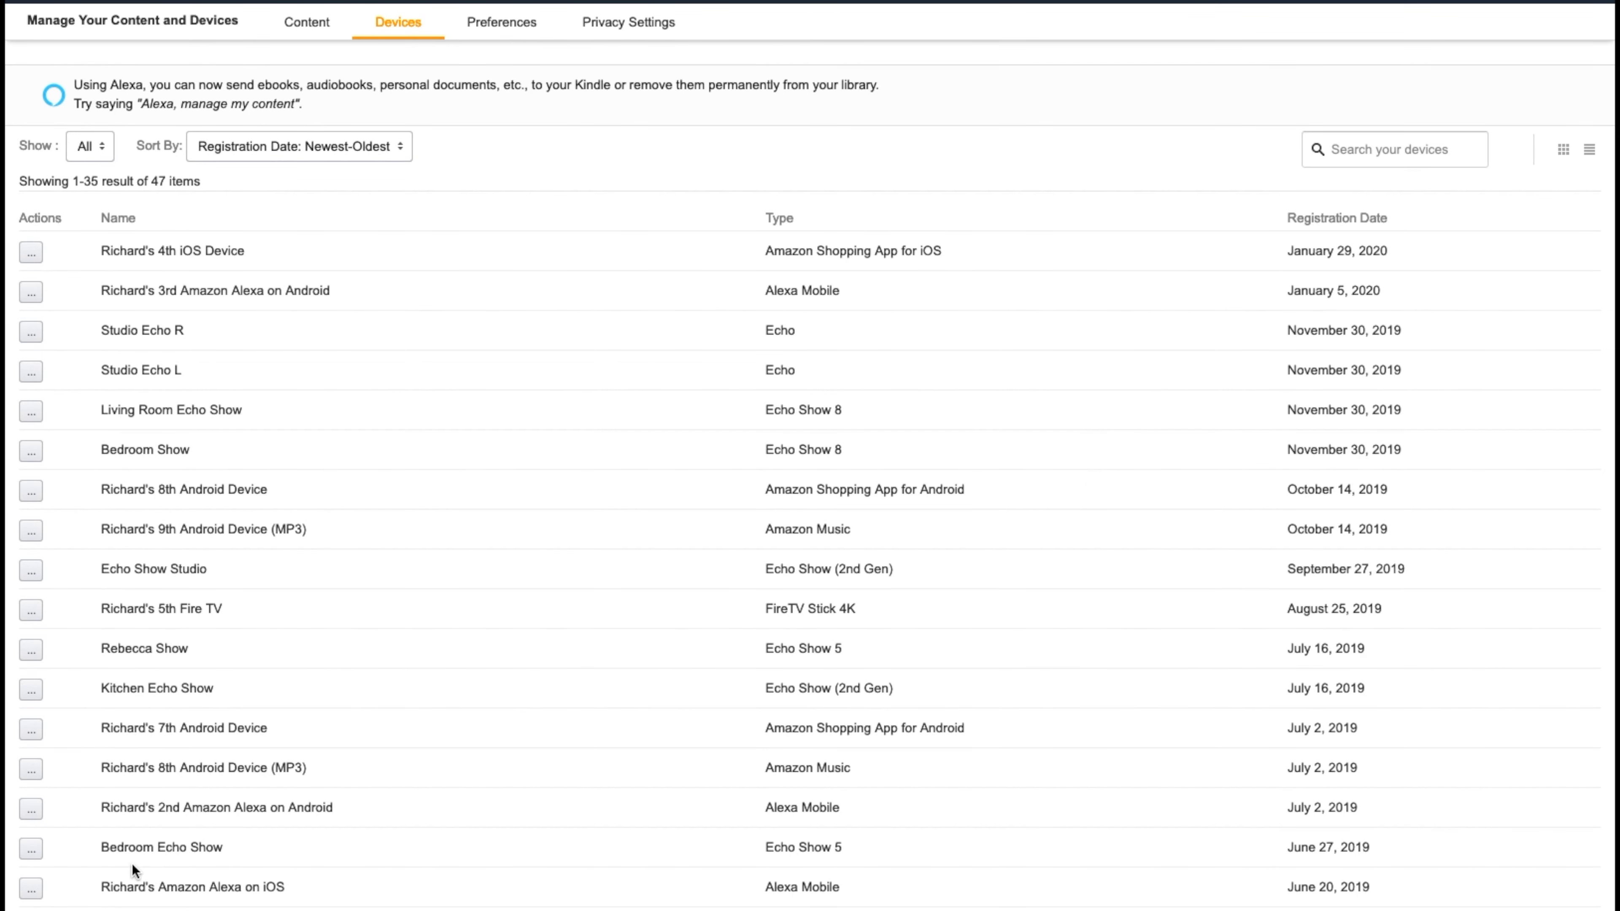
mouse_move(77, 853)
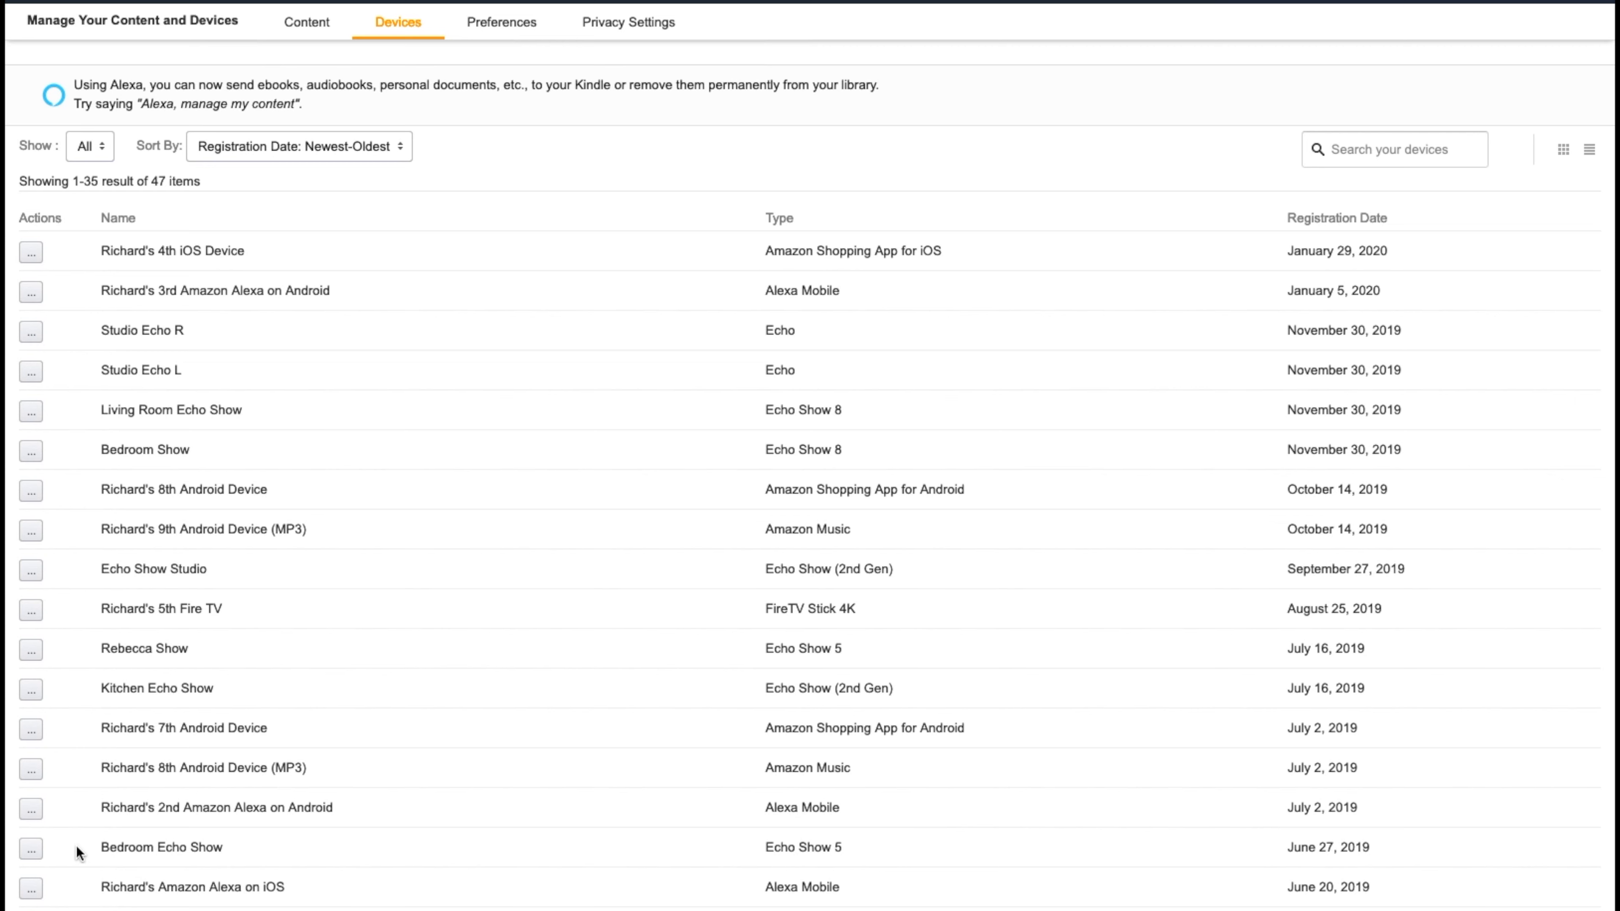
mouse_move(818, 638)
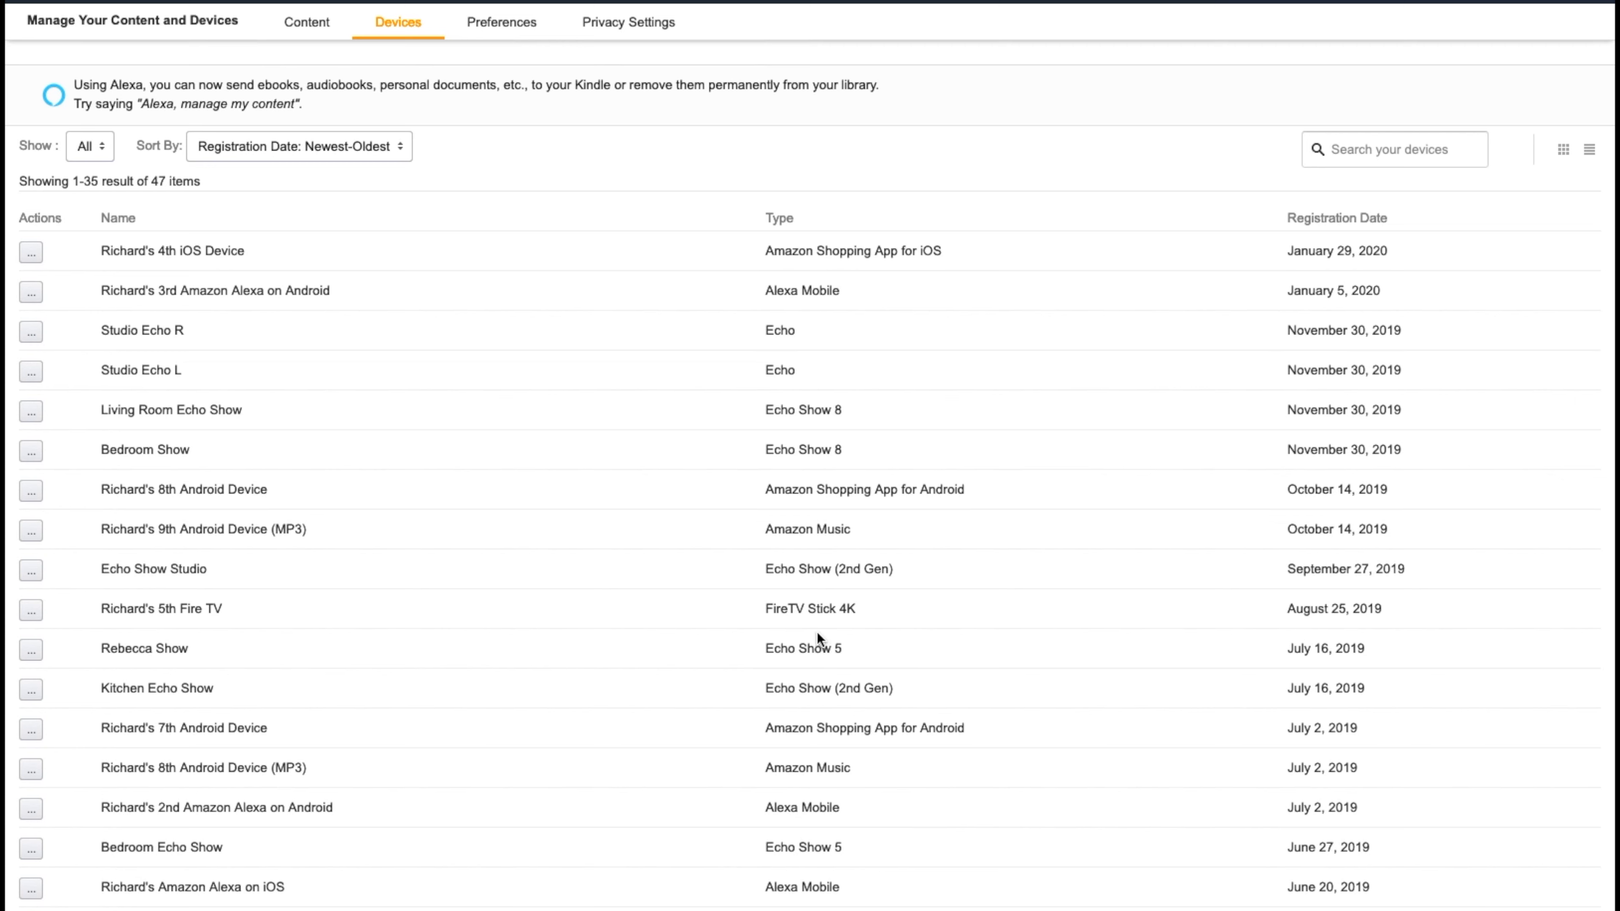
mouse_move(815, 628)
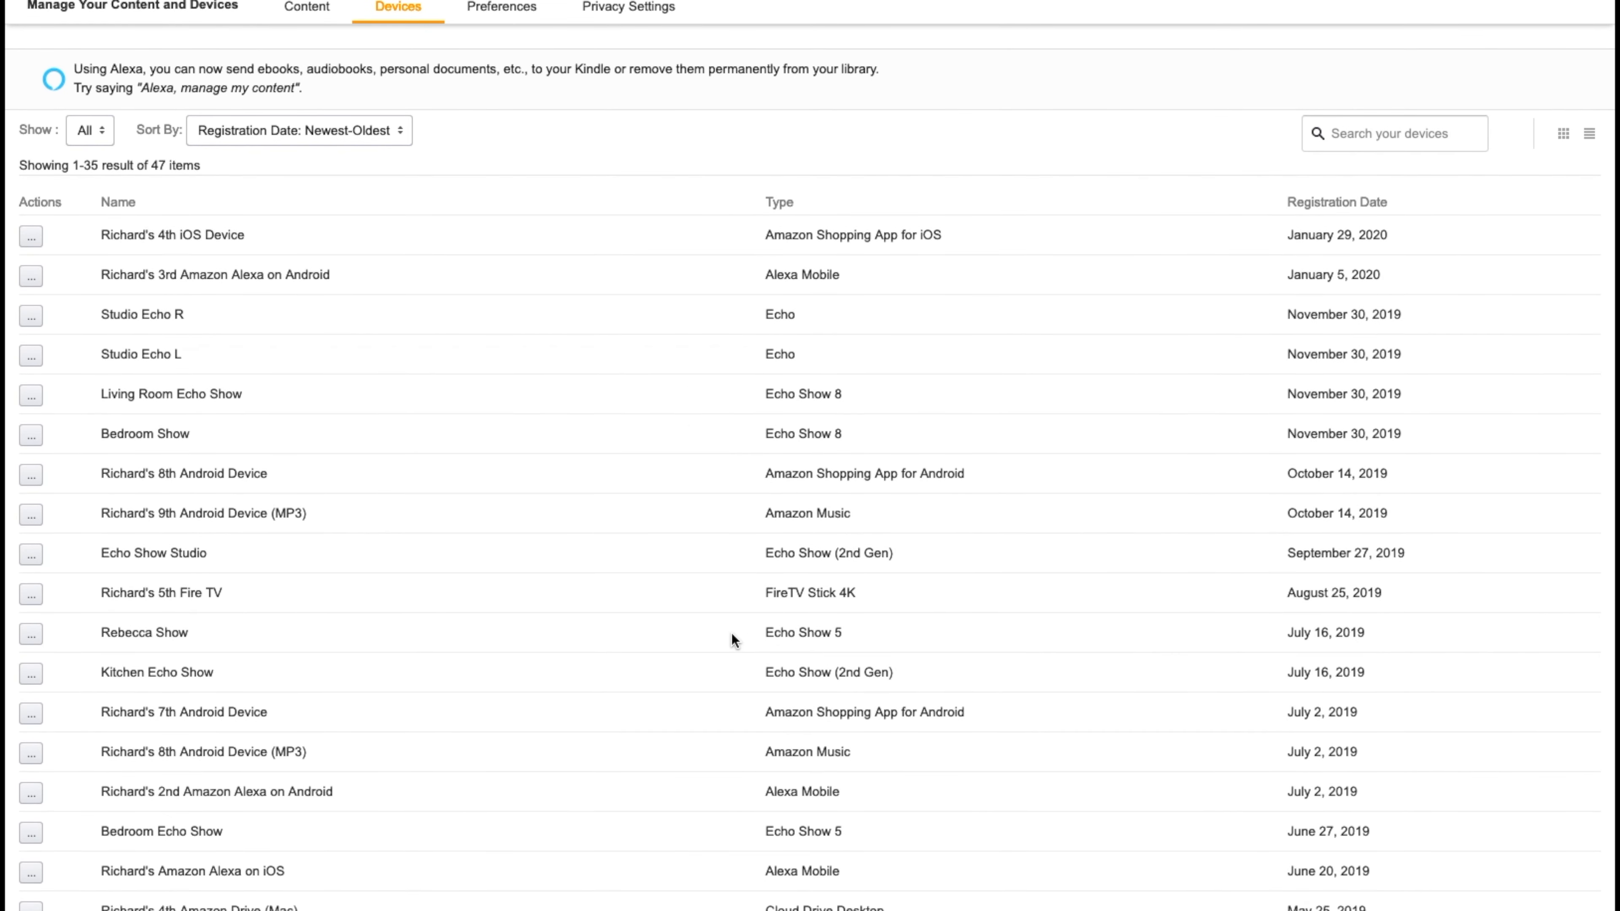
scroll(down, 3)
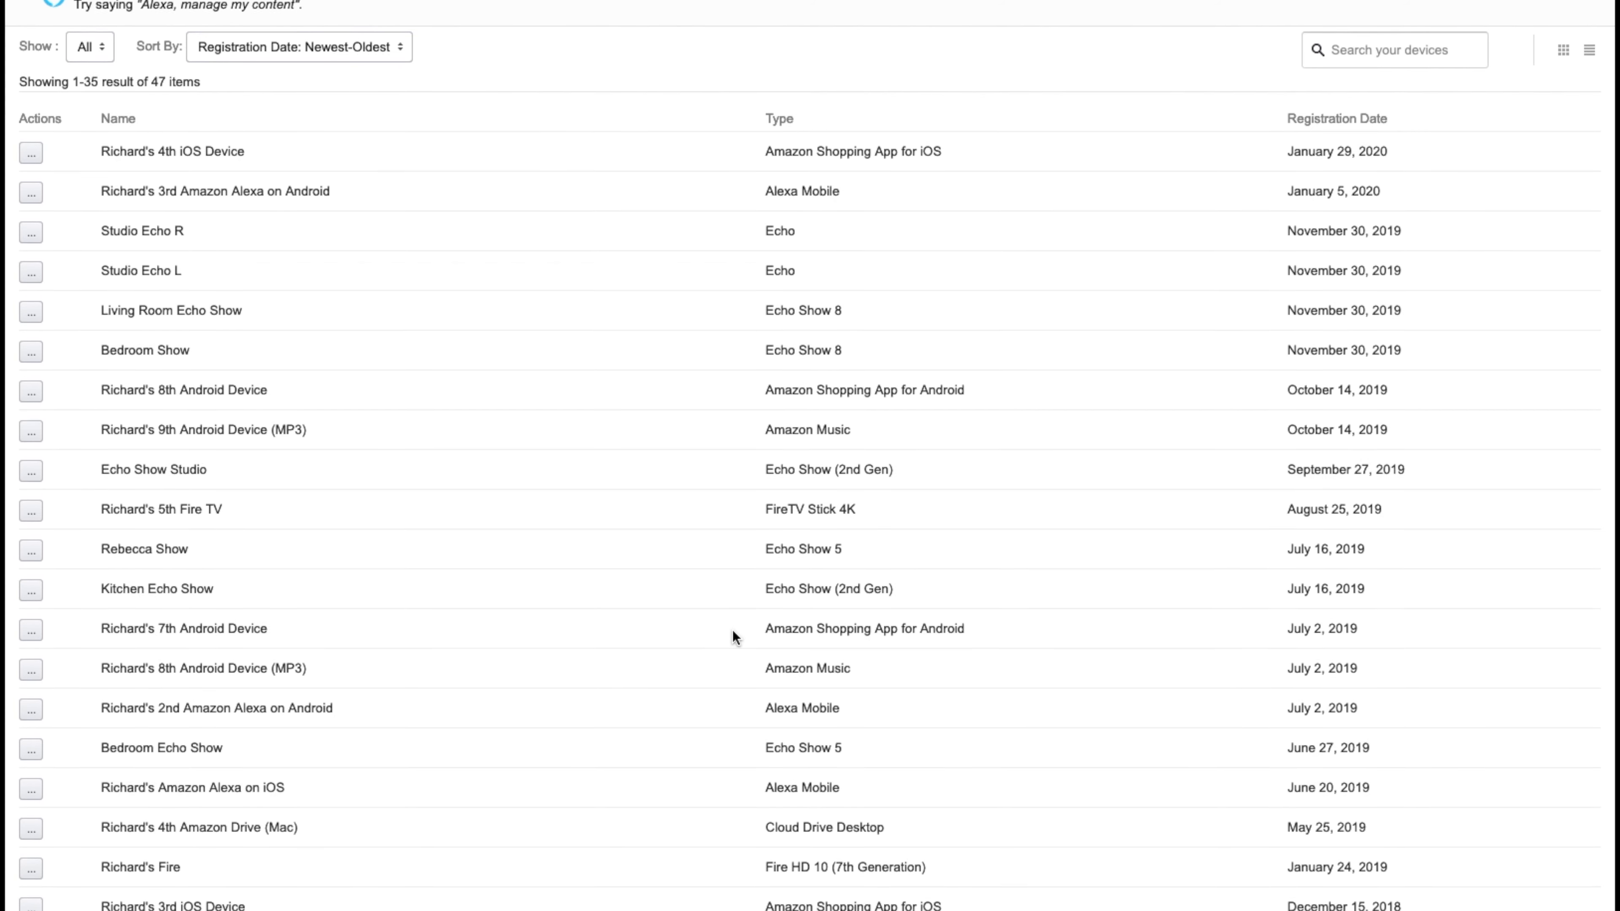
scroll(down, 3)
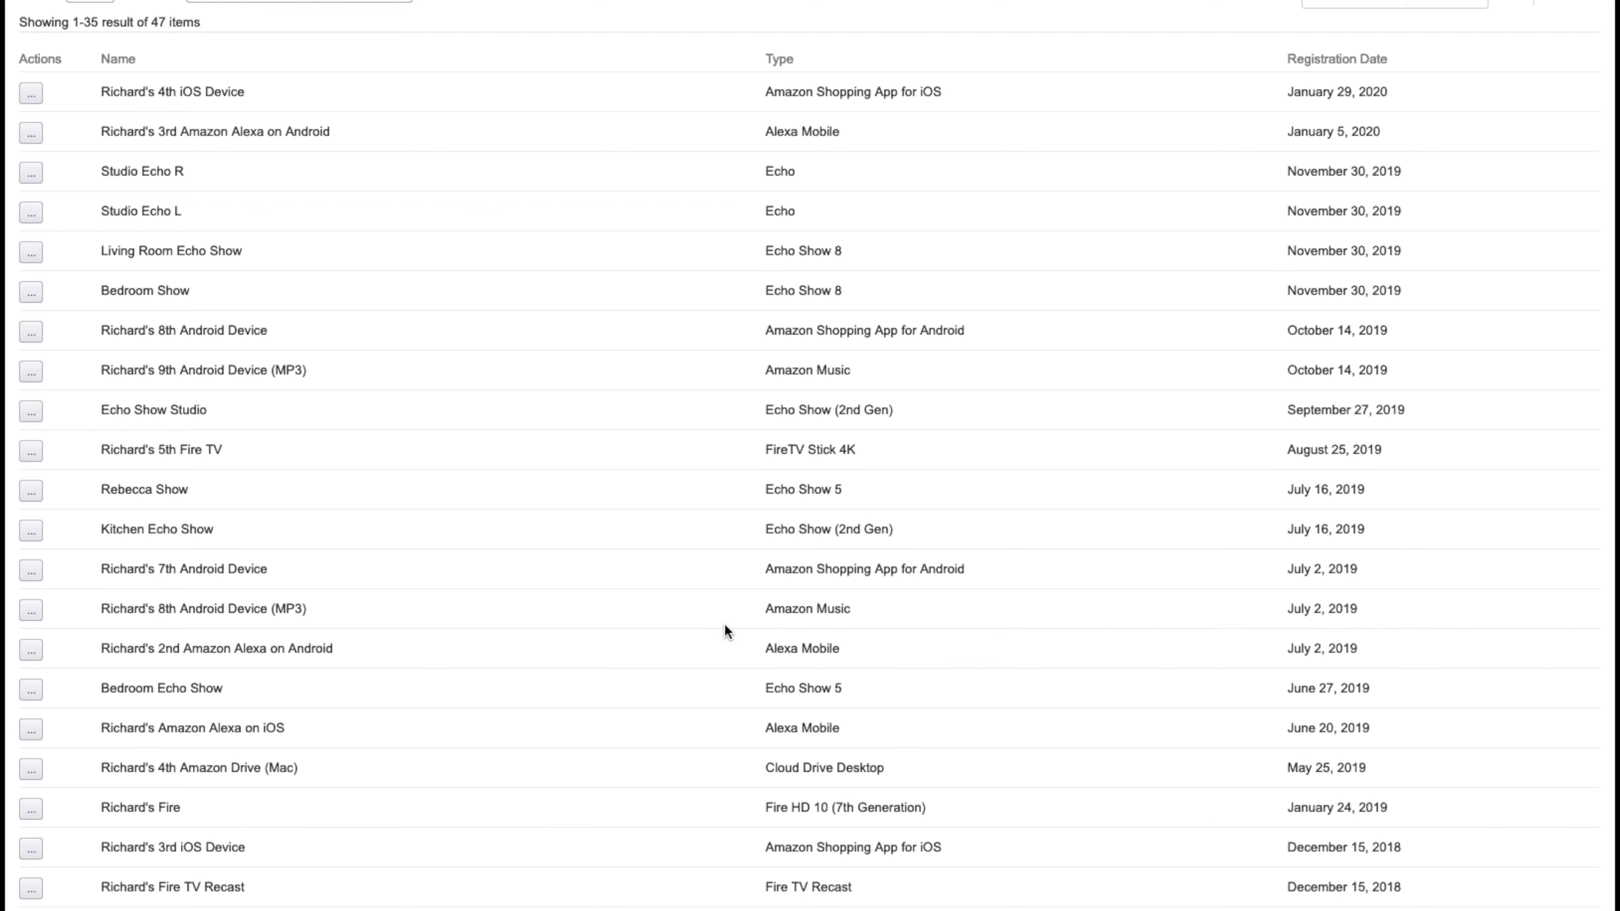
scroll(down, 3)
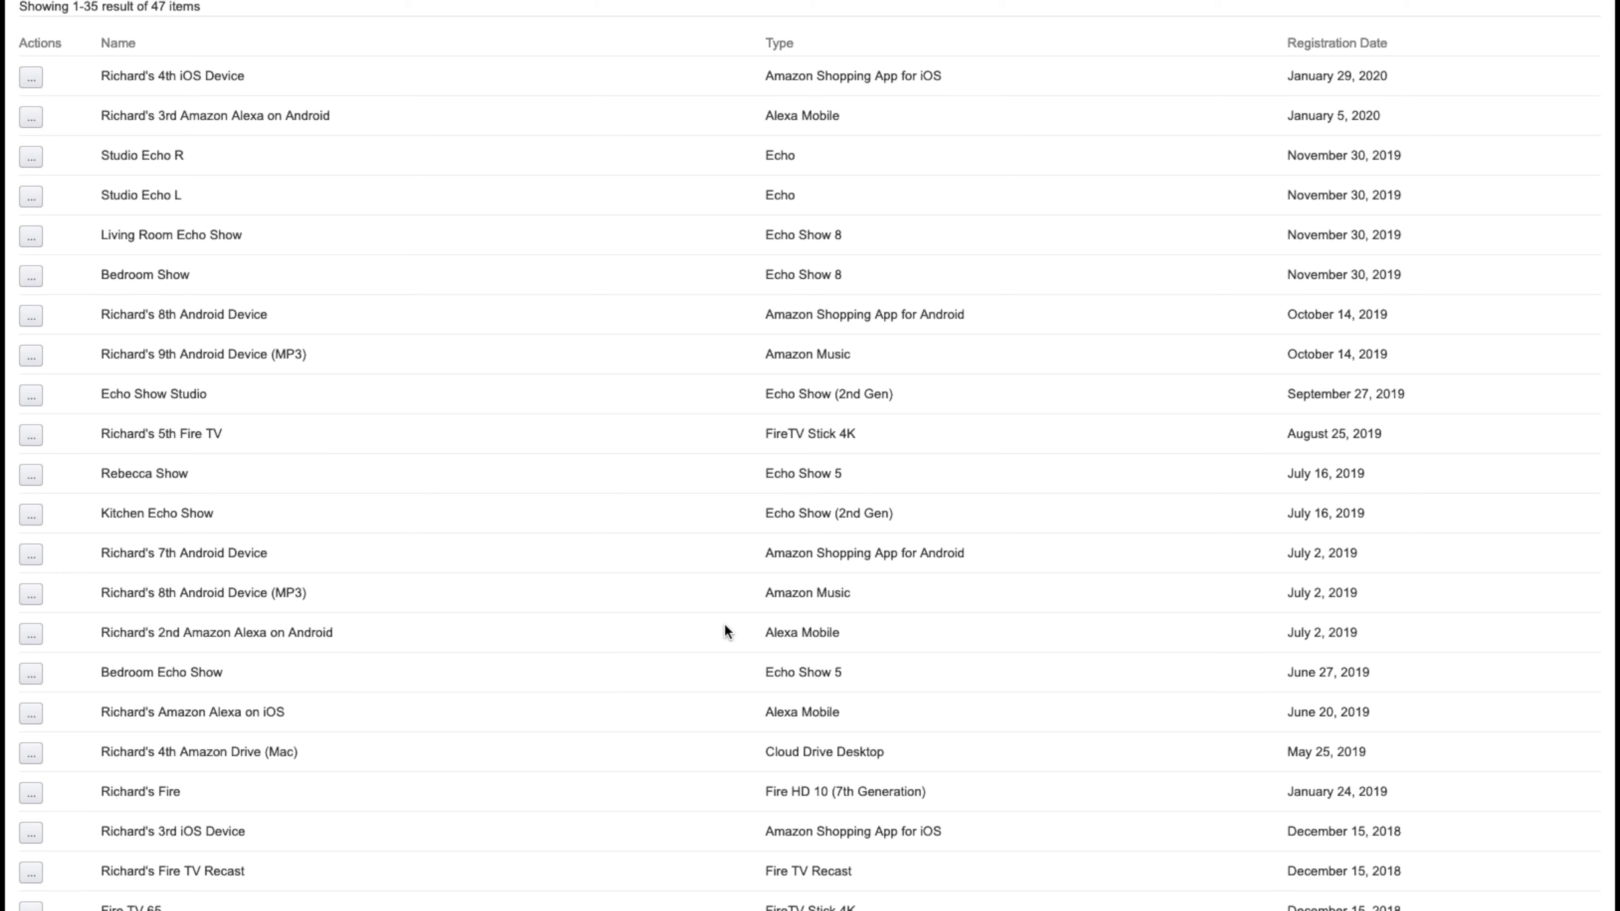